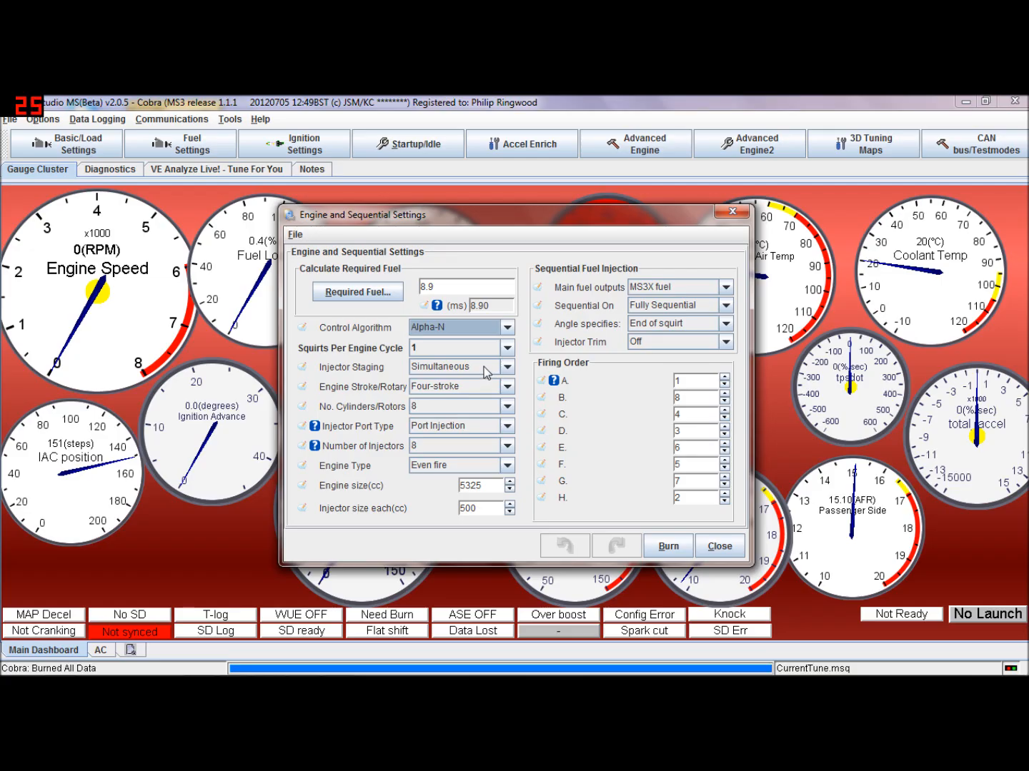
- Keep one squirt per engine cycle with injector staging left at Simultaneous
left_click(506, 349)
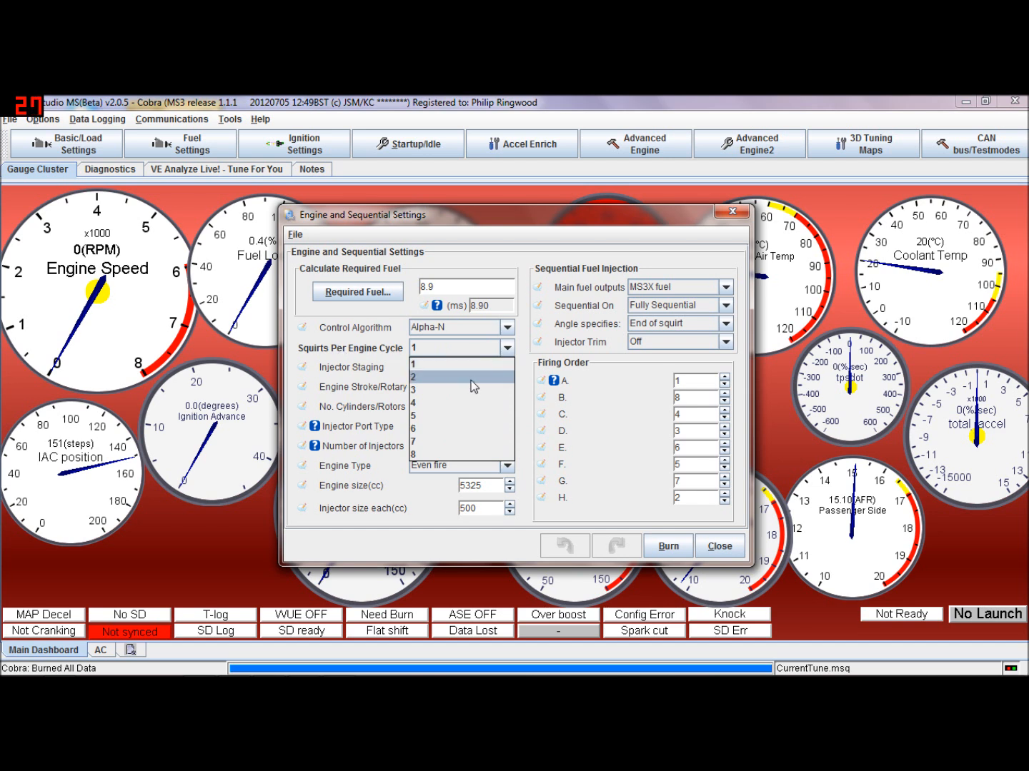
mouse_move(464, 388)
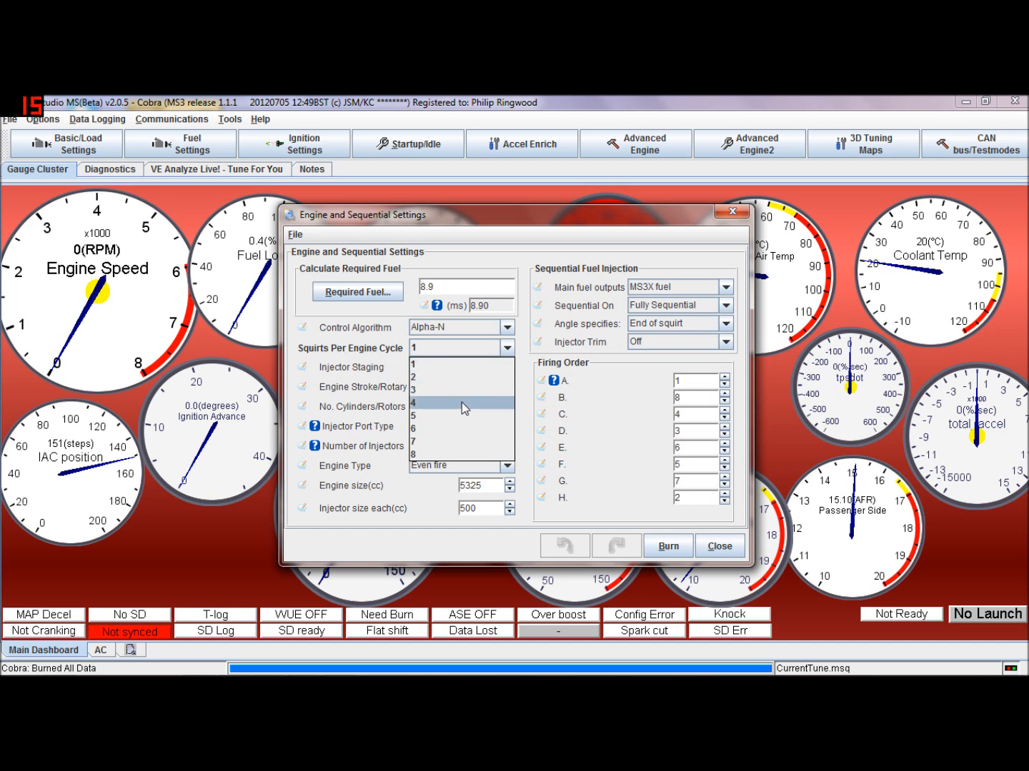
mouse_move(462, 377)
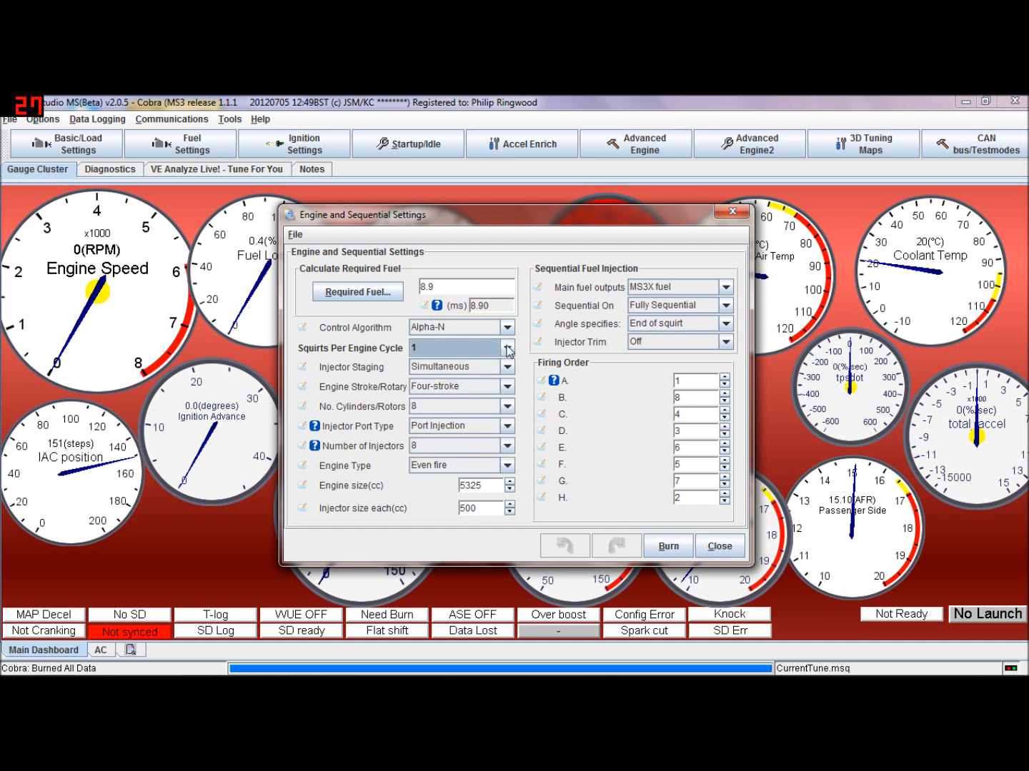
left_click(506, 348)
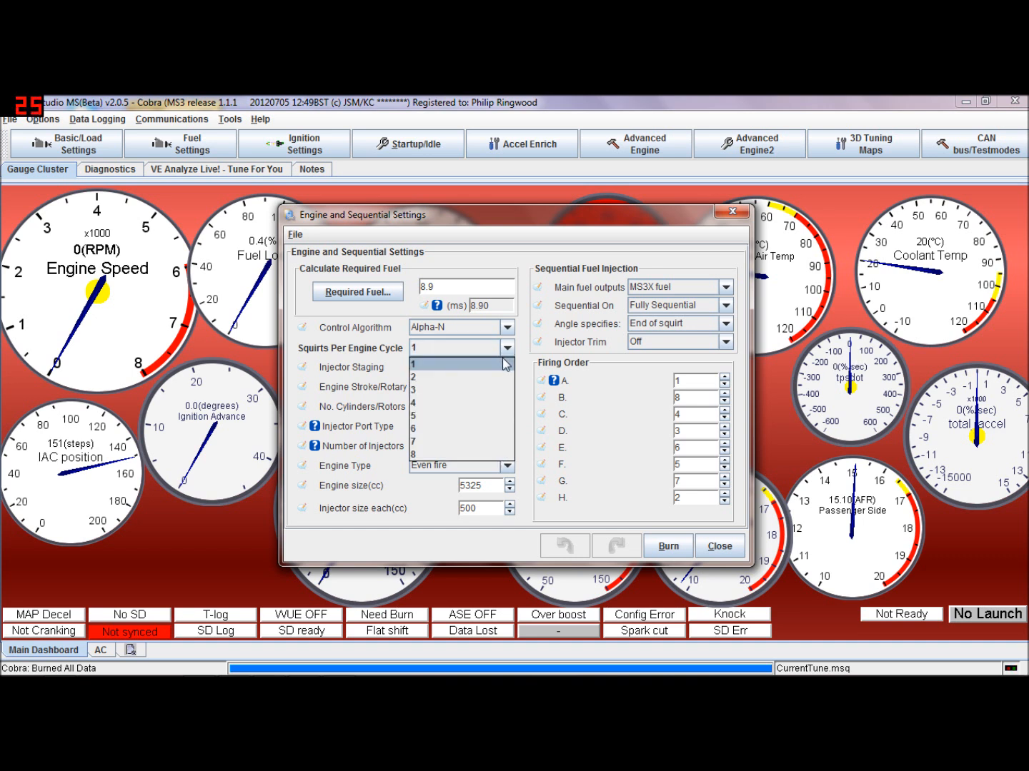
left_click(412, 364)
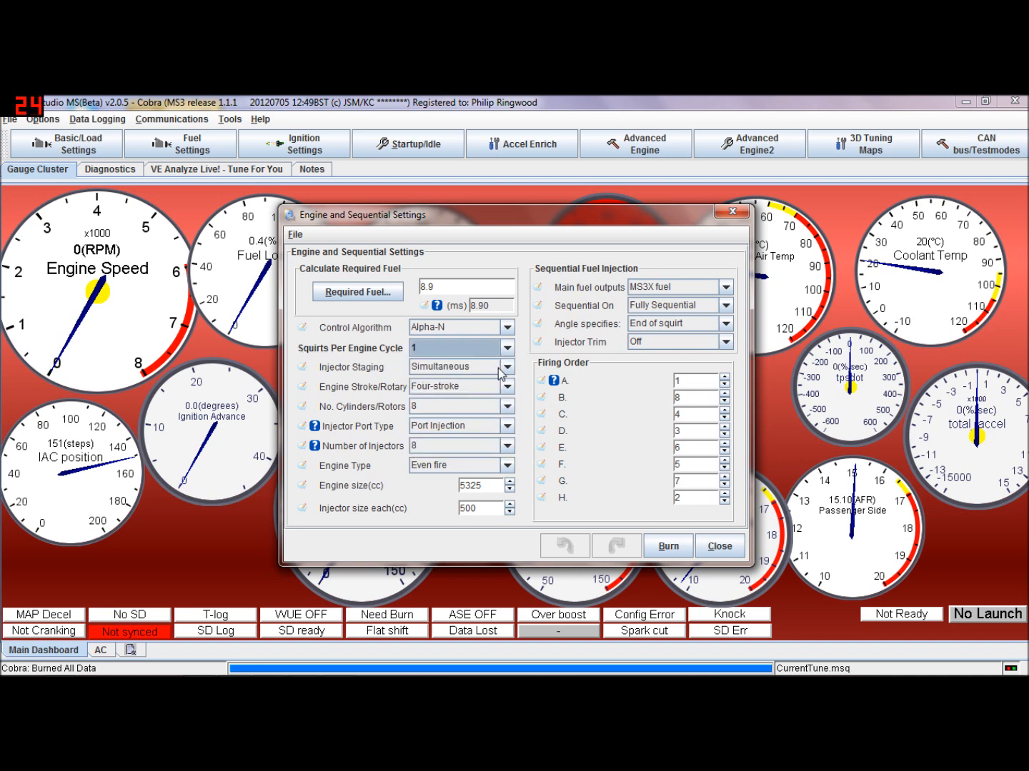
left_click(505, 366)
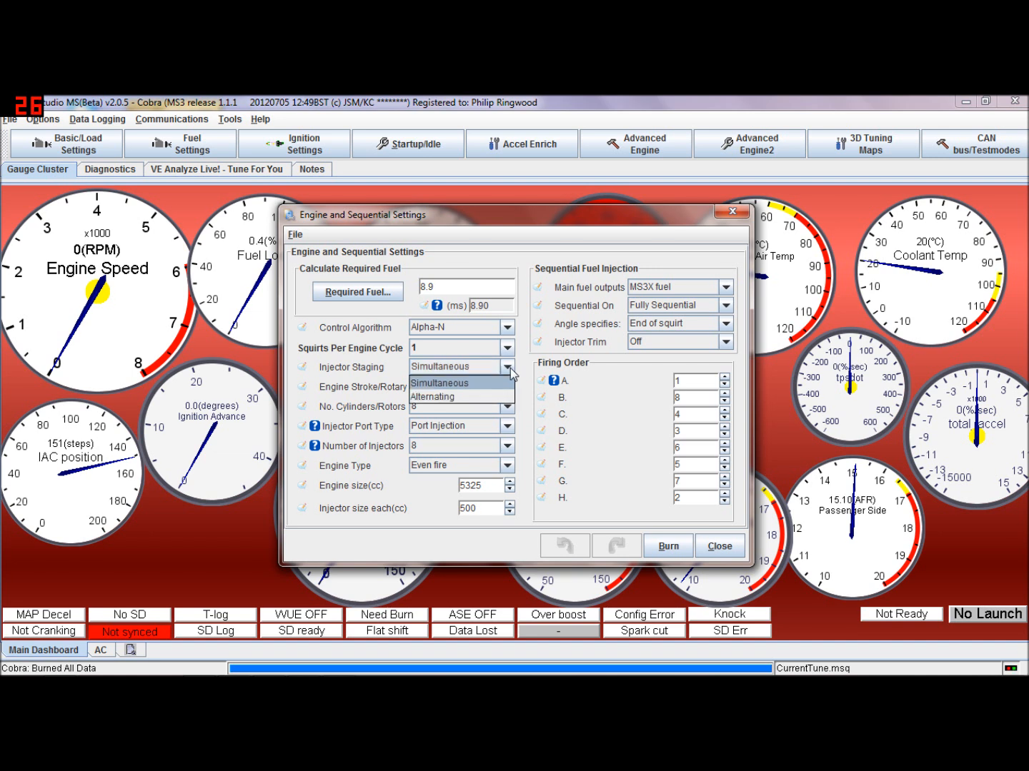
mouse_move(450, 398)
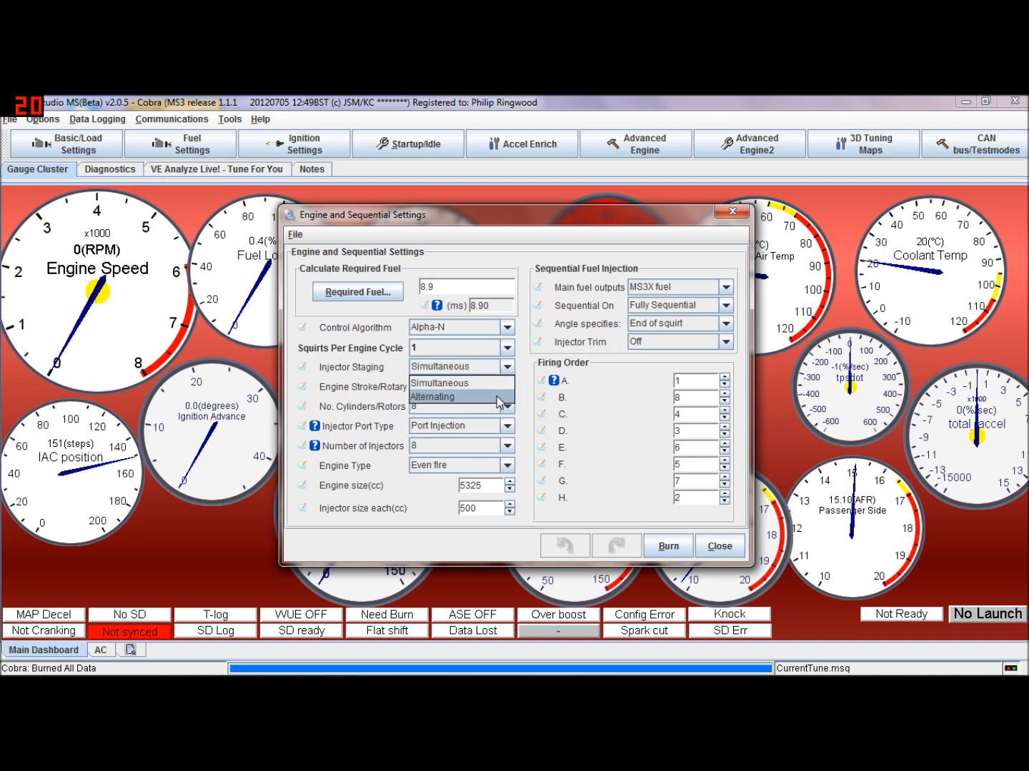
left_click(454, 383)
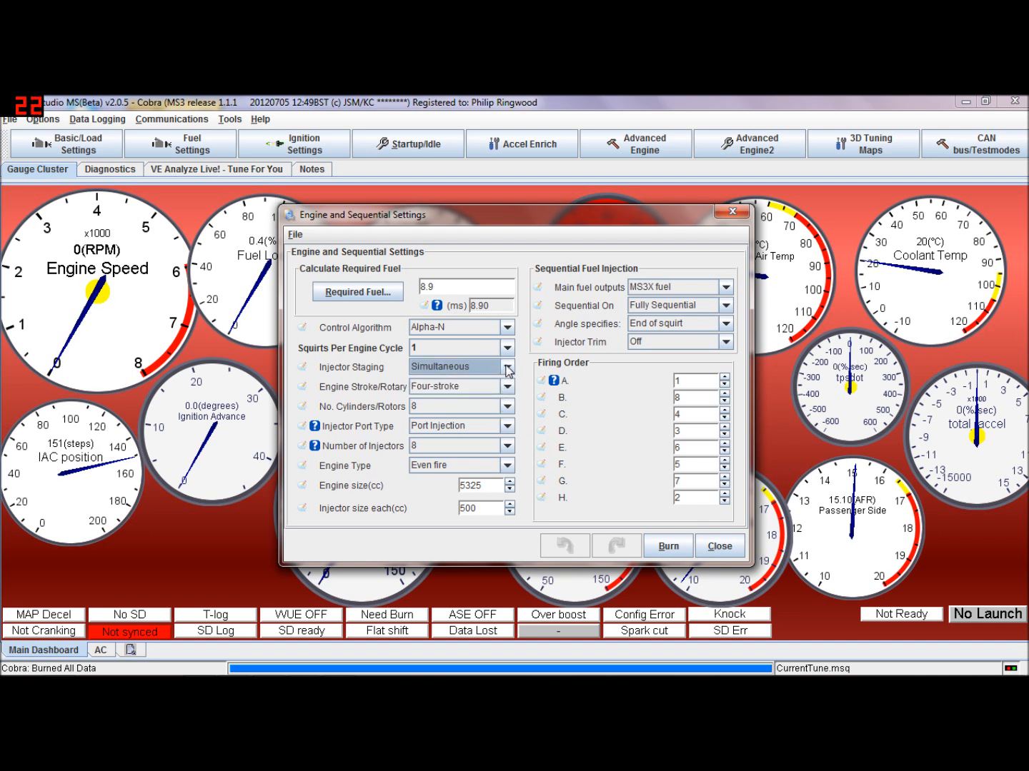
mouse_move(542, 379)
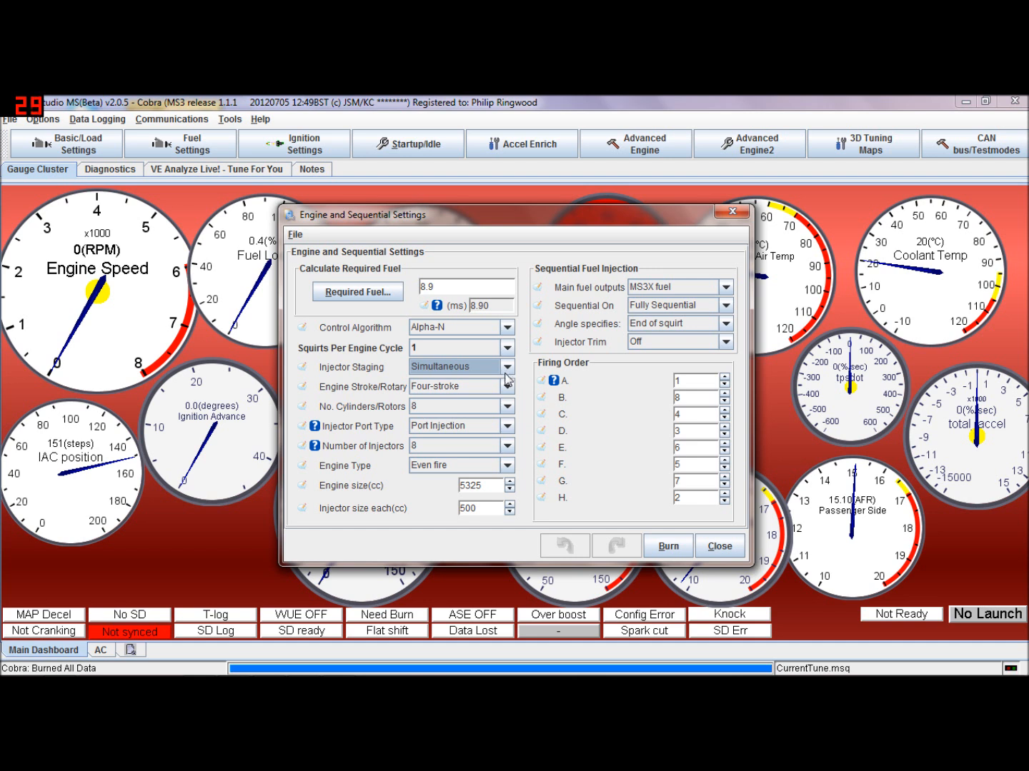
left_click(508, 405)
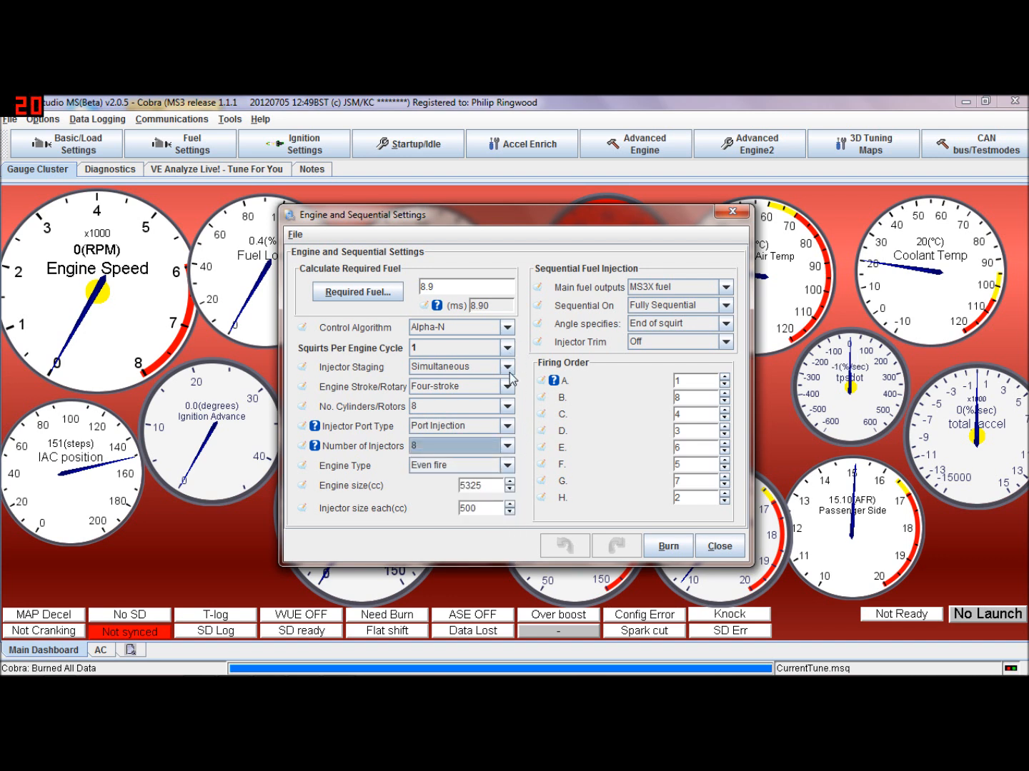
left_click(506, 366)
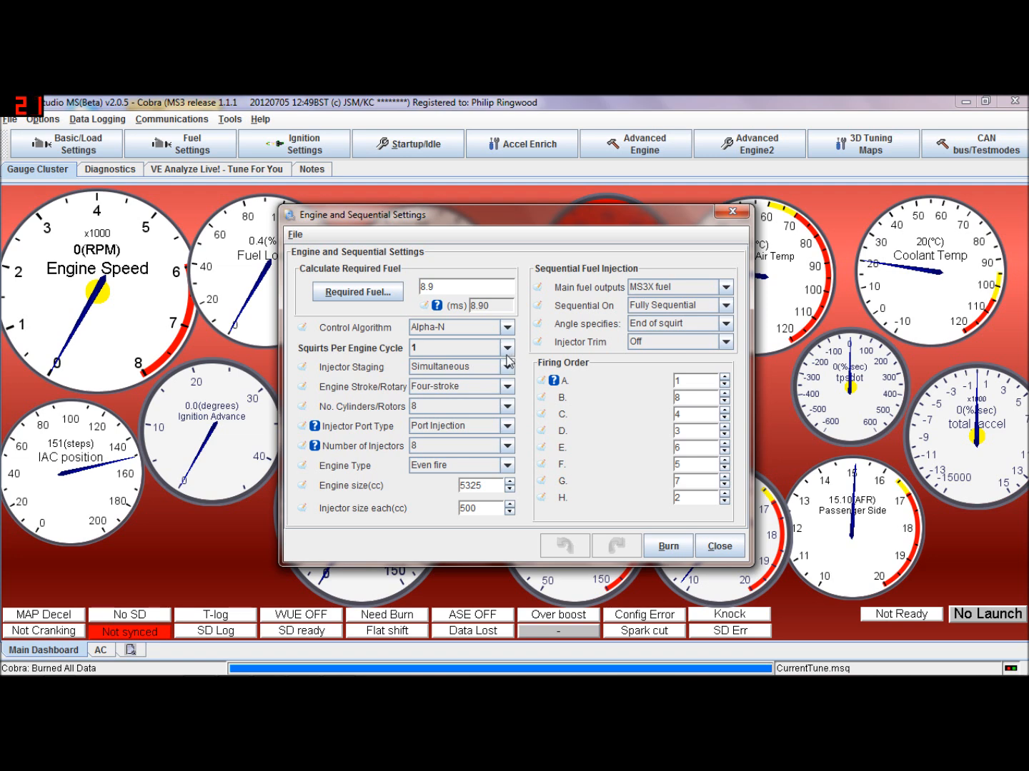
- Try Alternating injector staging, dismiss the one-squirt warning, and settle back on Simultaneous
left_click(506, 365)
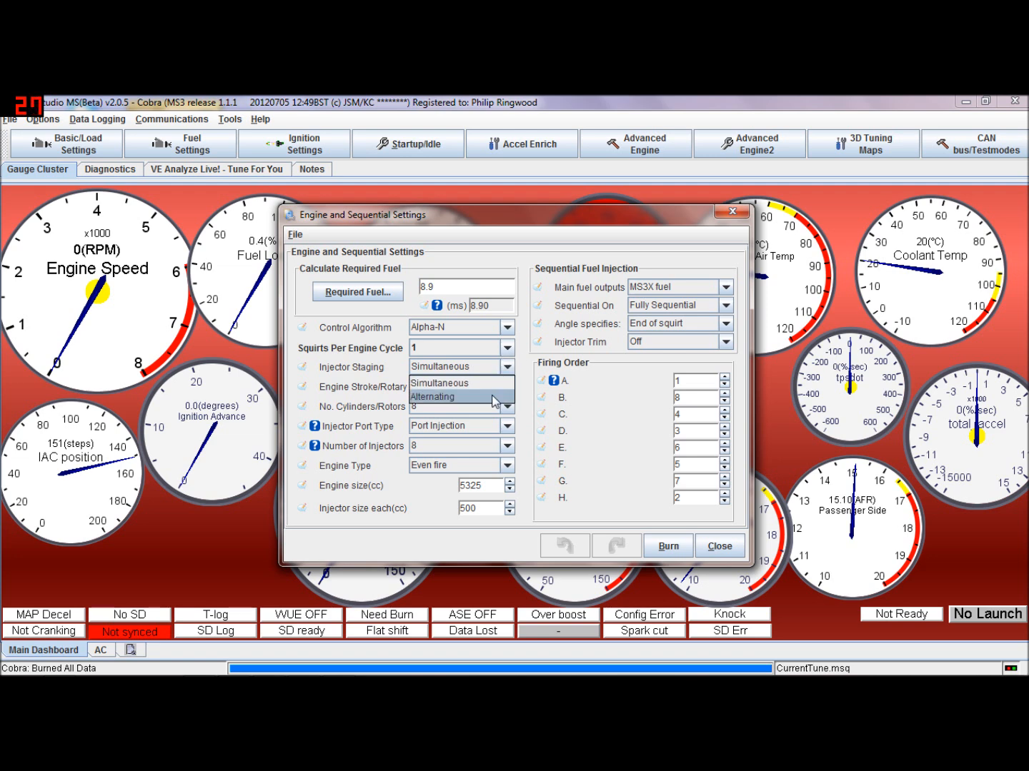
left_click(432, 397)
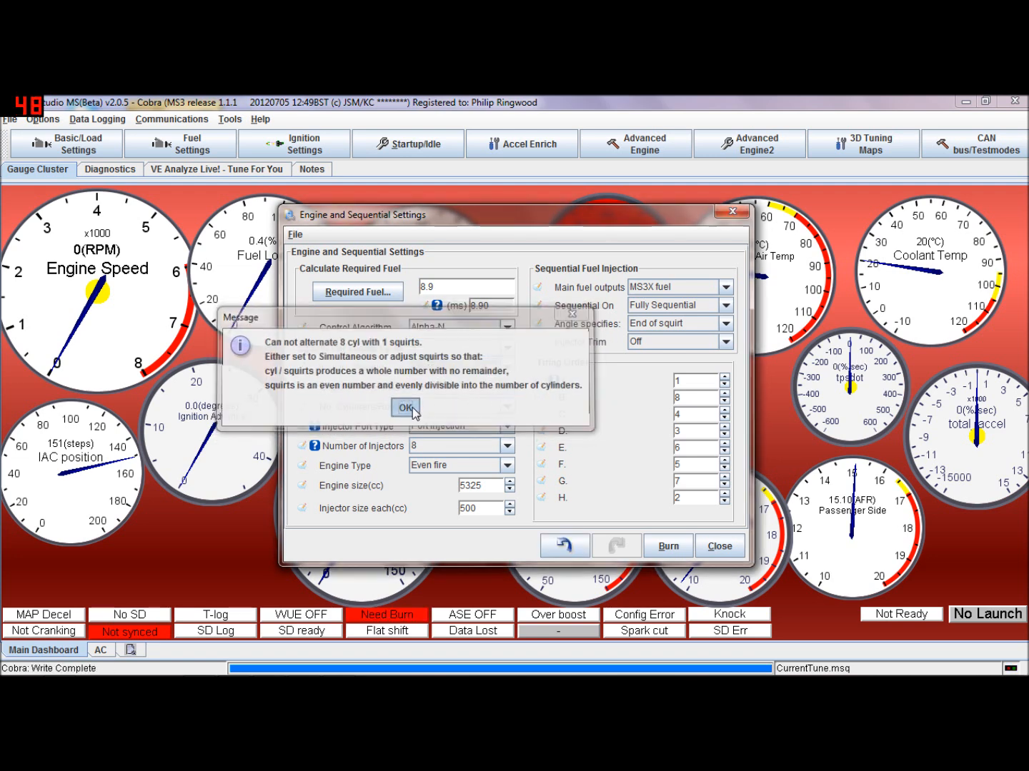
left_click(403, 409)
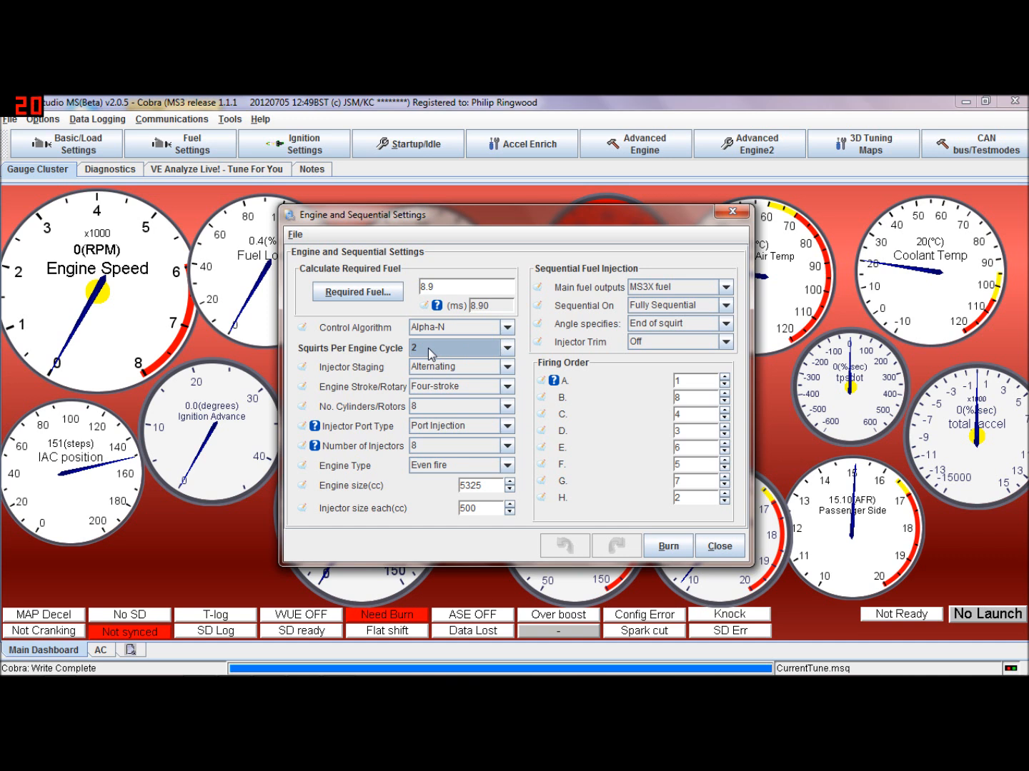
mouse_move(443, 348)
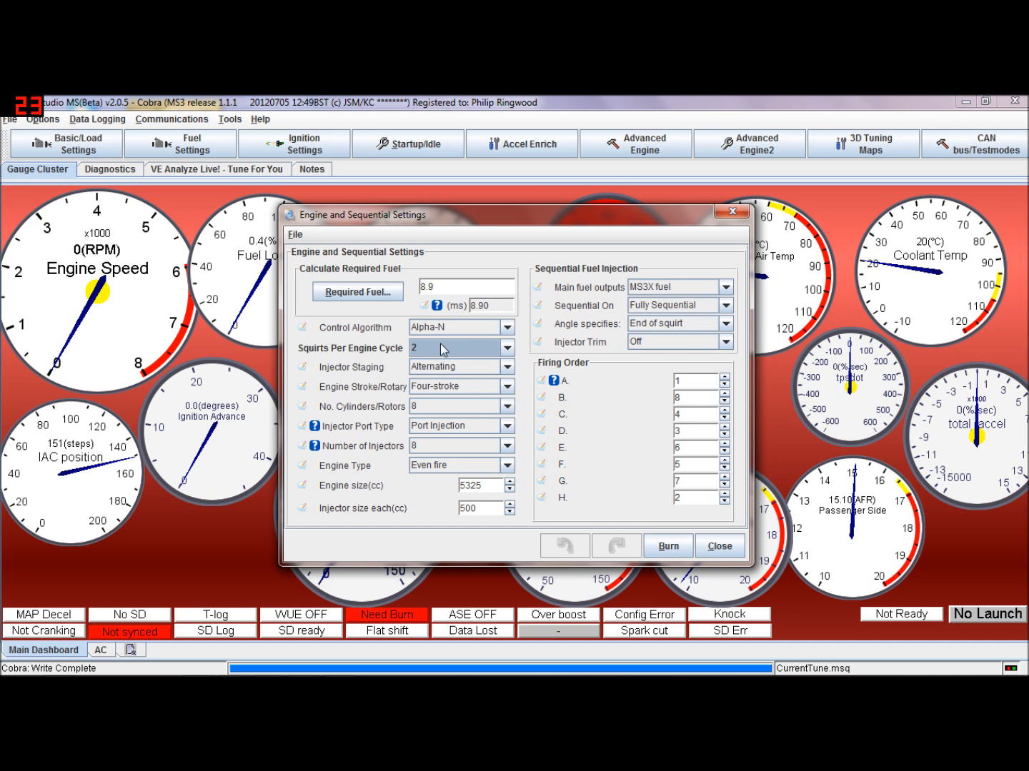
mouse_move(453, 349)
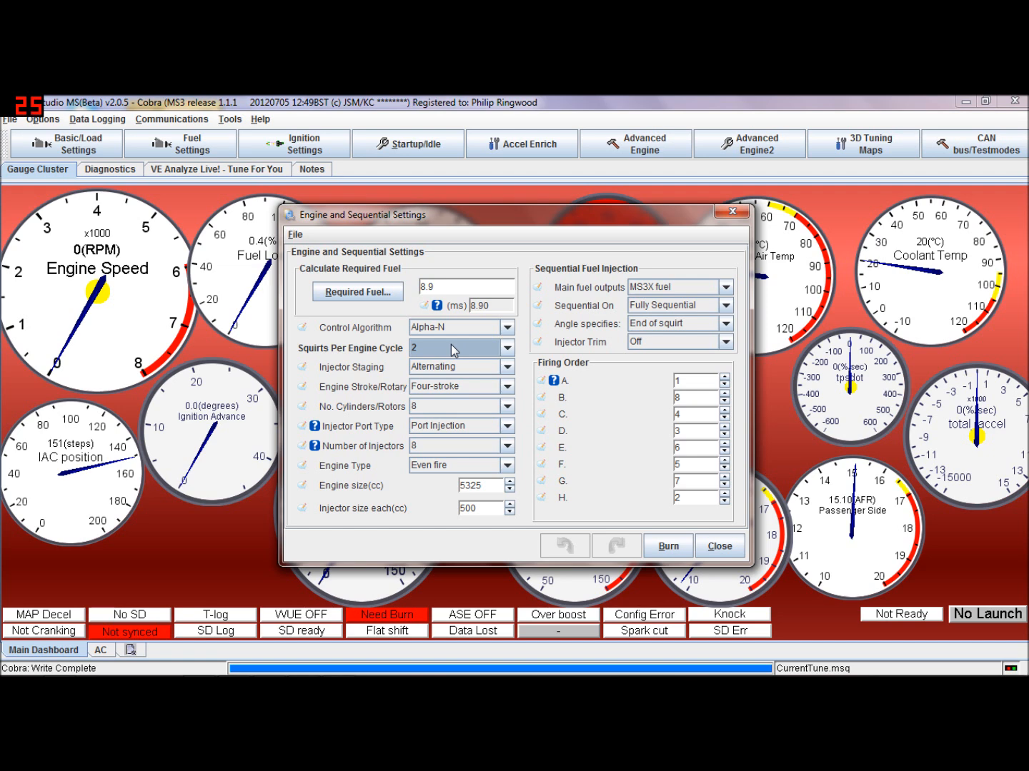
mouse_move(470, 351)
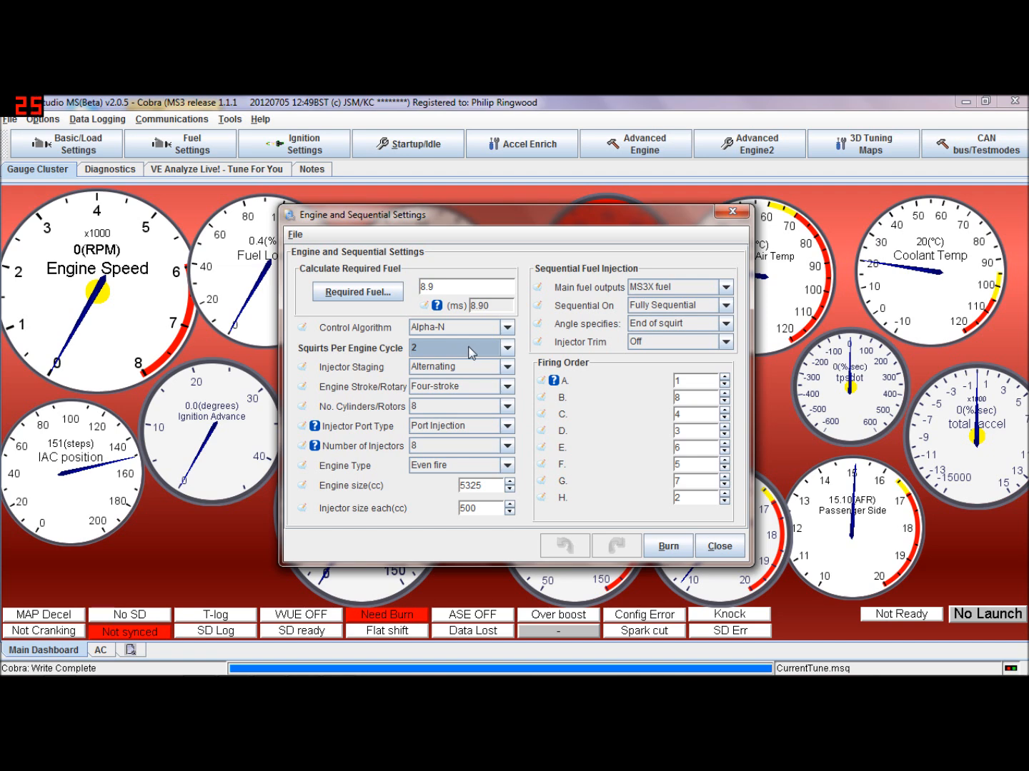
left_click(506, 348)
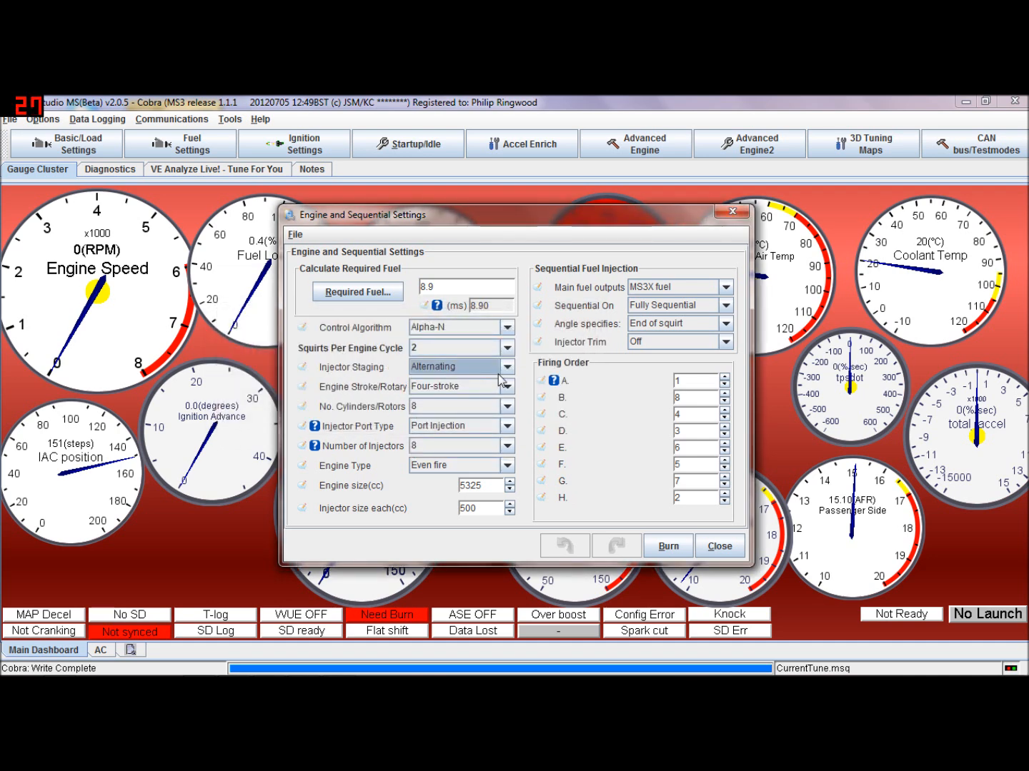
left_click(506, 349)
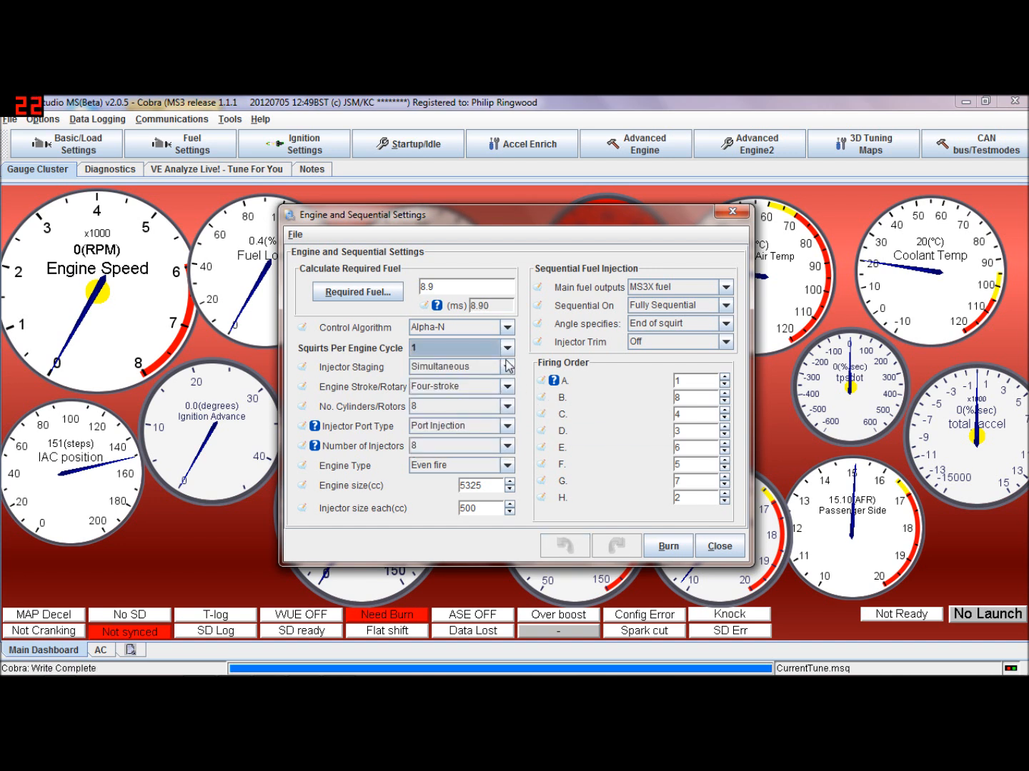
left_click(506, 366)
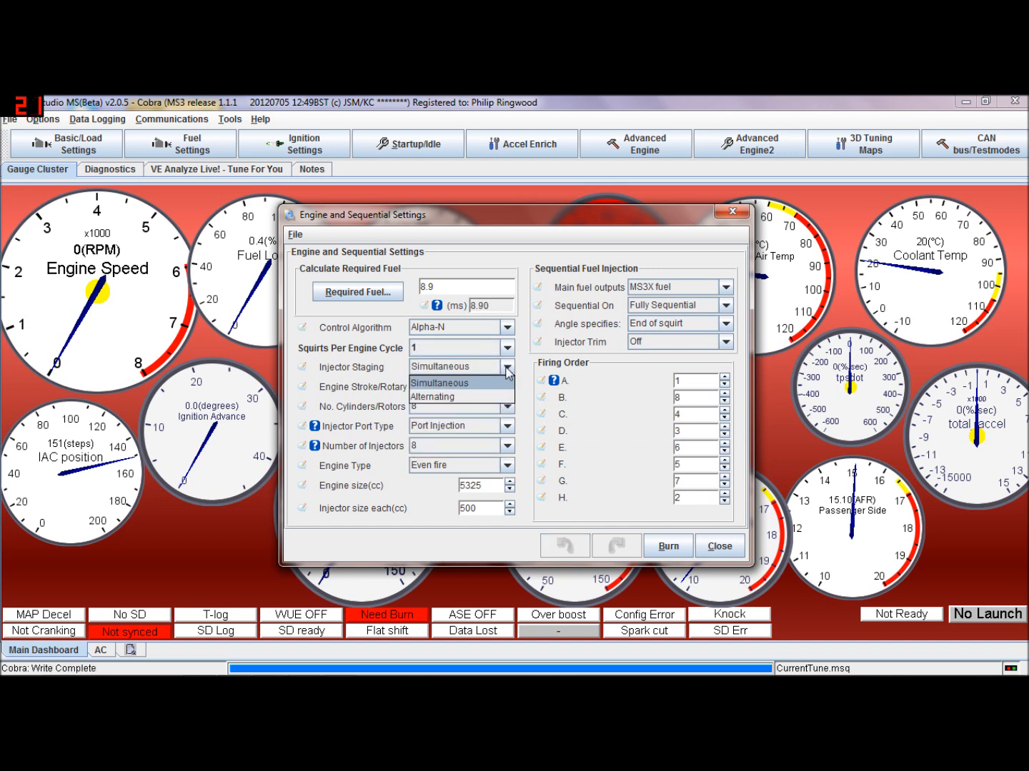
mouse_move(494, 388)
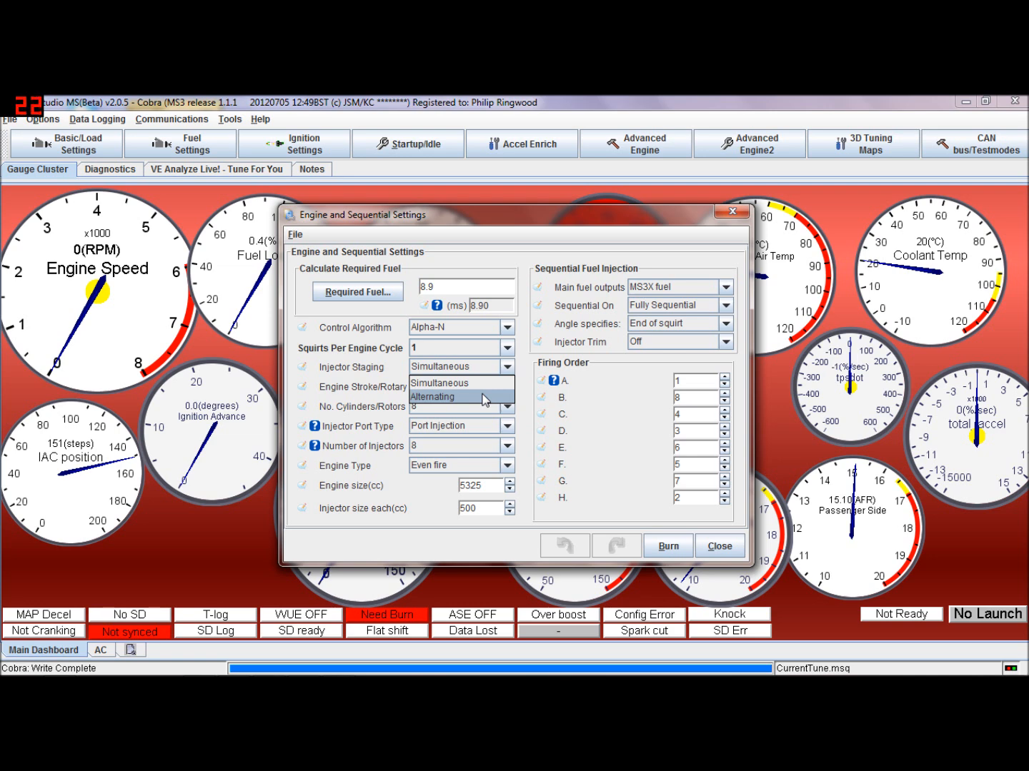
left_click(457, 397)
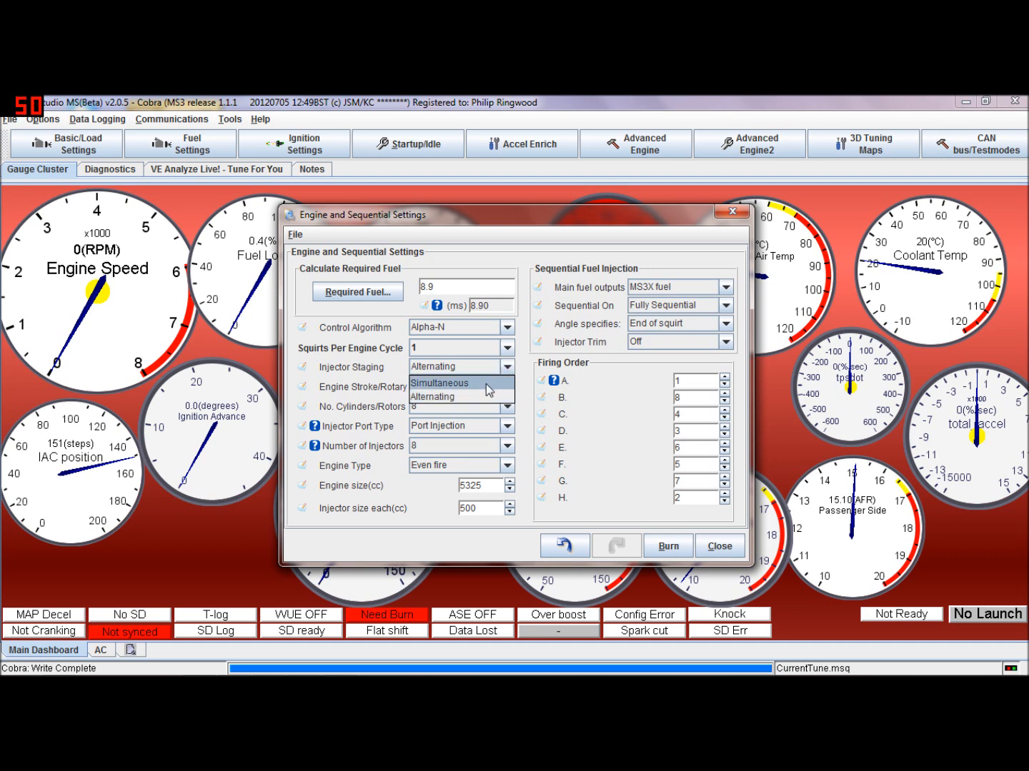
left_click(440, 382)
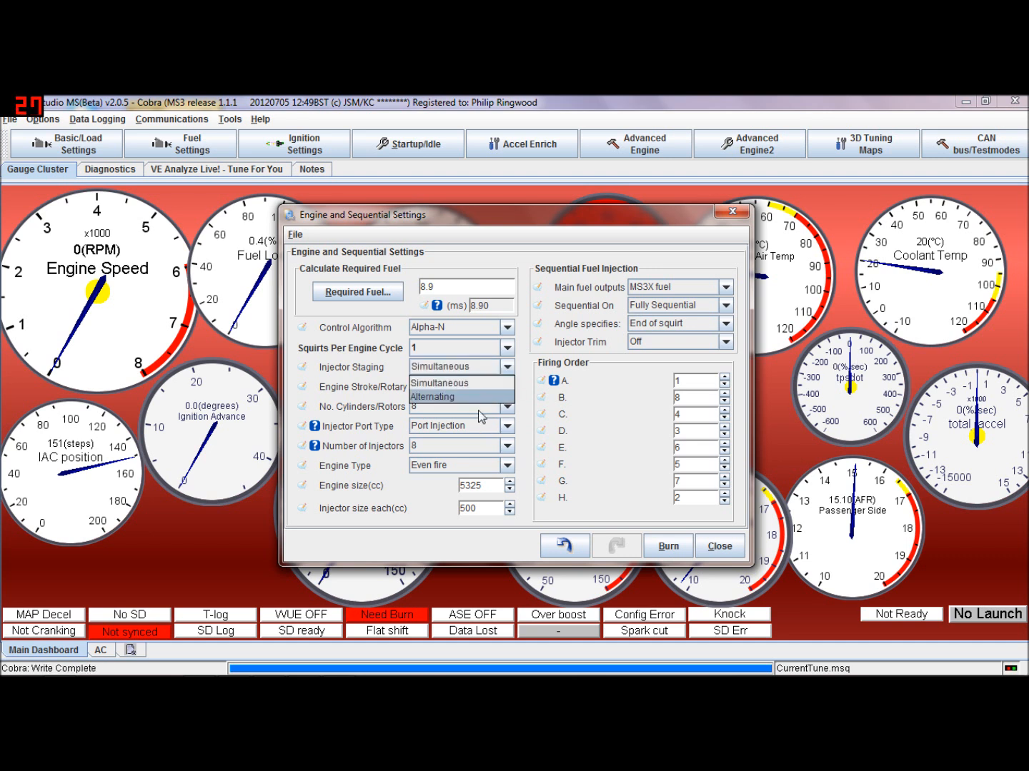
mouse_move(477, 397)
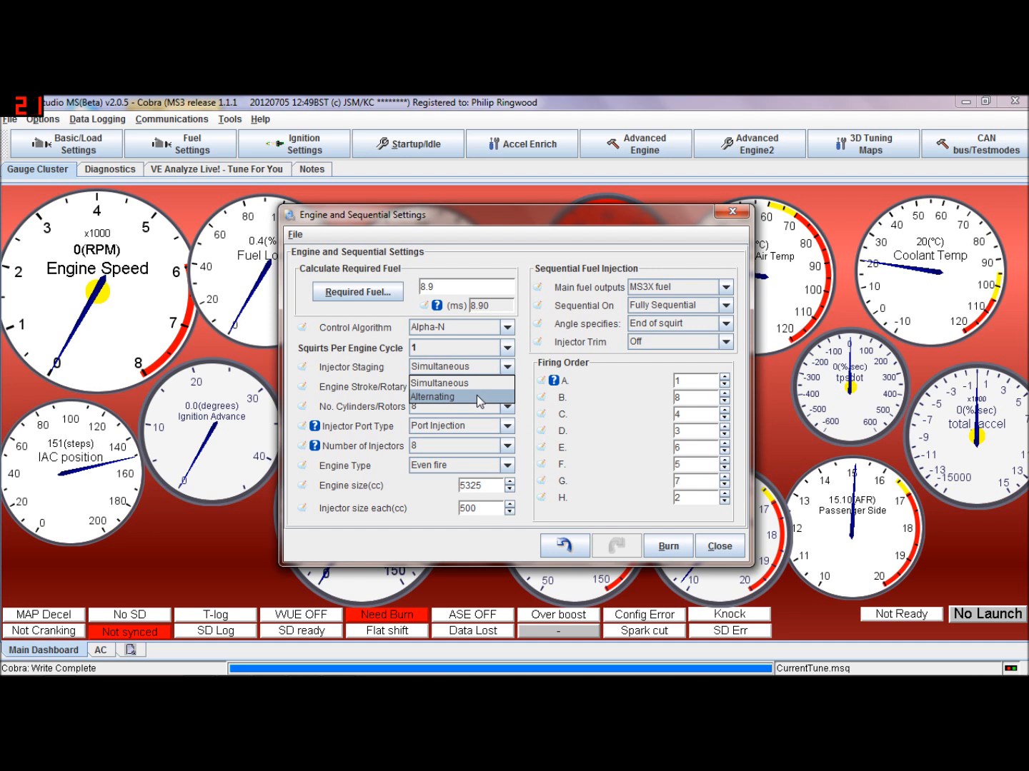
left_click(460, 386)
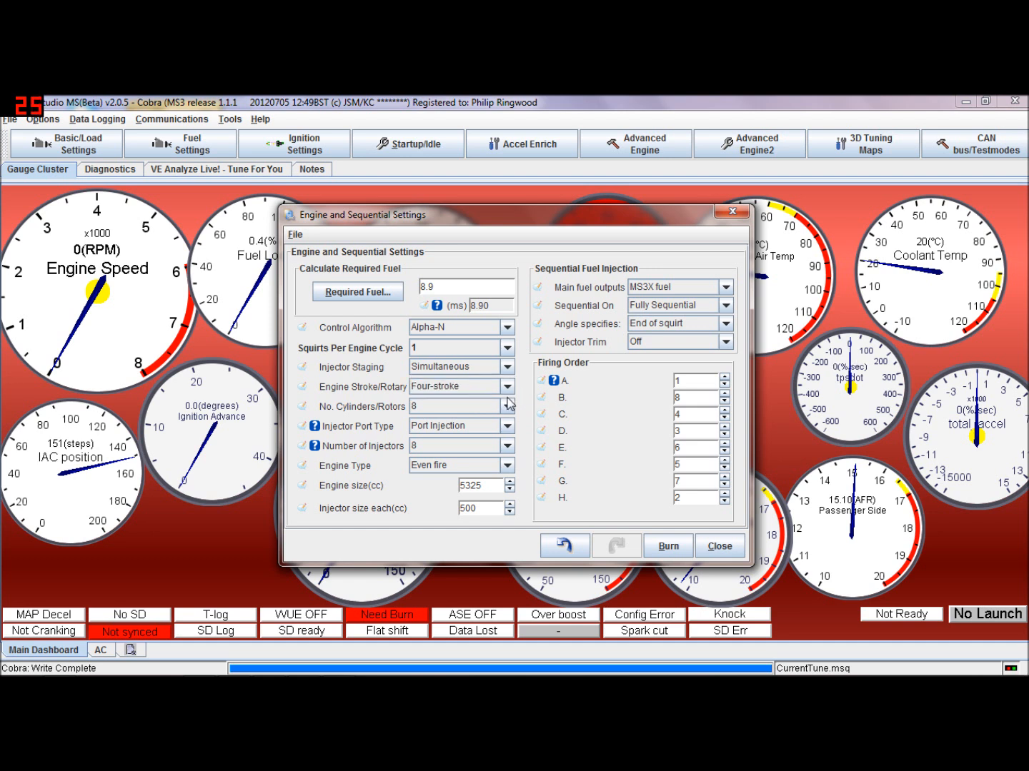
mouse_move(507, 465)
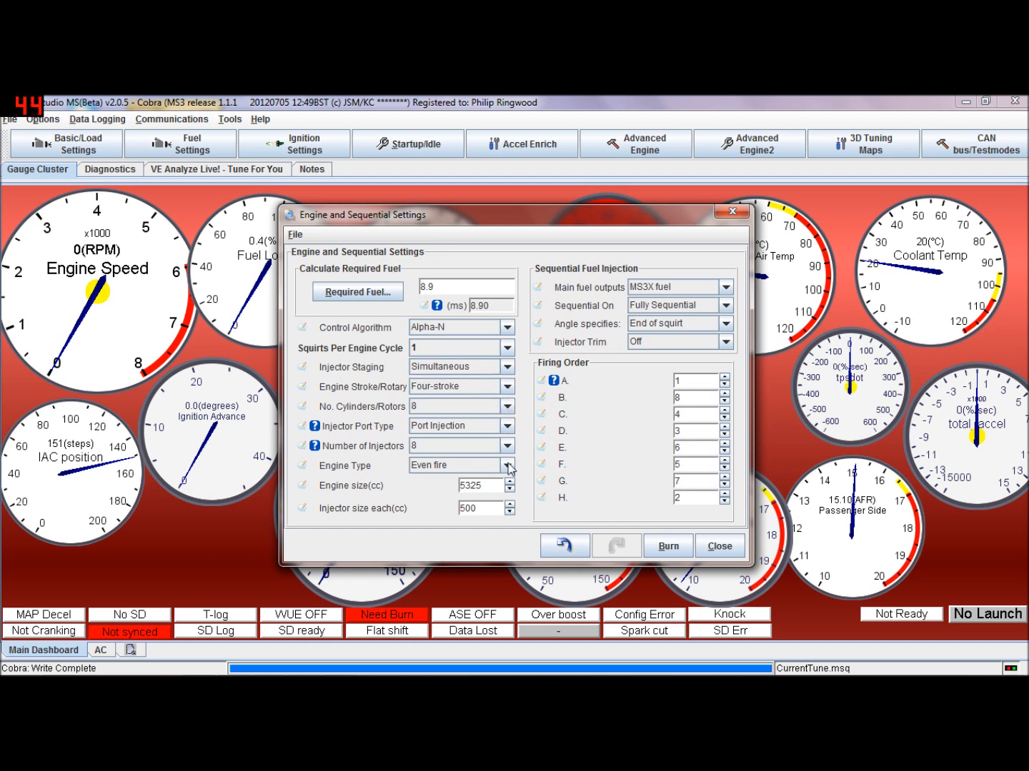
- Keep engine type Even fire and try Std fuel as the main fuel output
left_click(508, 466)
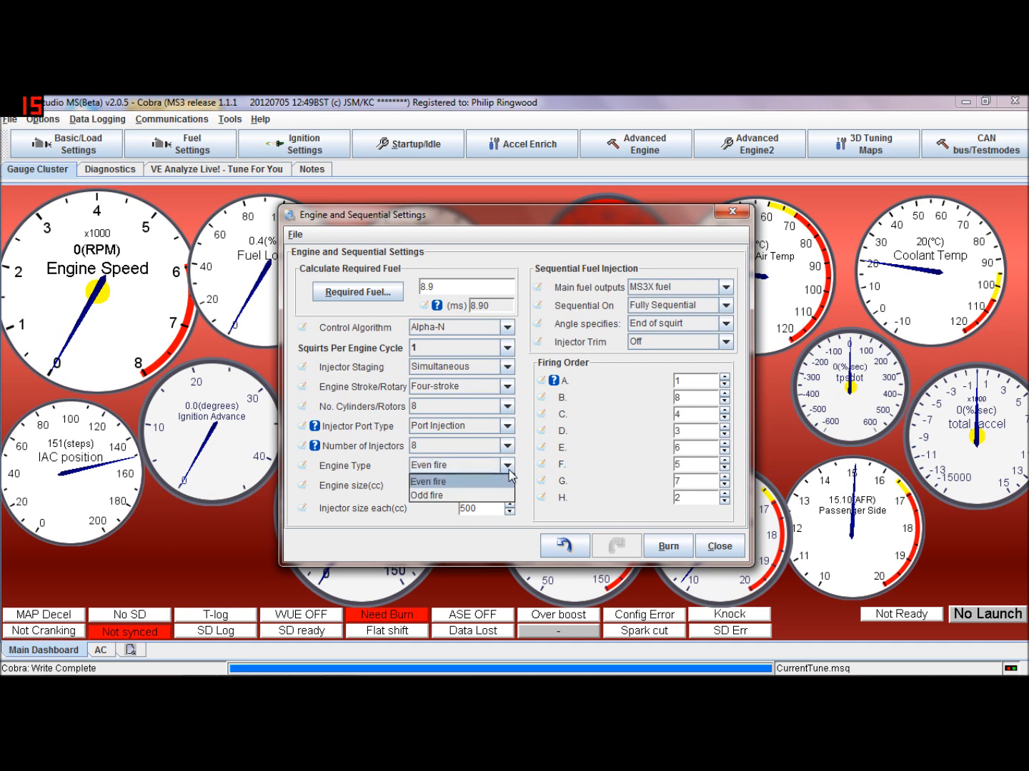
mouse_move(527, 477)
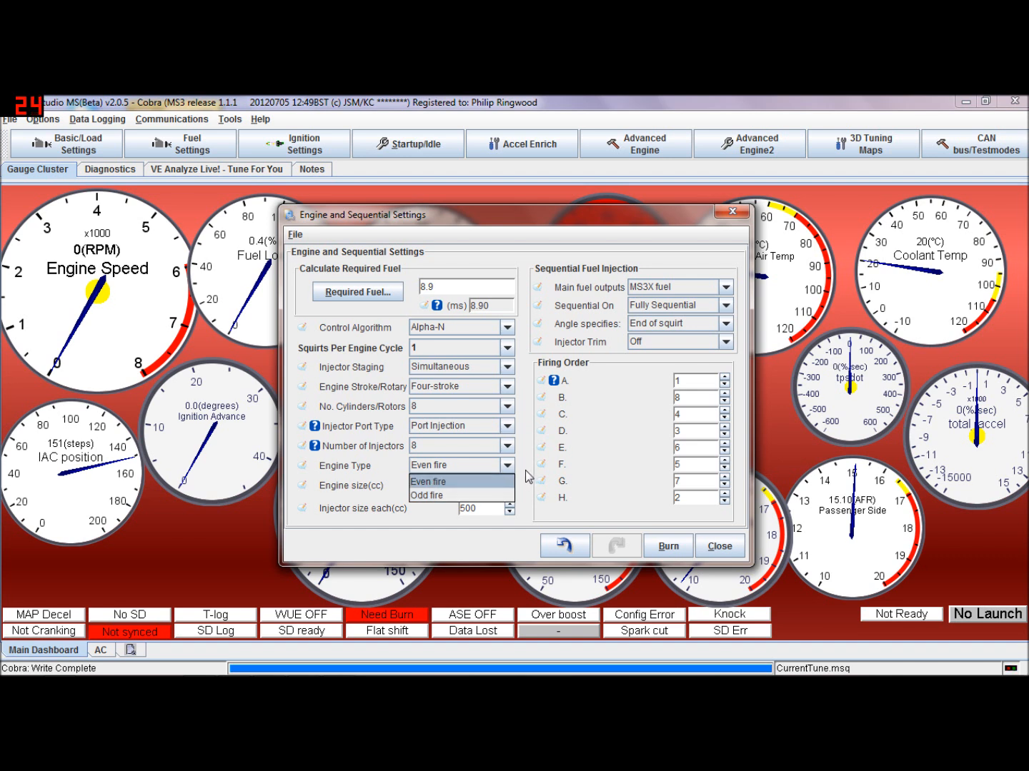
left_click(428, 465)
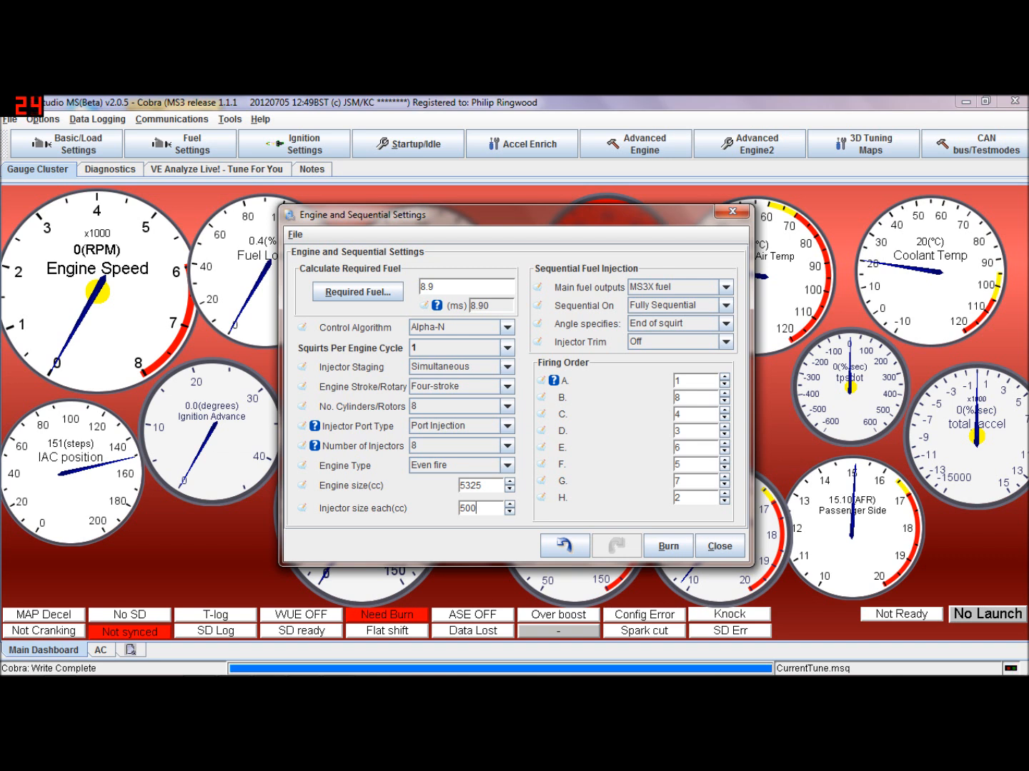
left_click(726, 287)
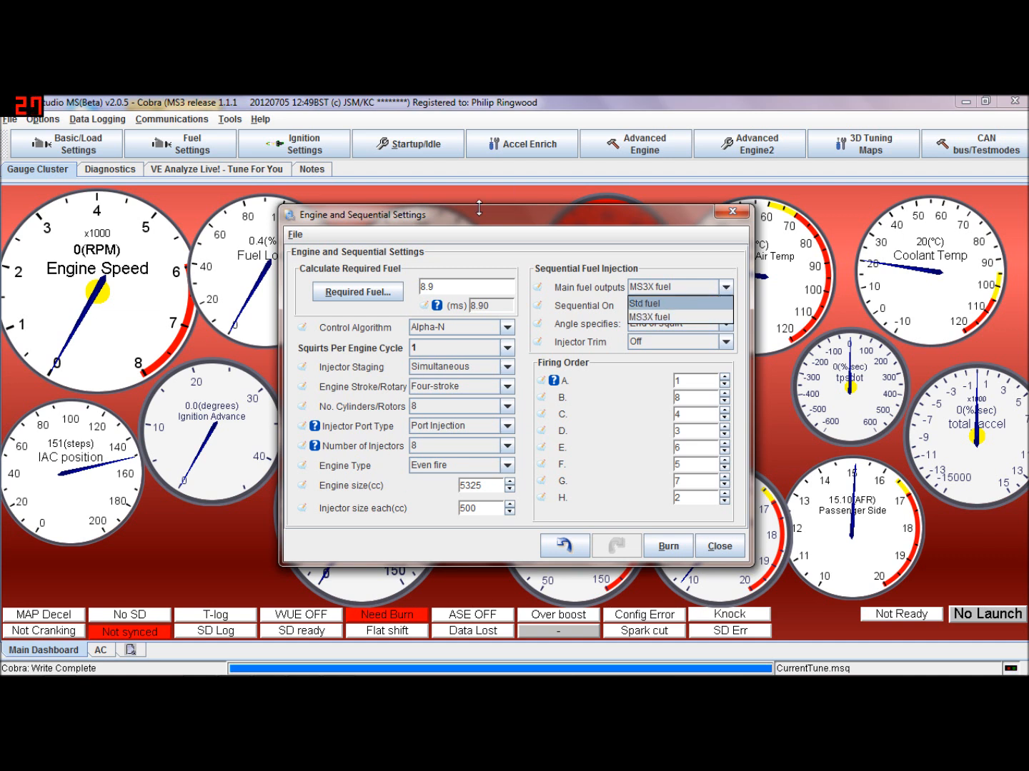
mouse_move(389, 426)
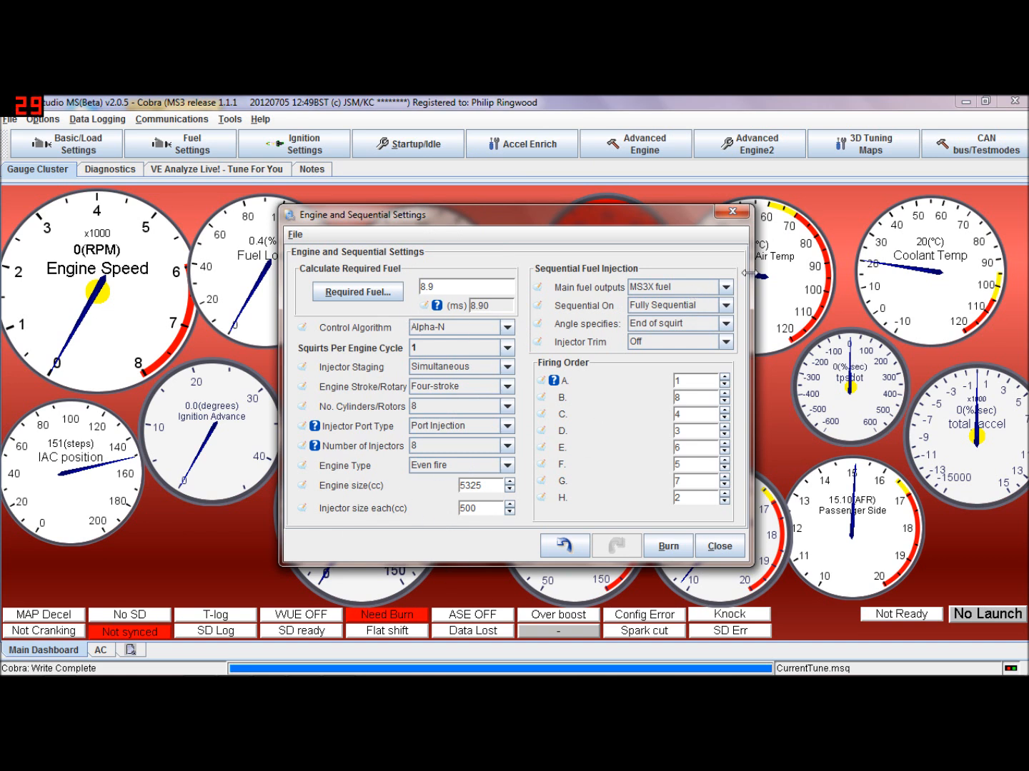
left_click(724, 286)
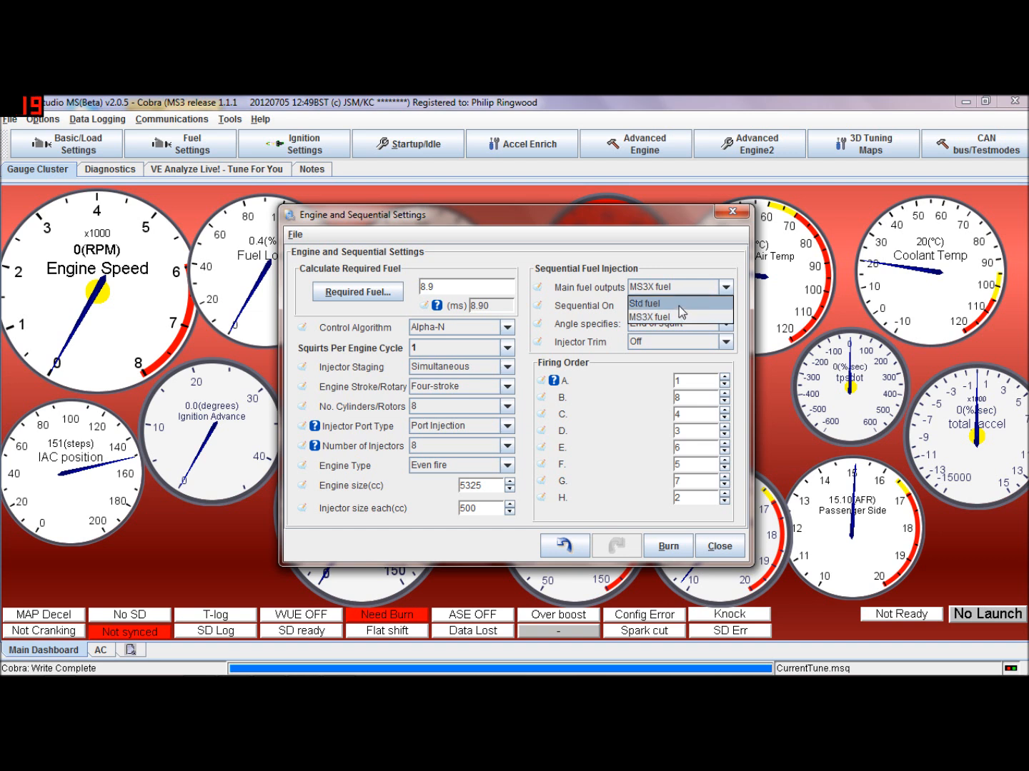
left_click(643, 303)
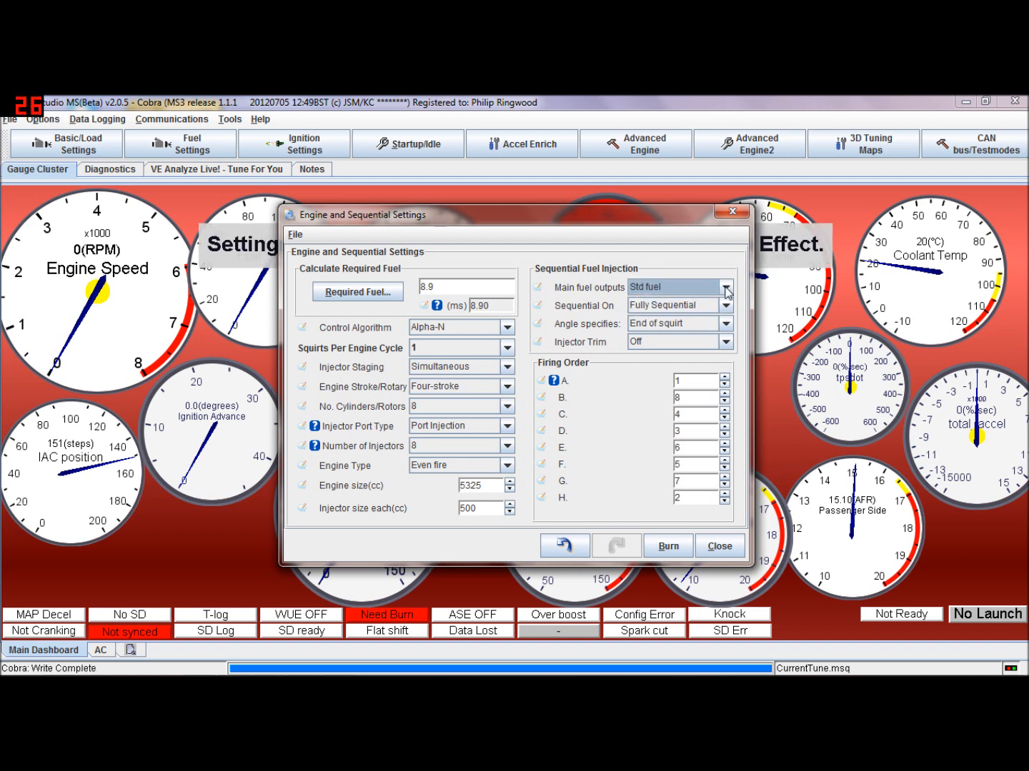
left_click(724, 286)
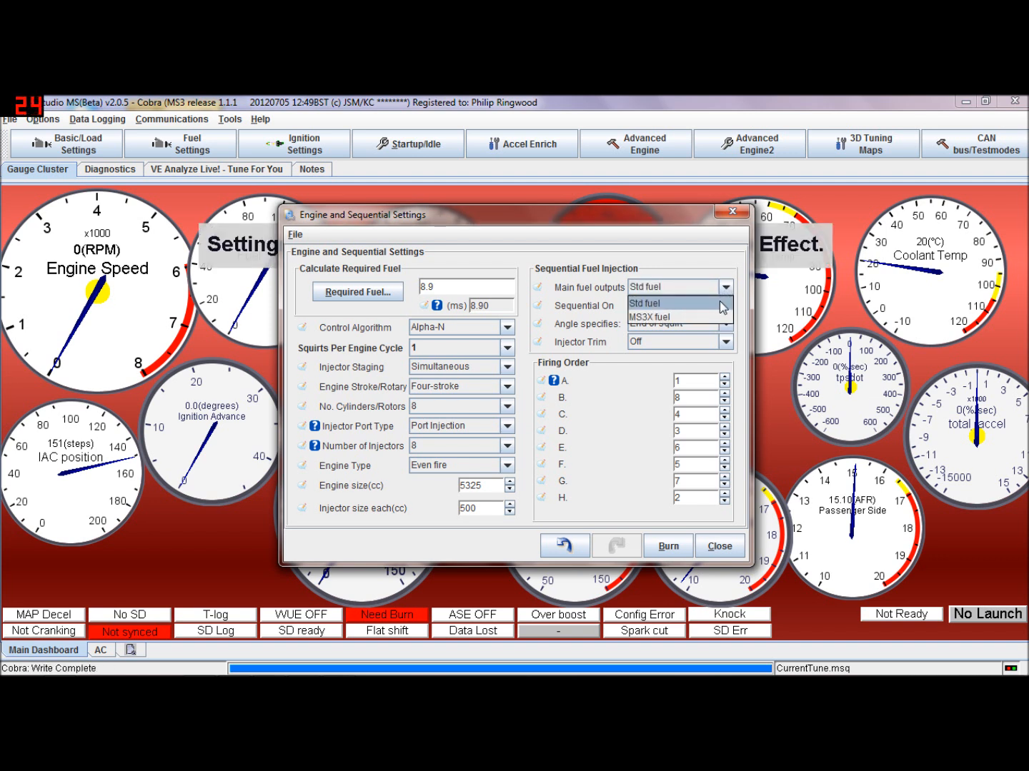
left_click(644, 304)
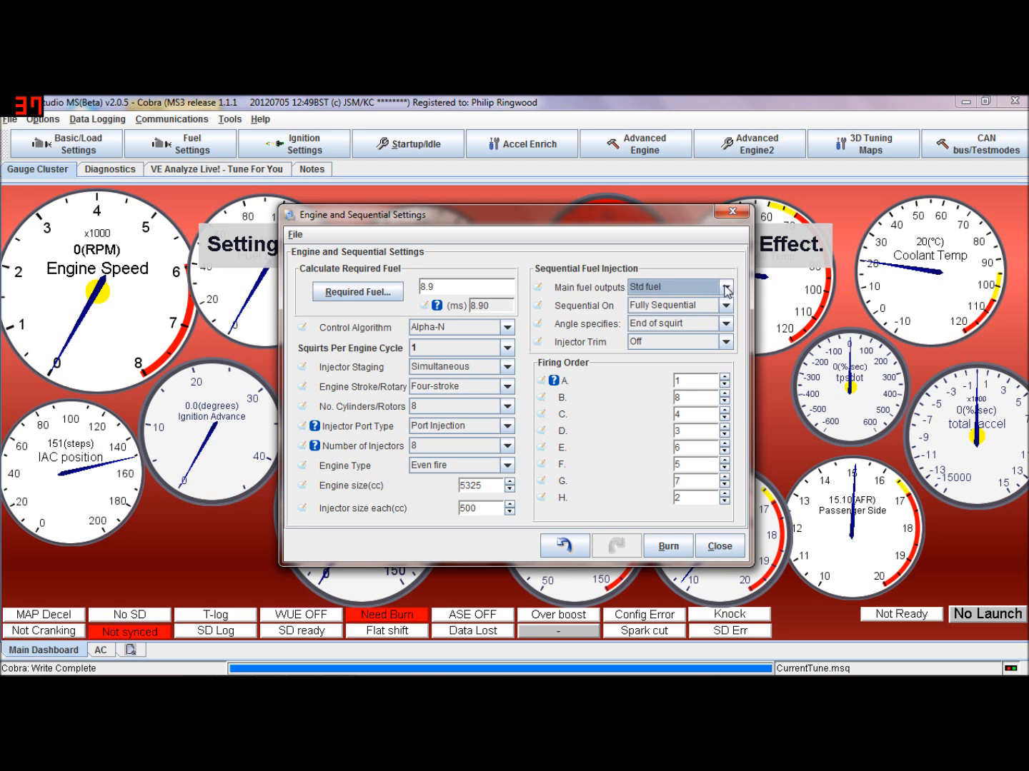
left_click(724, 287)
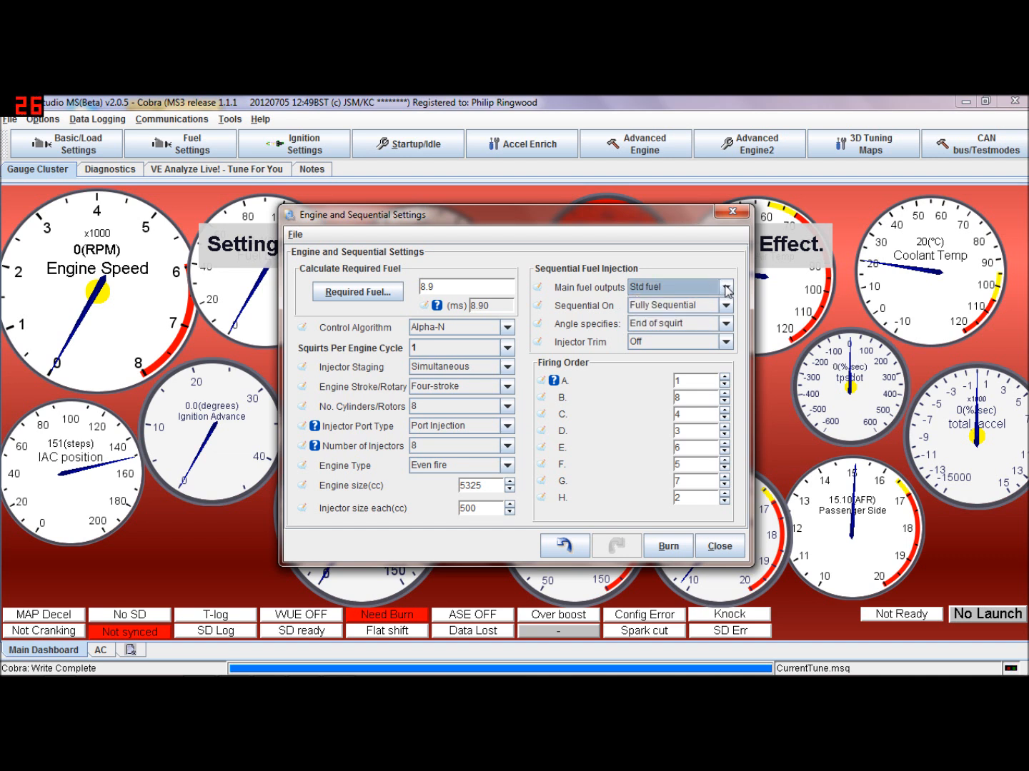
- Put the main fuel outputs back to MS3X fuel
left_click(726, 288)
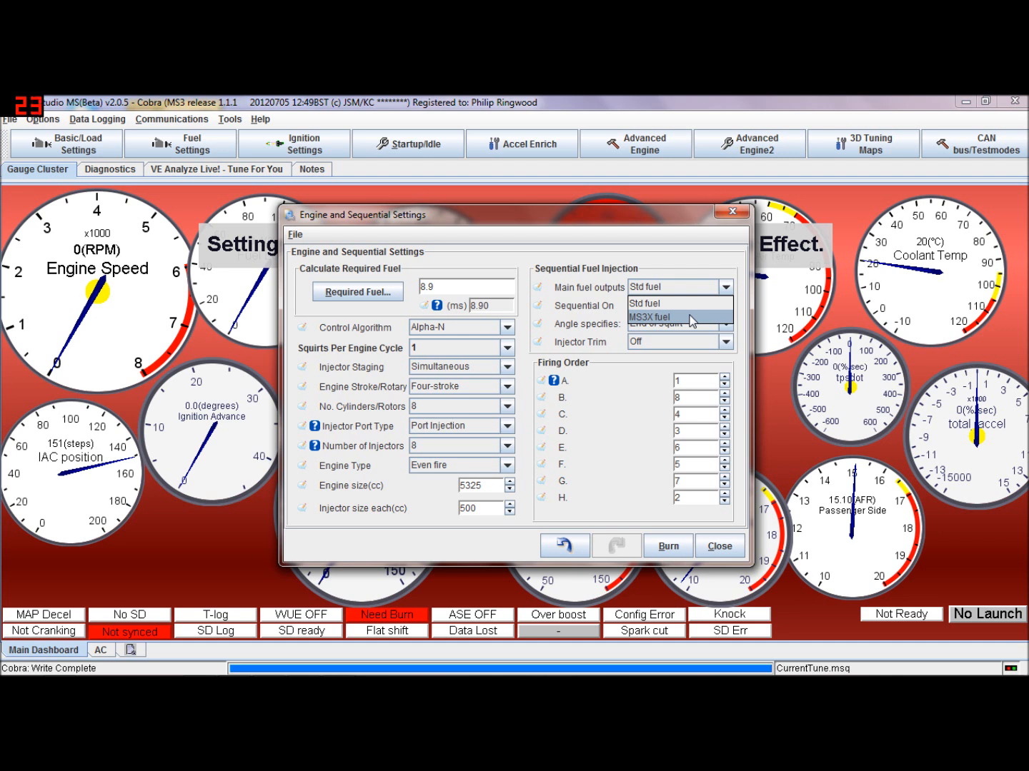
left_click(661, 318)
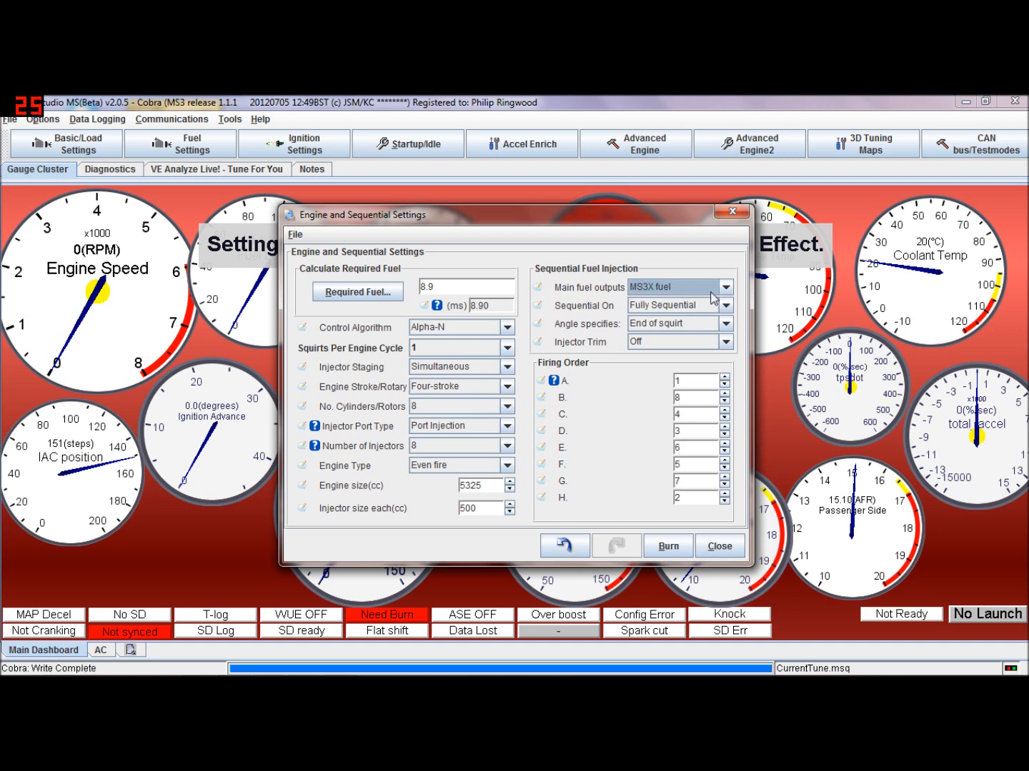
left_click(726, 286)
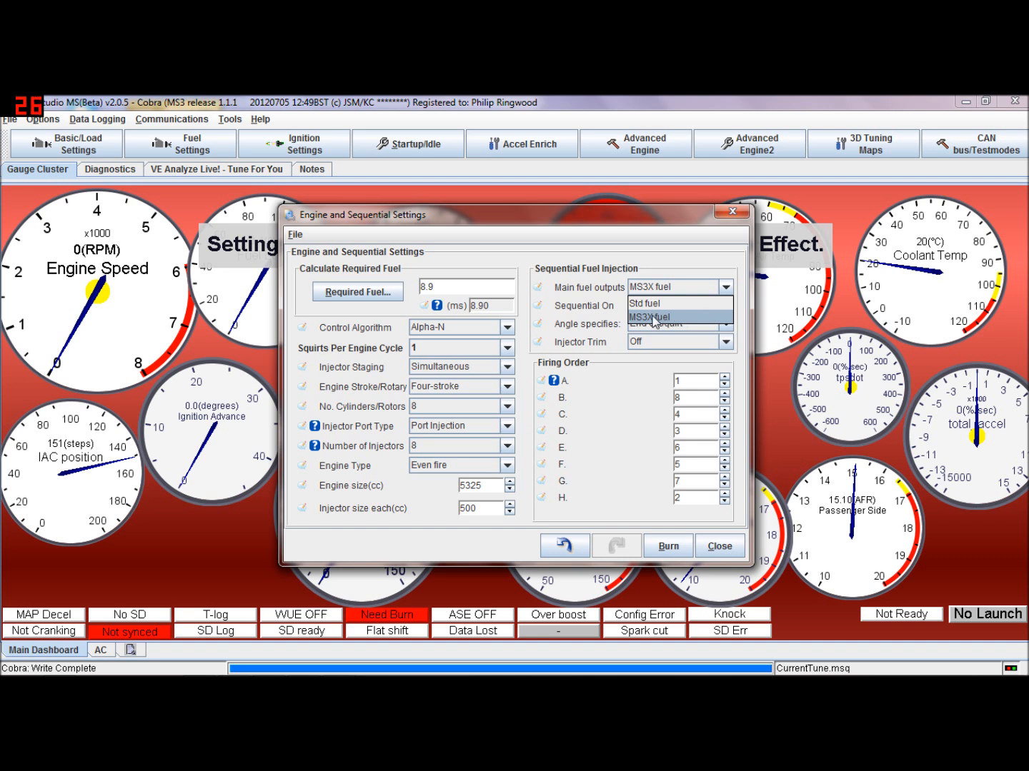
left_click(650, 317)
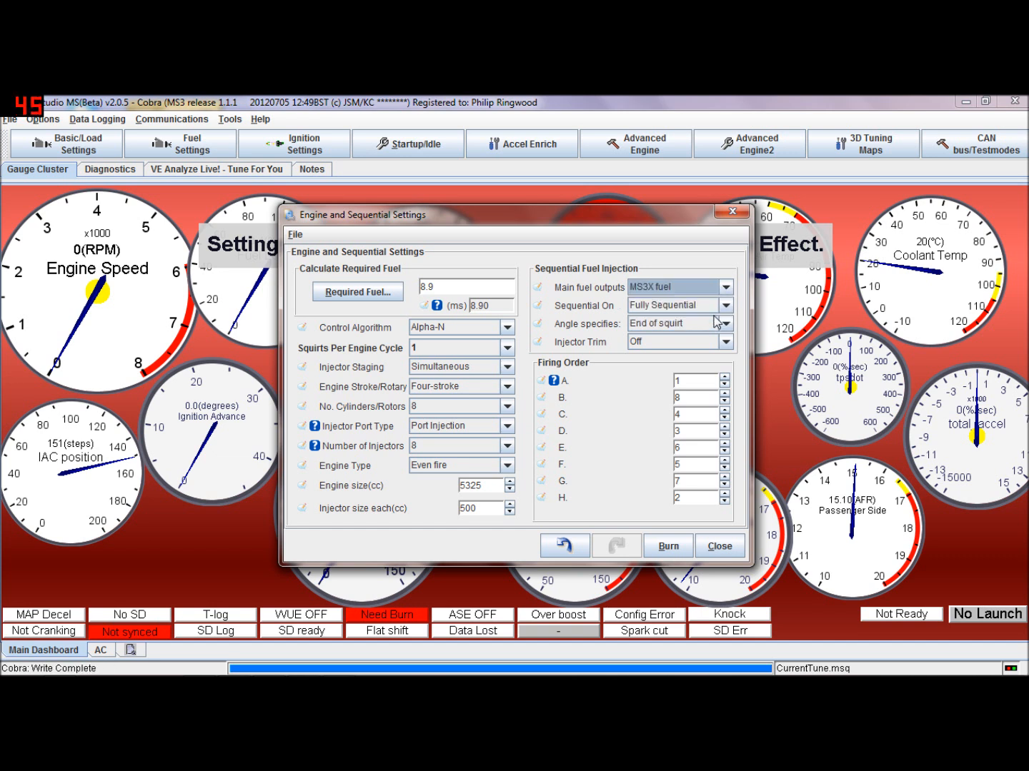
- Set sequential injection mode to Semi-sequential
left_click(726, 286)
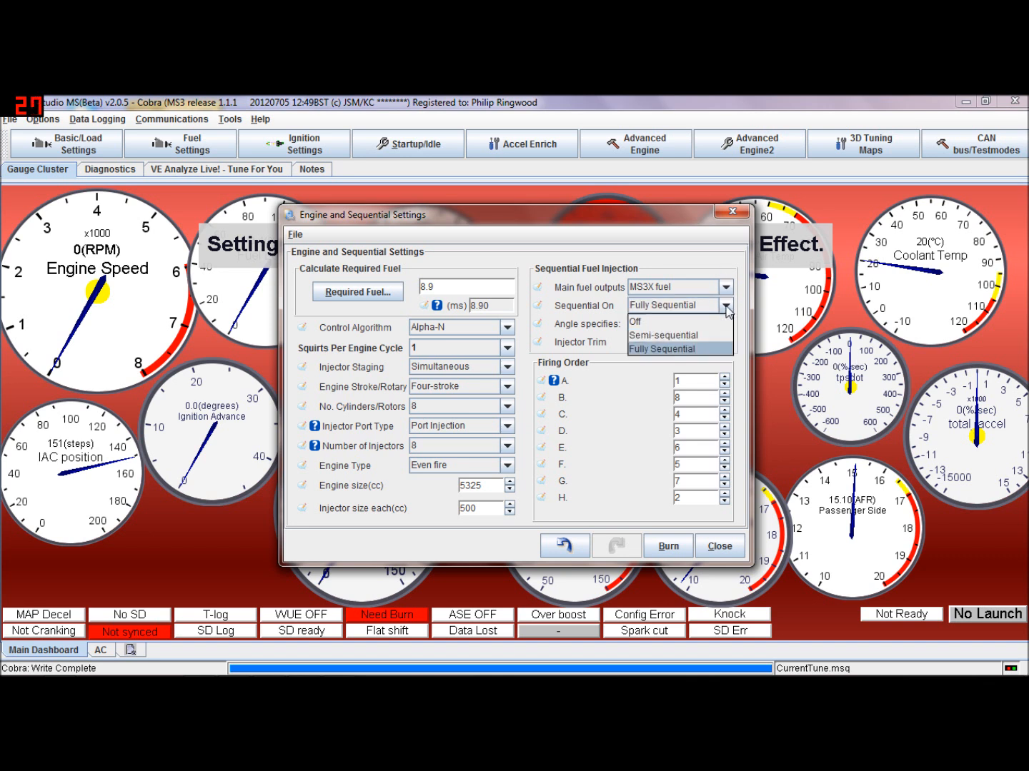
mouse_move(714, 354)
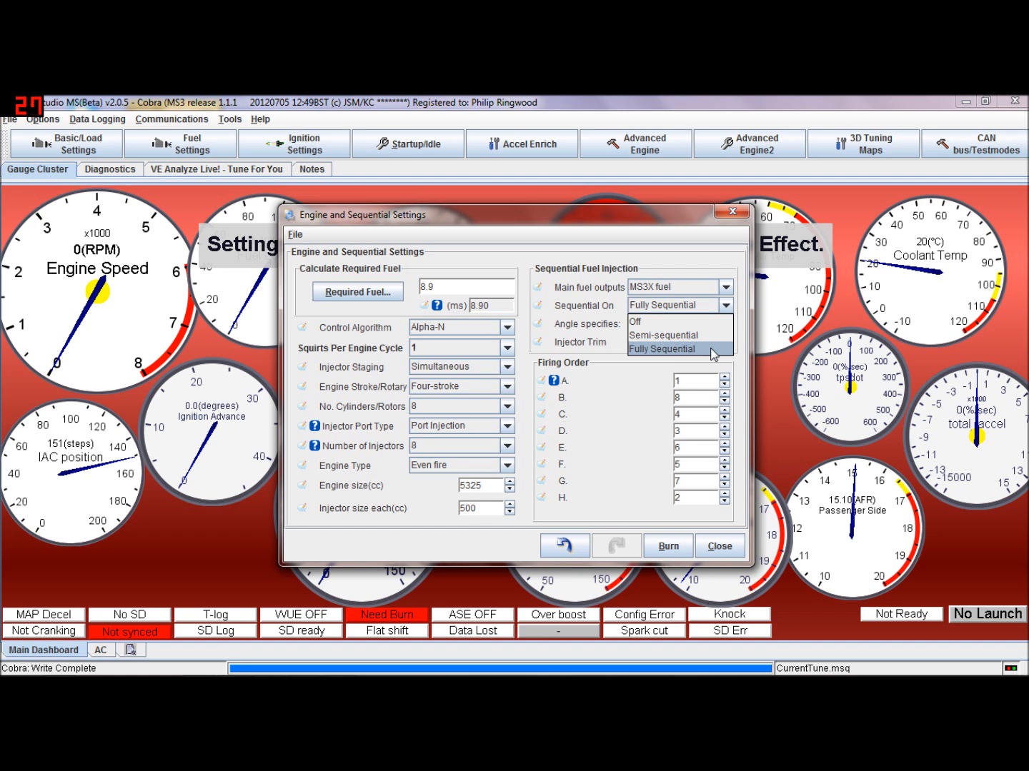
mouse_move(686, 344)
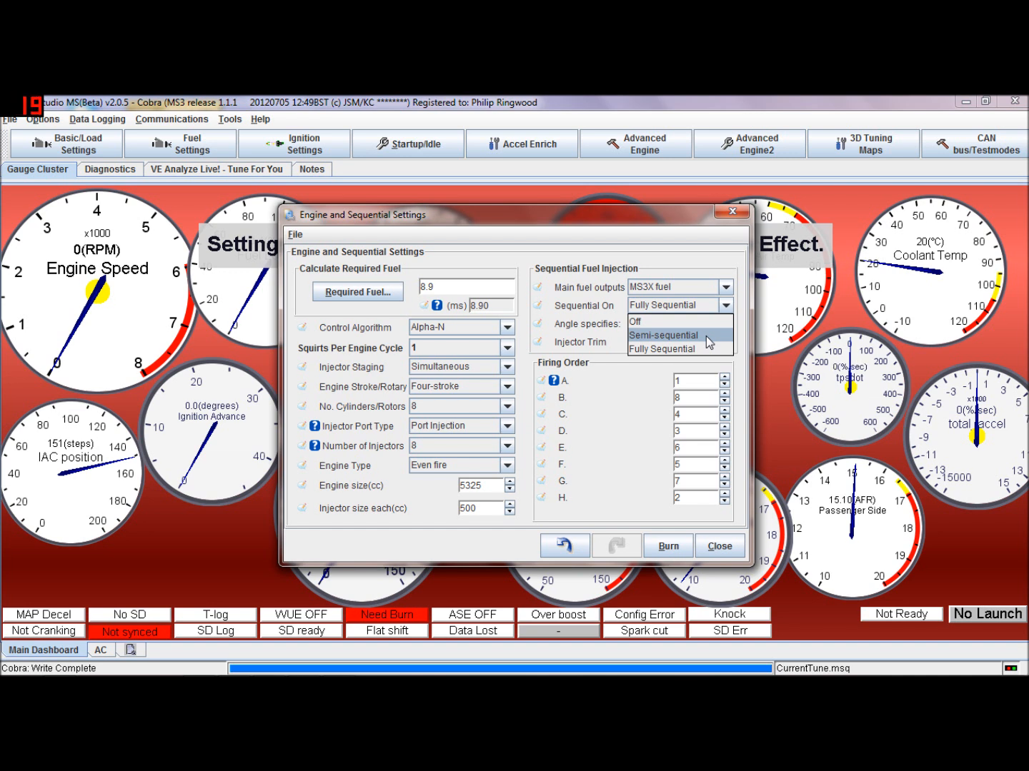
left_click(662, 335)
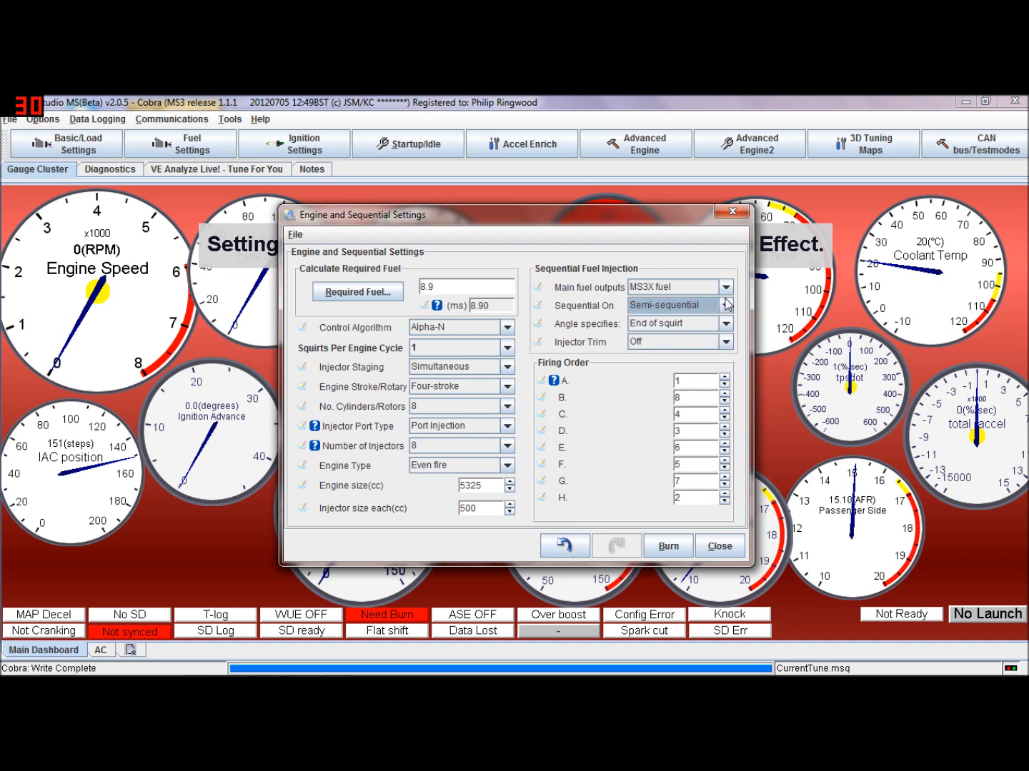
mouse_move(727, 287)
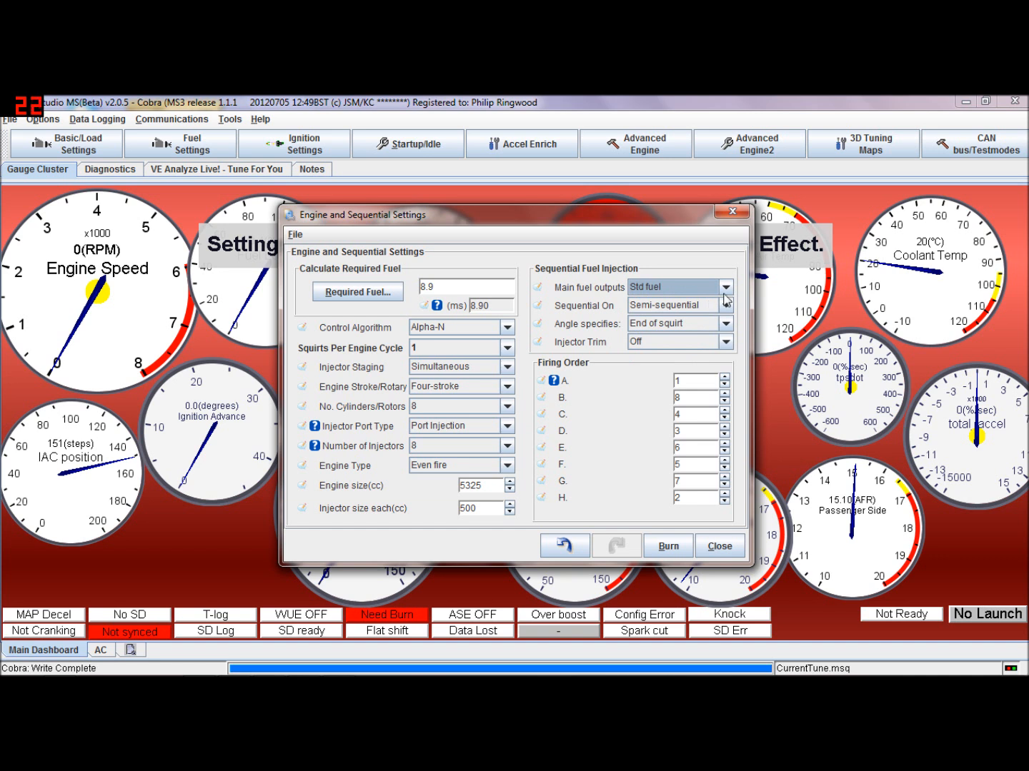
left_click(724, 306)
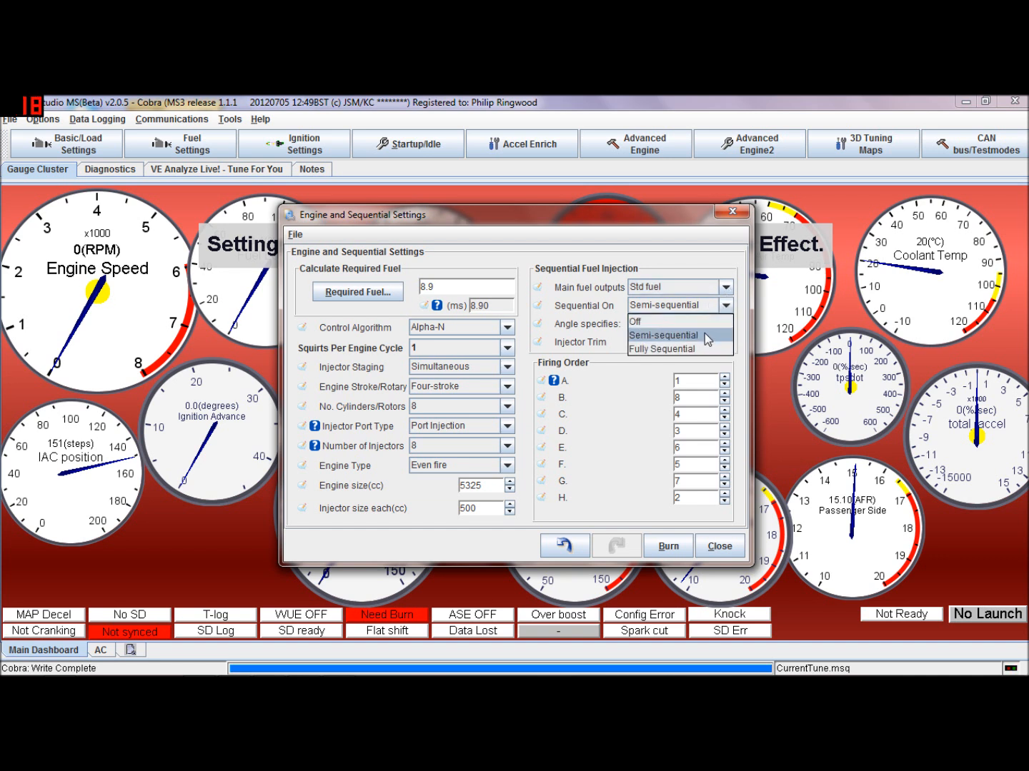
mouse_move(703, 340)
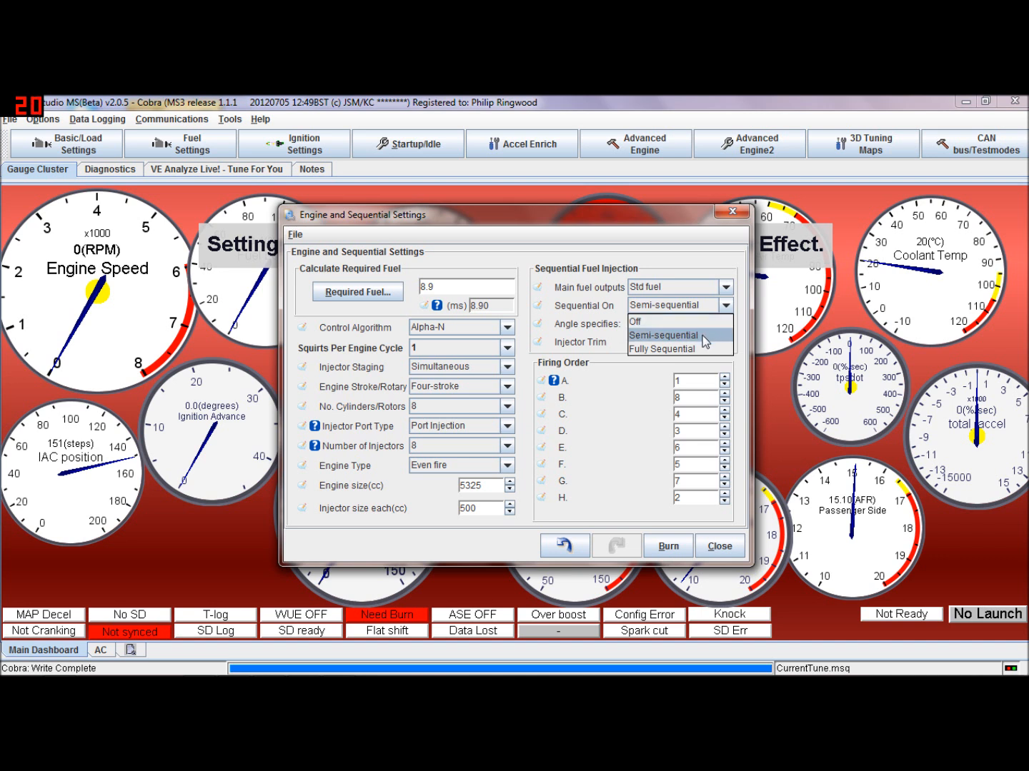
left_click(730, 286)
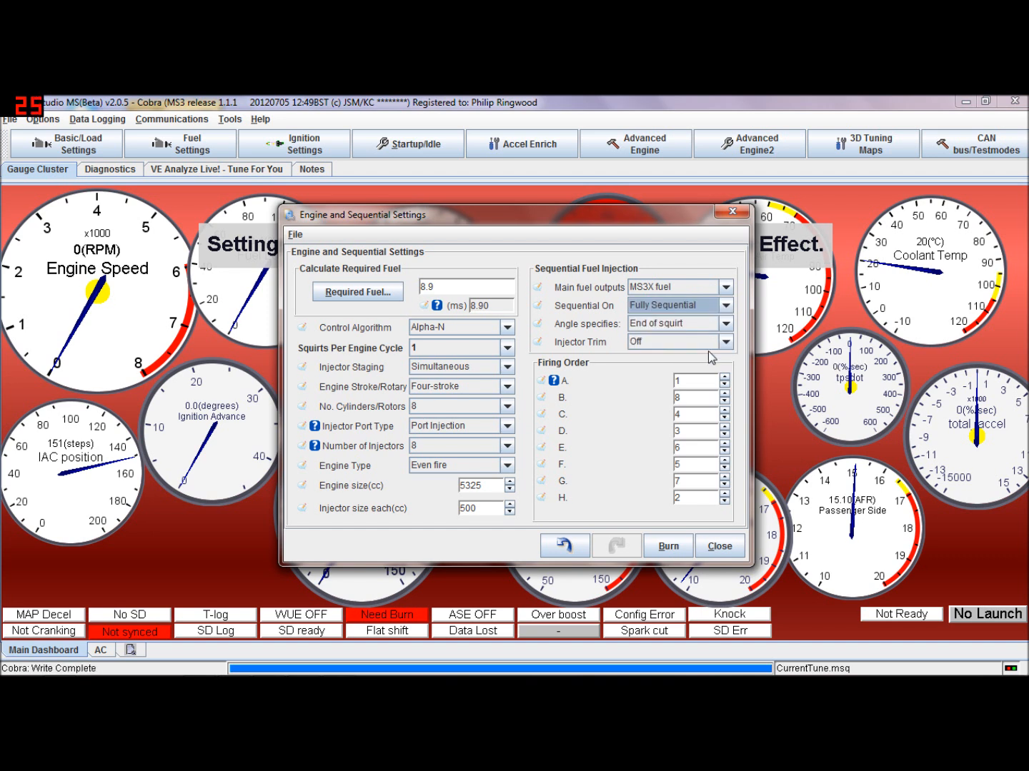
left_click(724, 323)
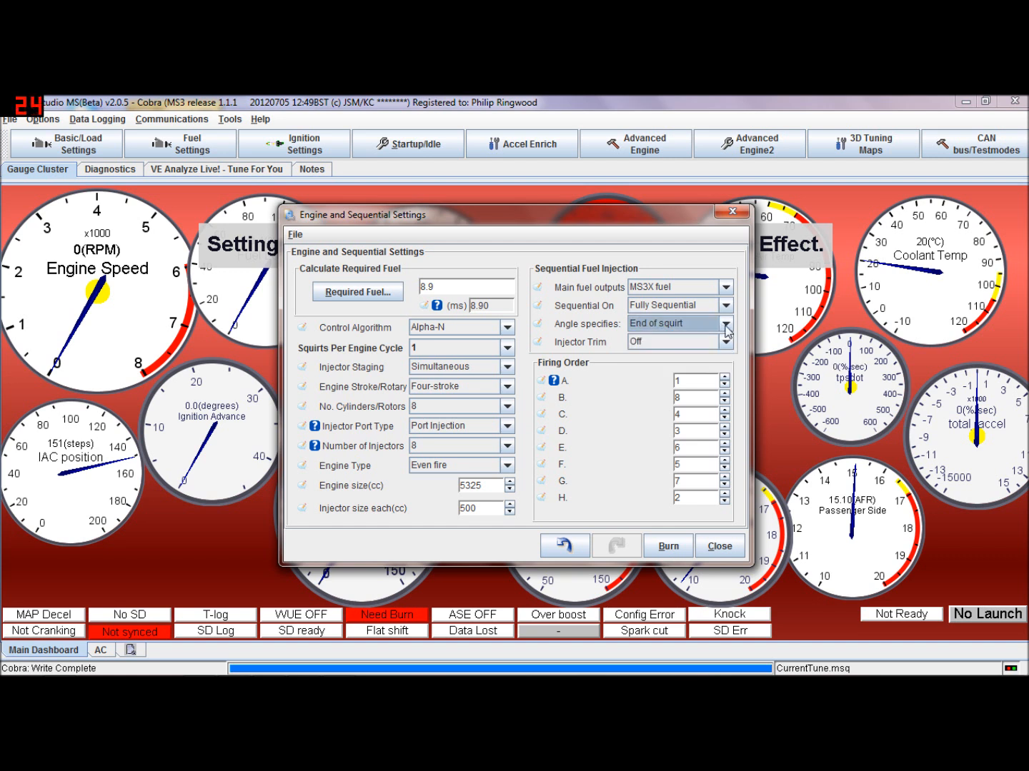
- Review the Injector Timing table (about -325 to -225 degrees) and return to the angle reference choices
left_click(725, 322)
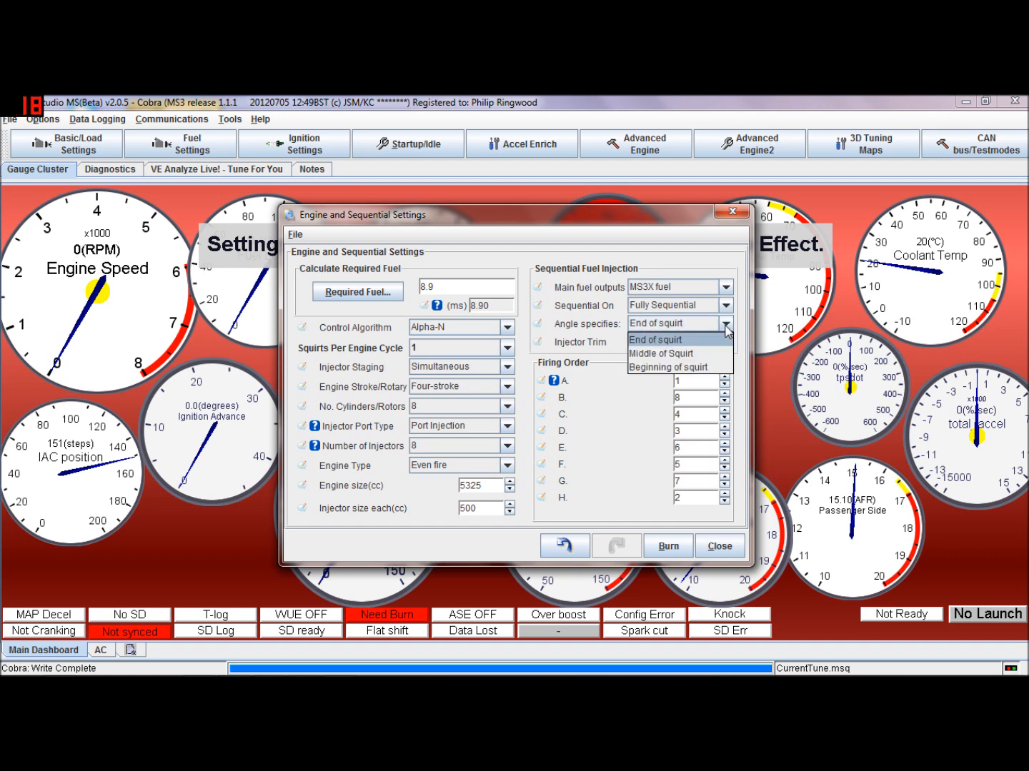
mouse_move(706, 343)
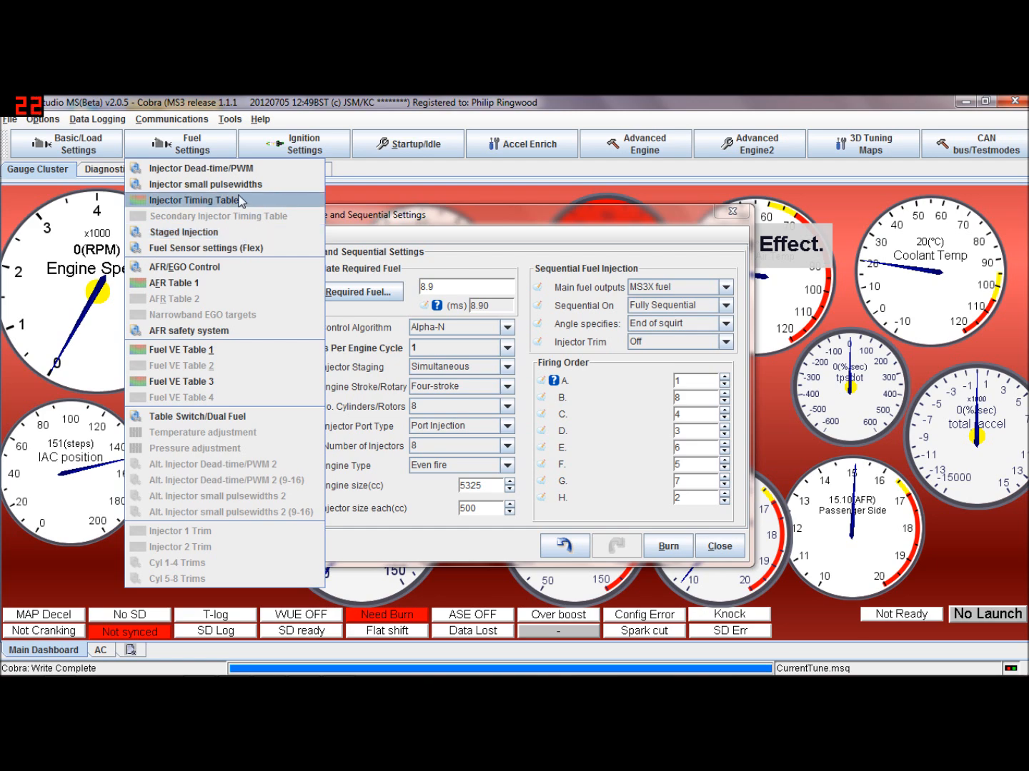
left_click(194, 200)
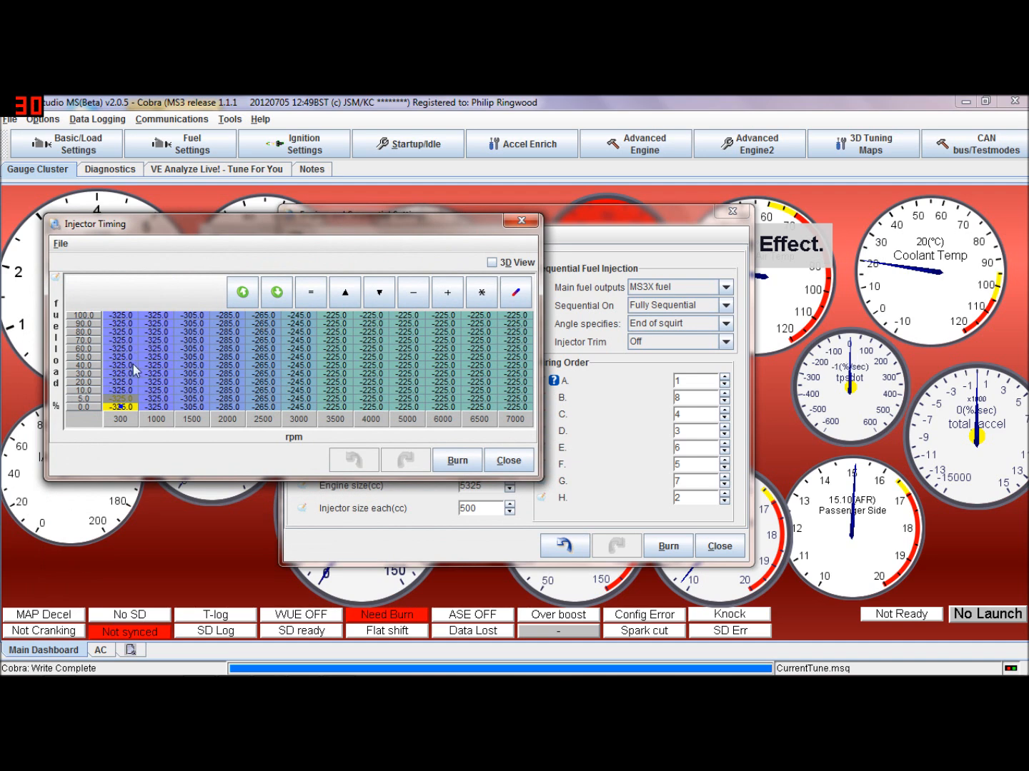
mouse_move(178, 351)
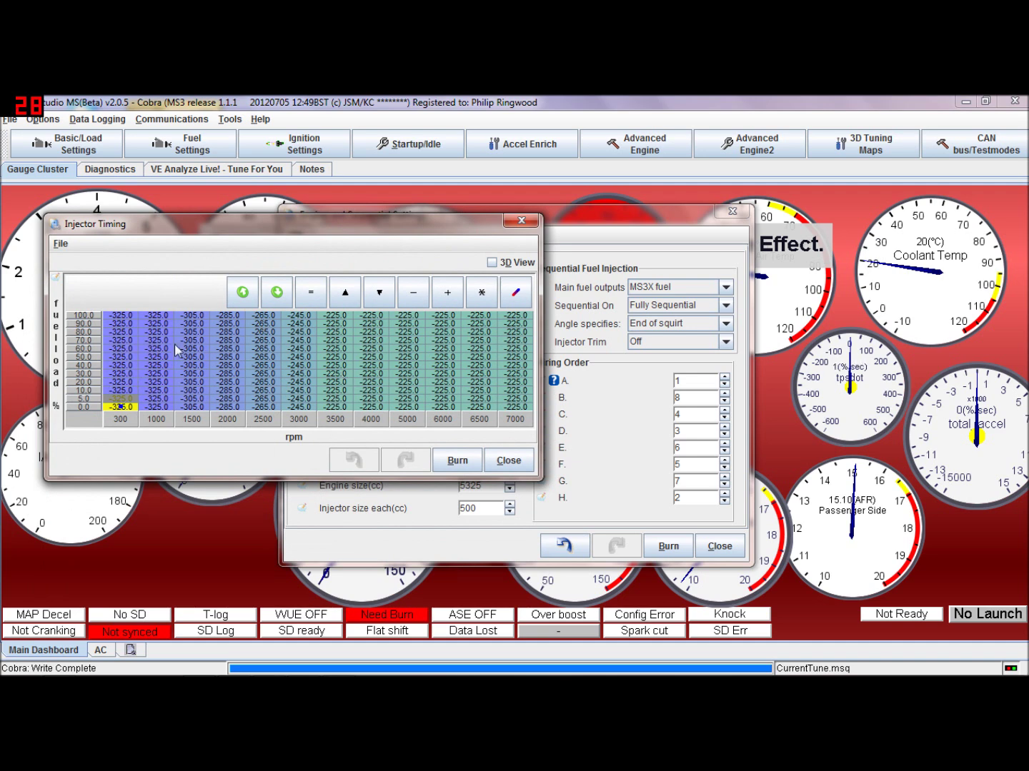
mouse_move(192, 389)
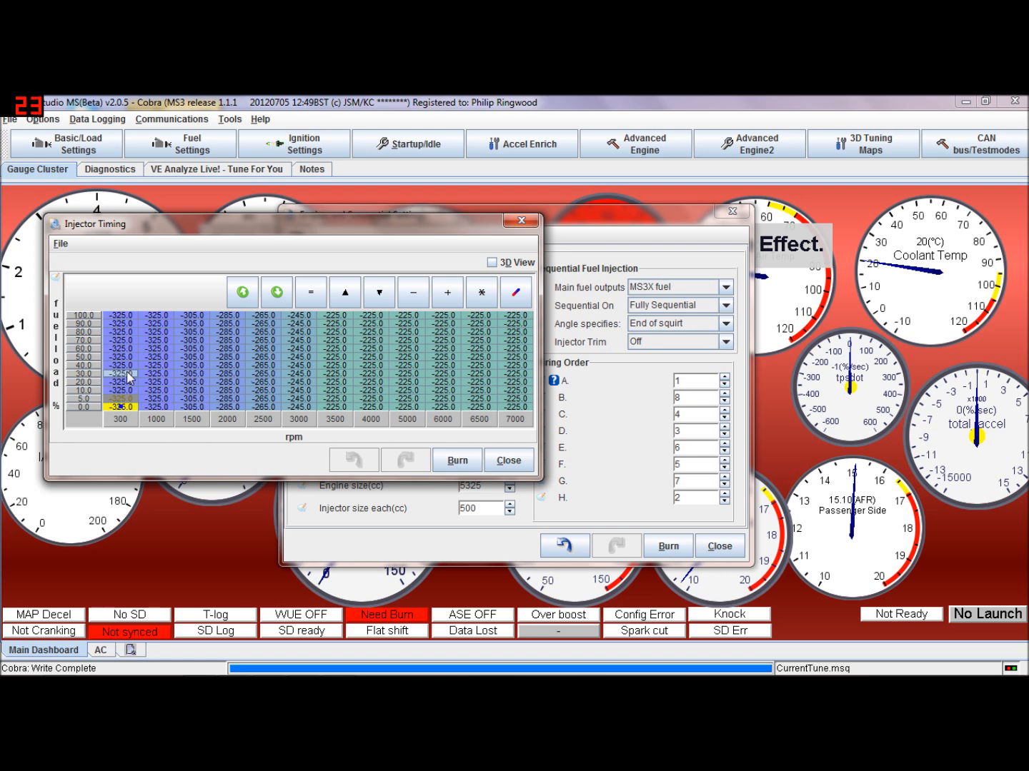
mouse_move(683, 357)
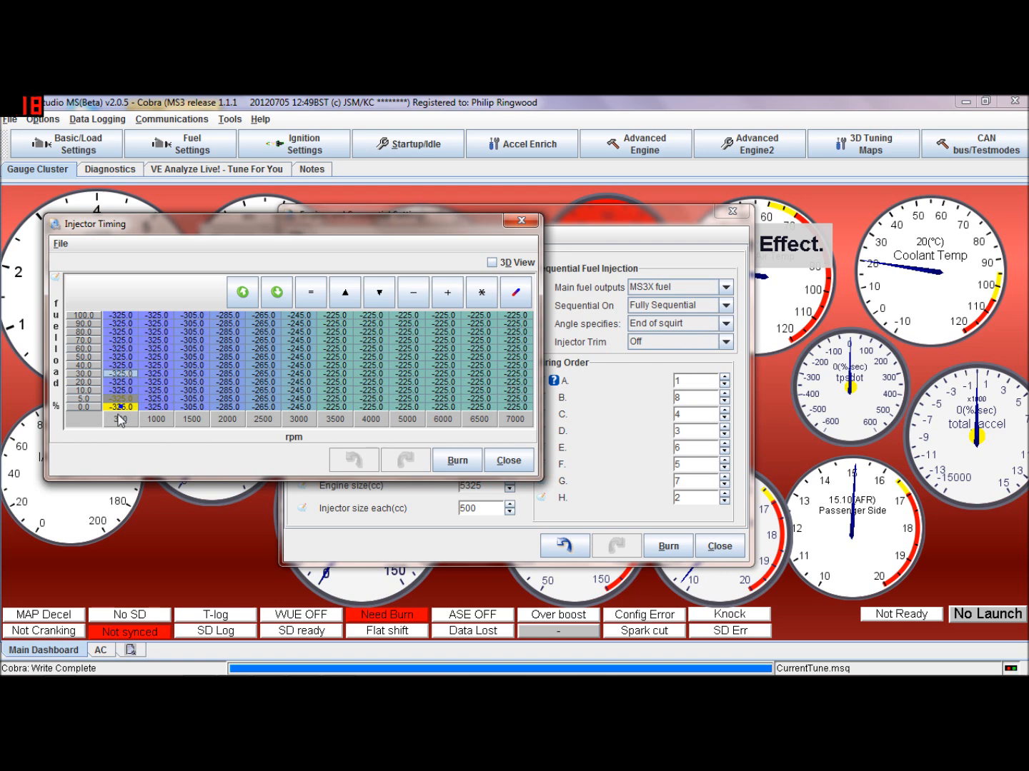
left_click(726, 322)
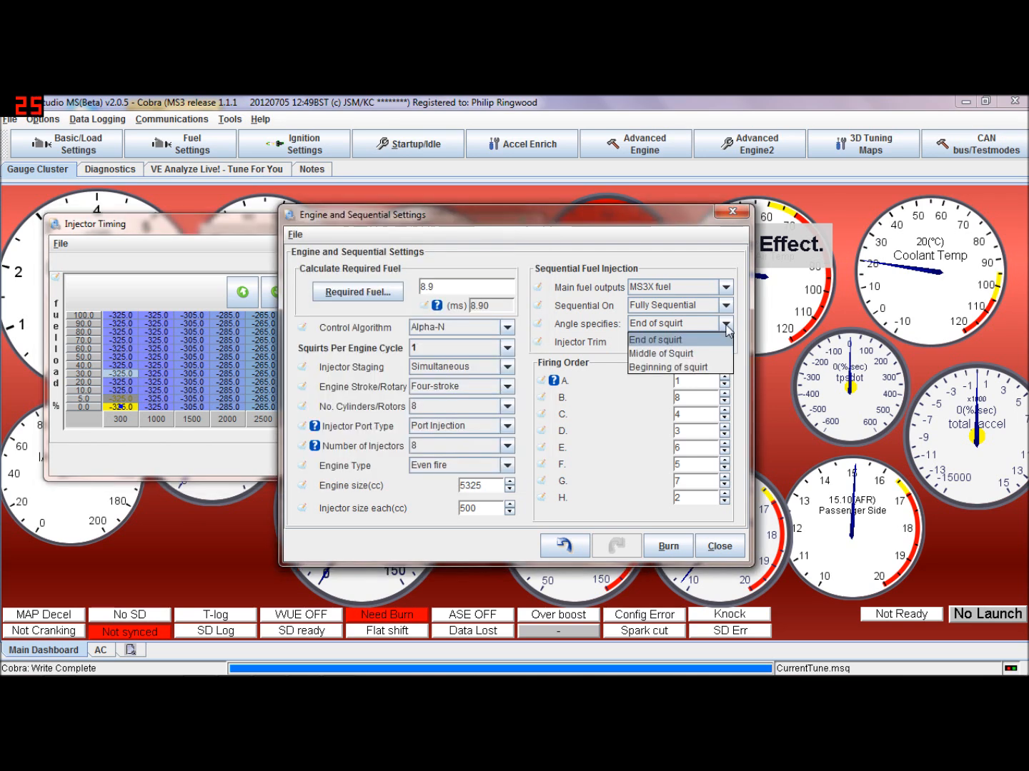
mouse_move(700, 354)
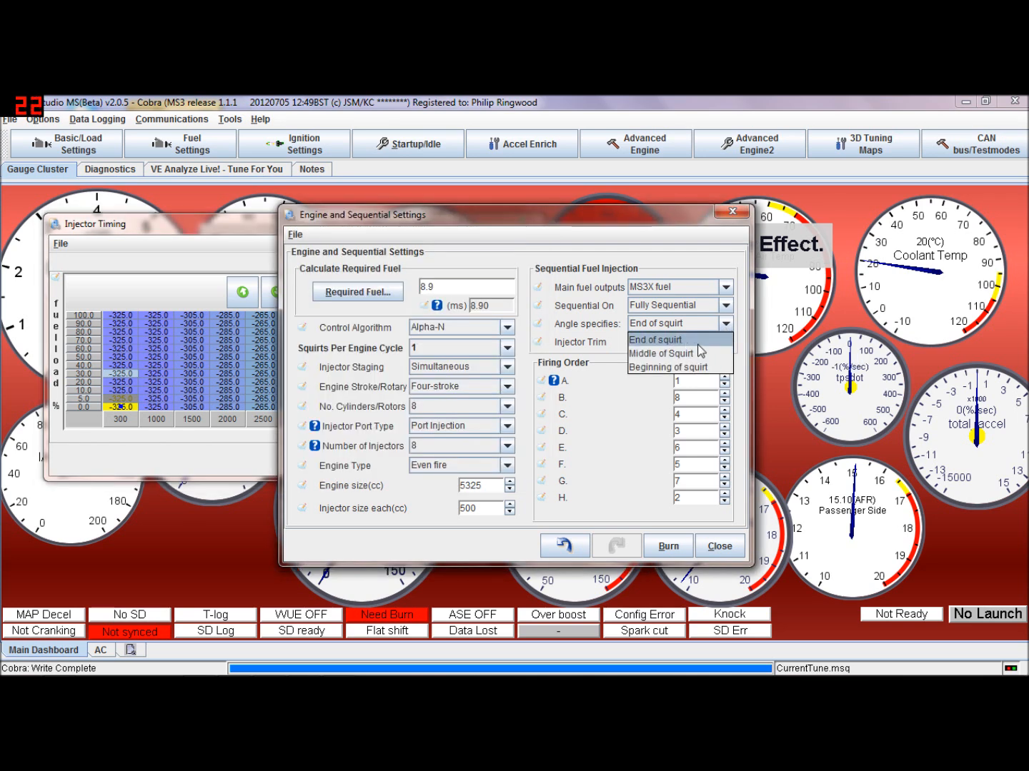
mouse_move(661, 355)
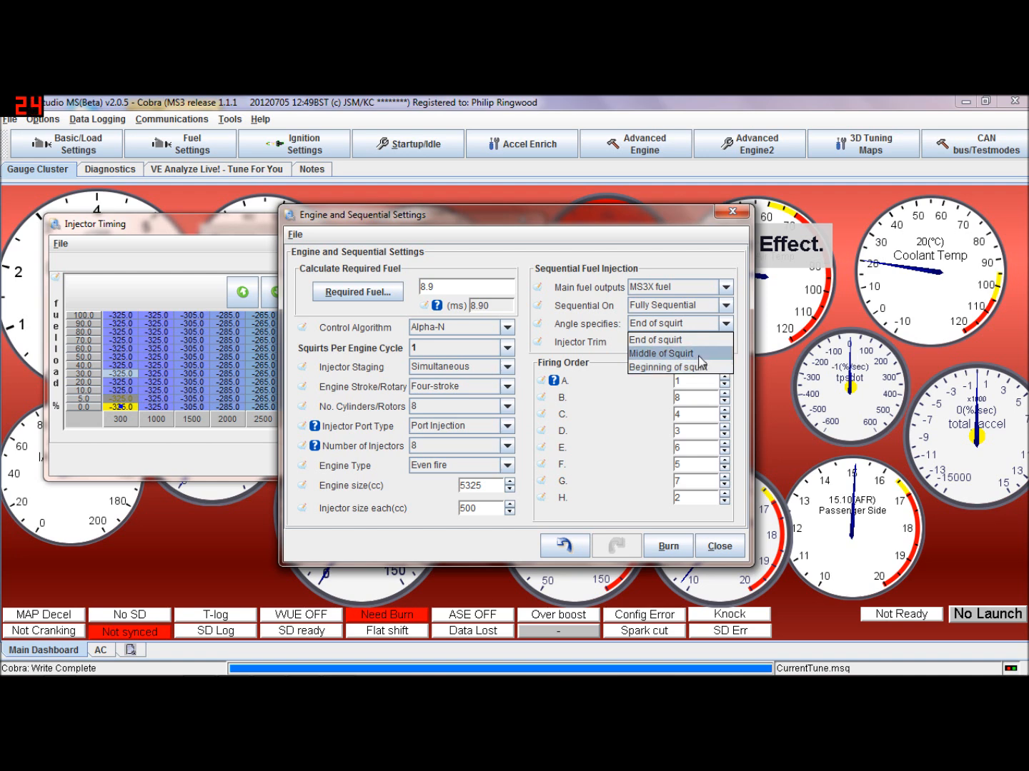
mouse_move(666, 348)
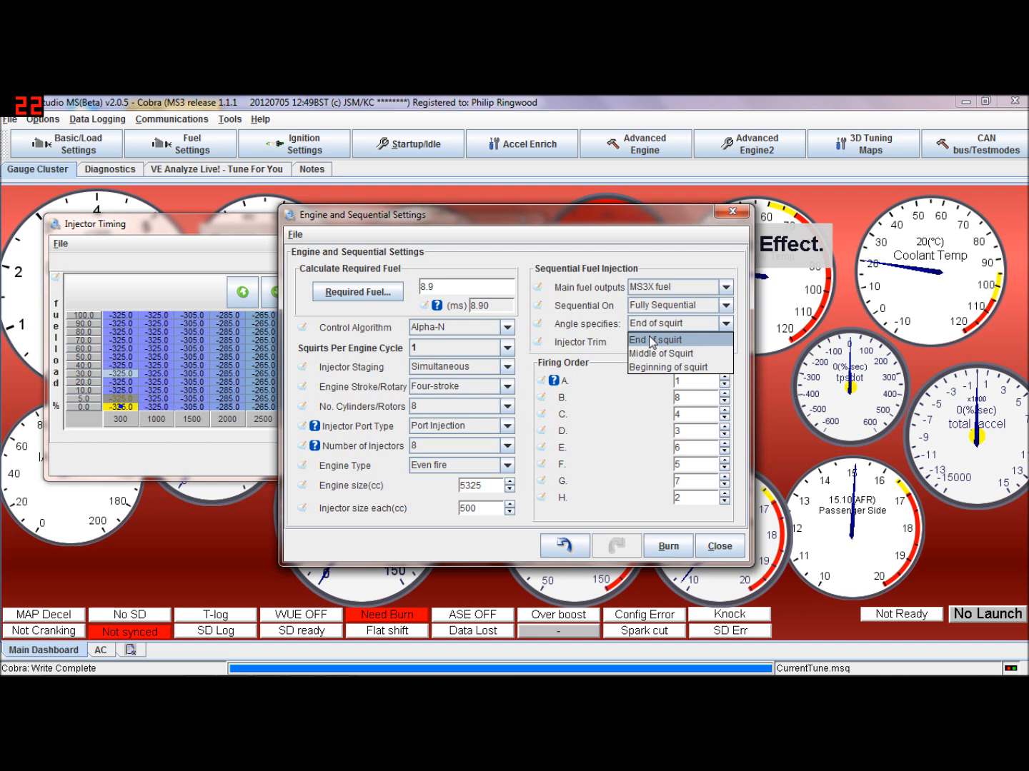
left_click(654, 340)
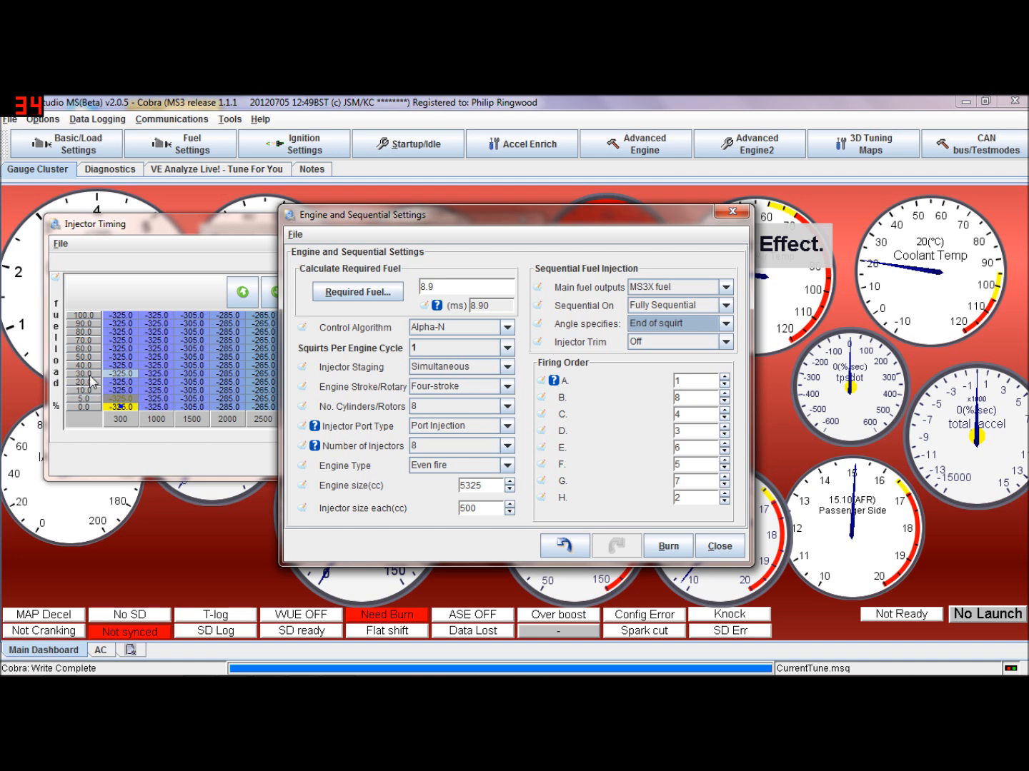
mouse_move(140, 374)
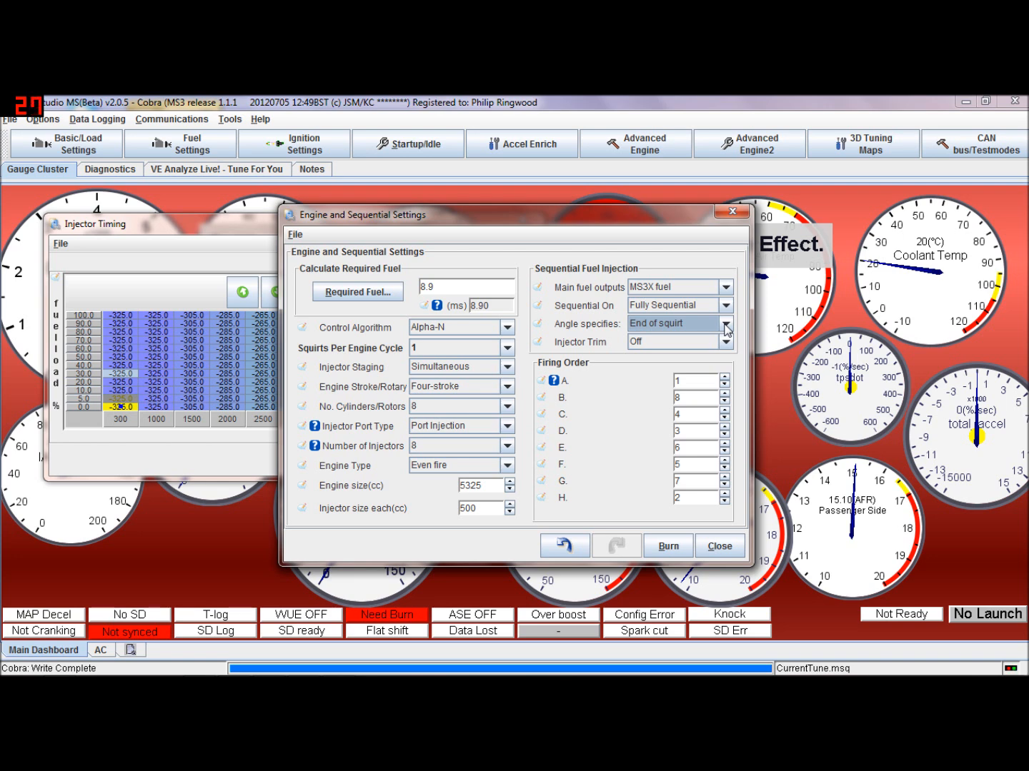
mouse_move(194, 335)
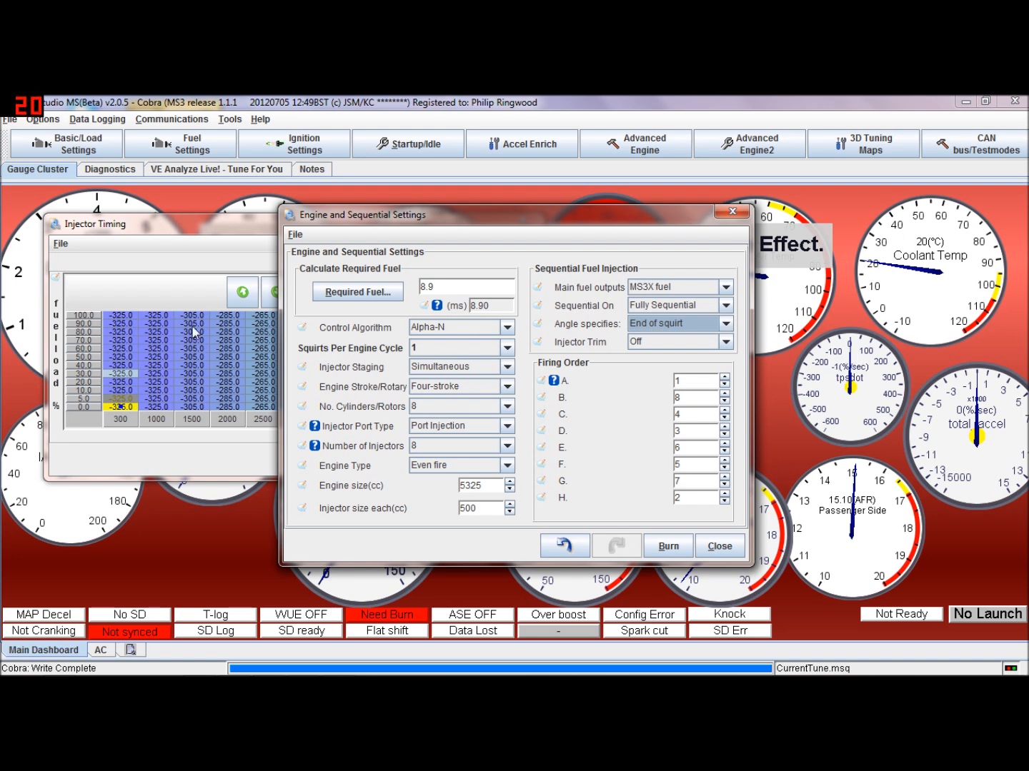
mouse_move(118, 377)
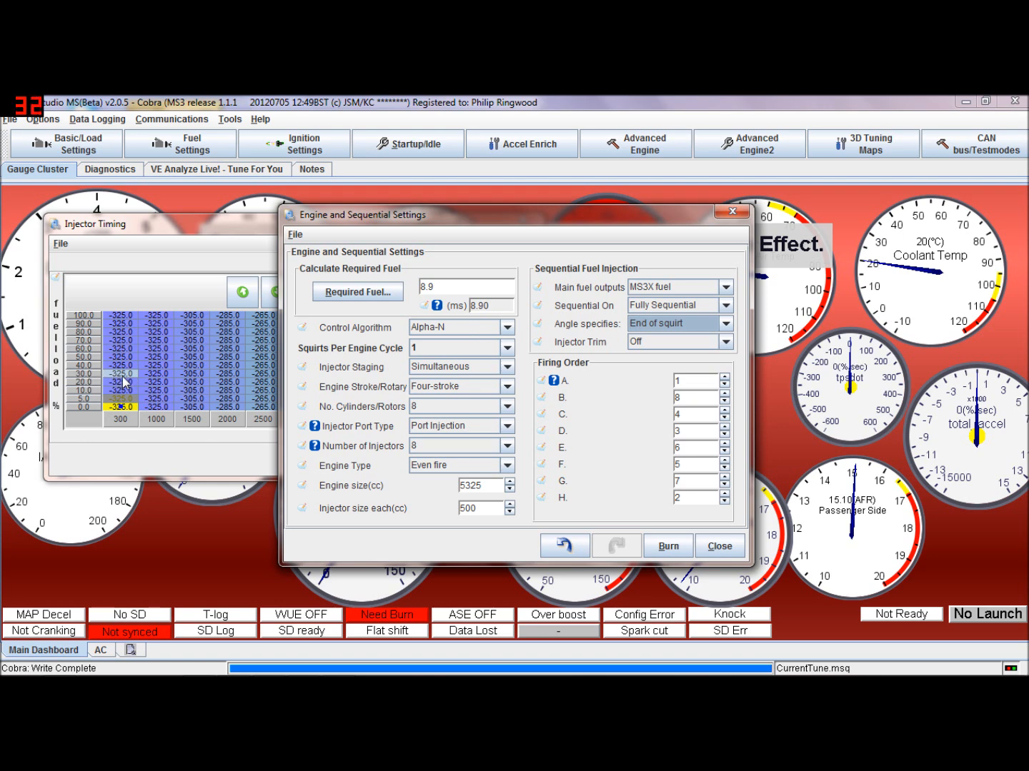
mouse_move(216, 391)
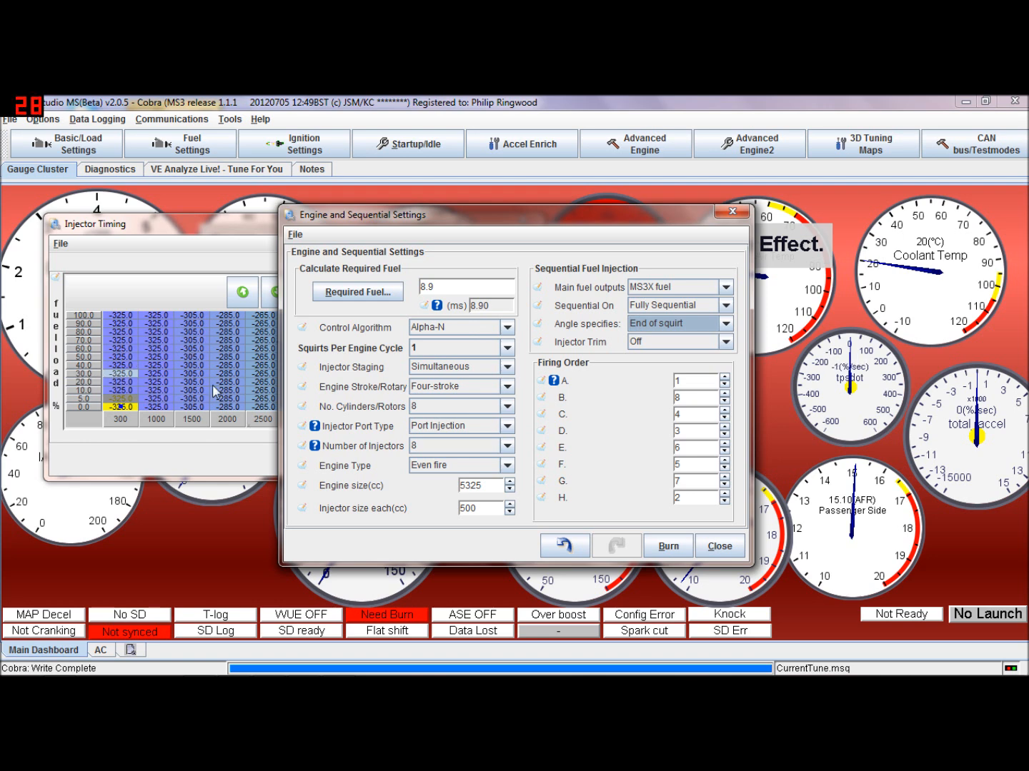
left_click(724, 323)
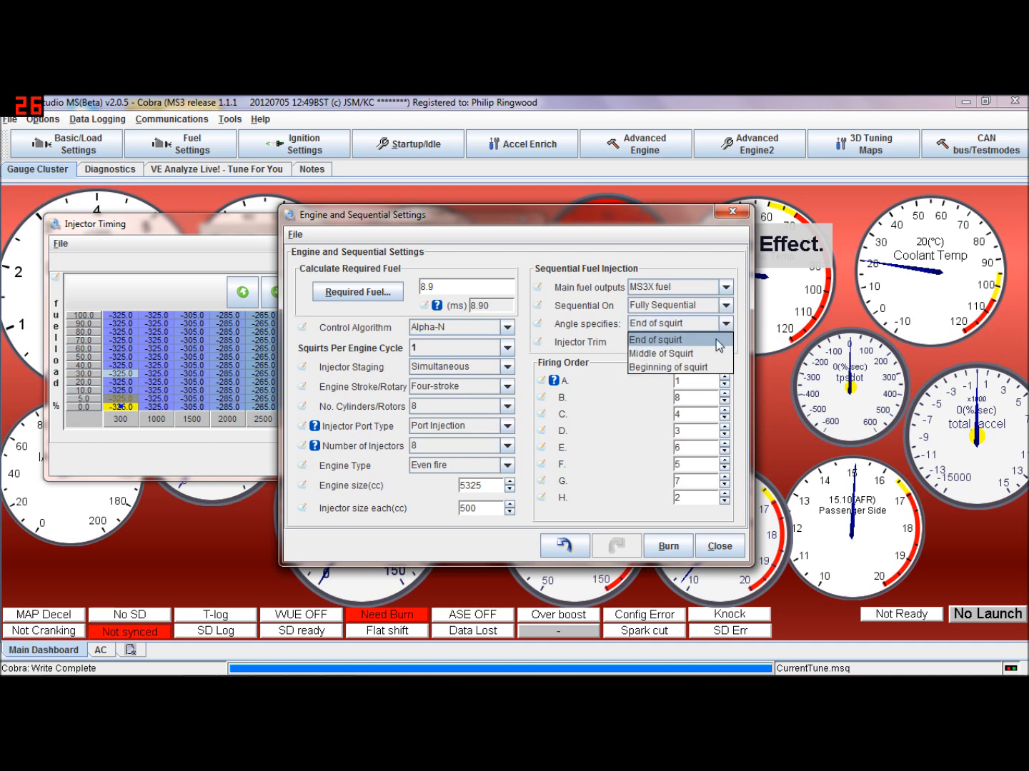
left_click(661, 354)
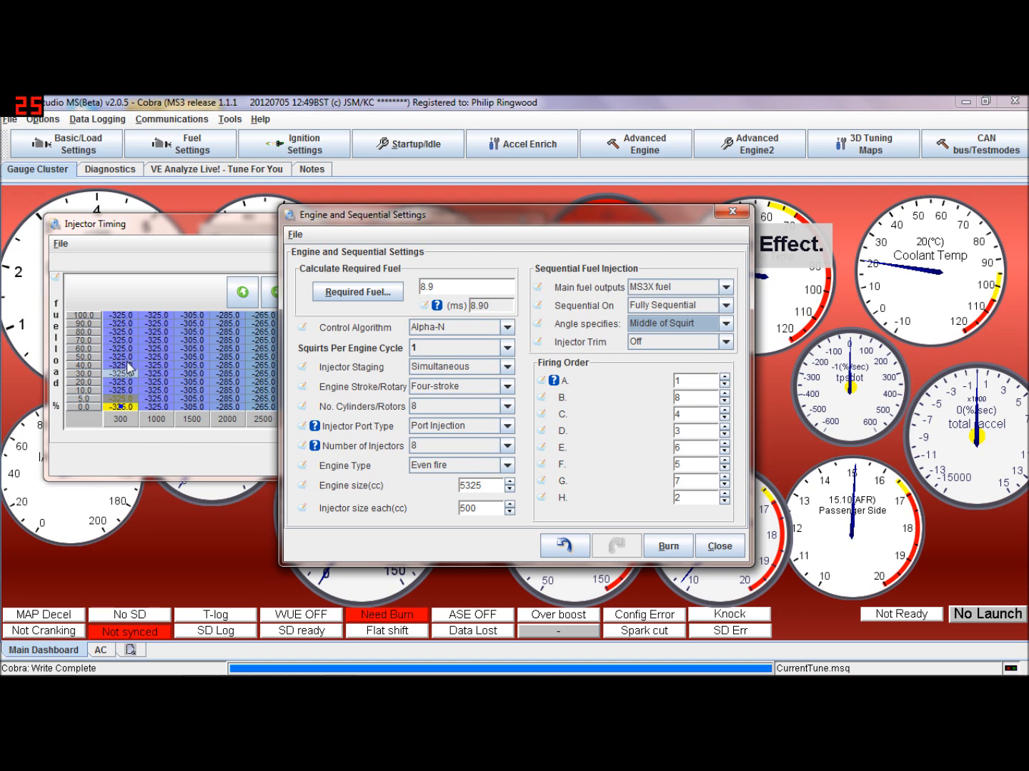
mouse_move(666, 383)
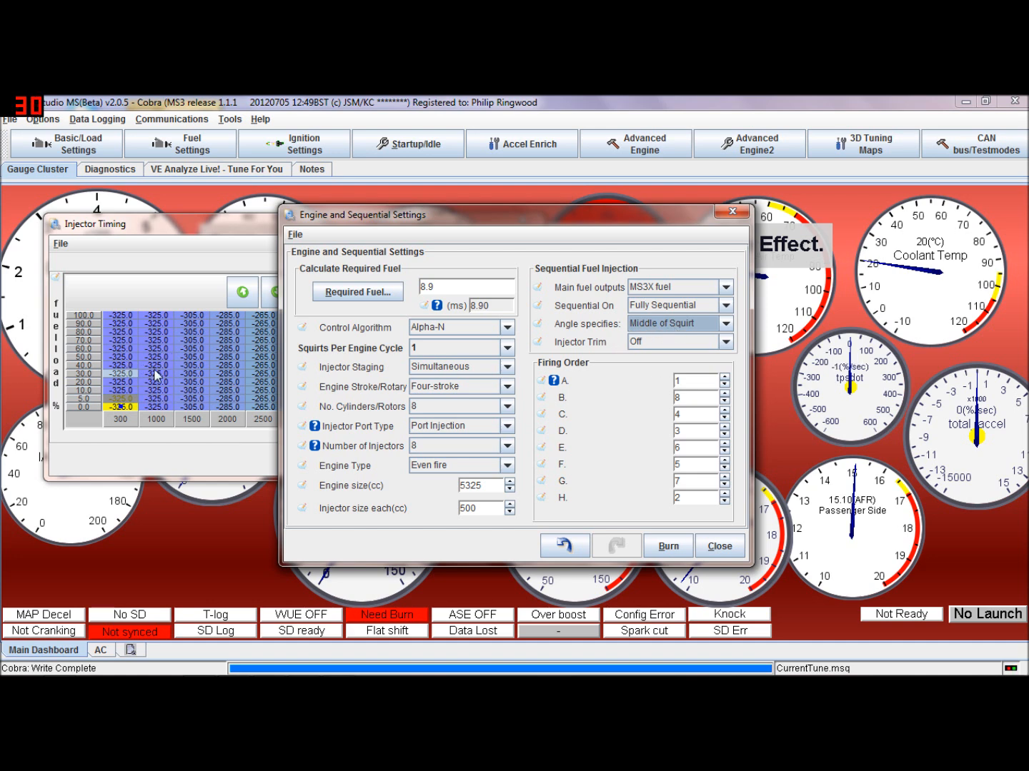
left_click(725, 323)
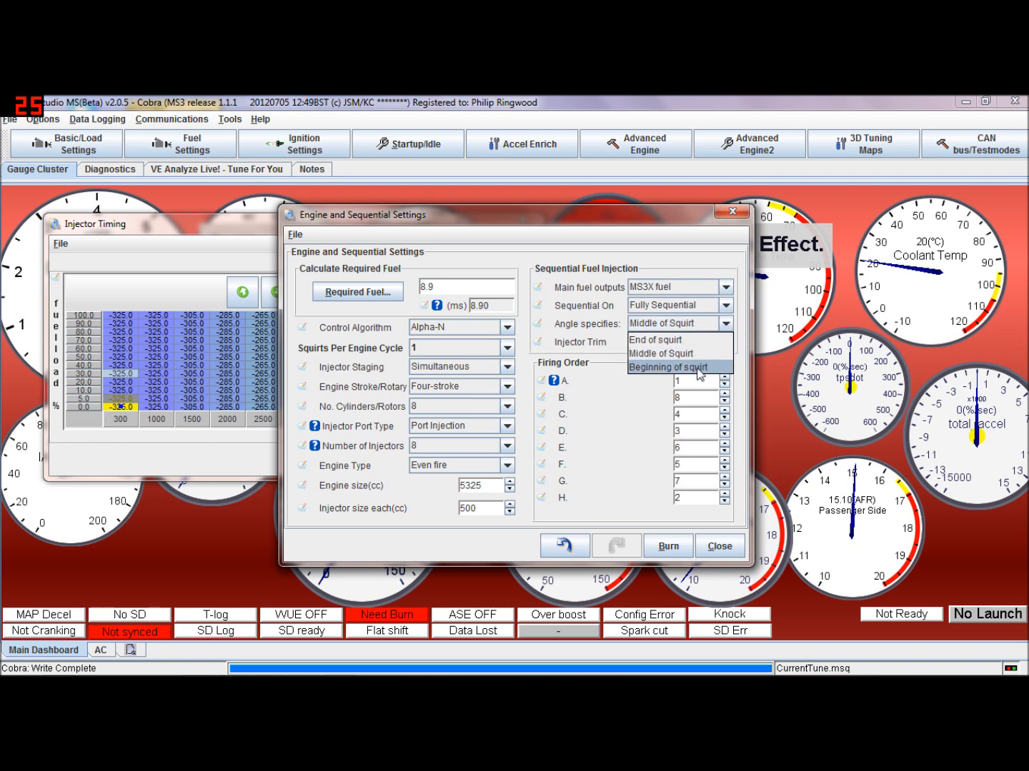
left_click(669, 368)
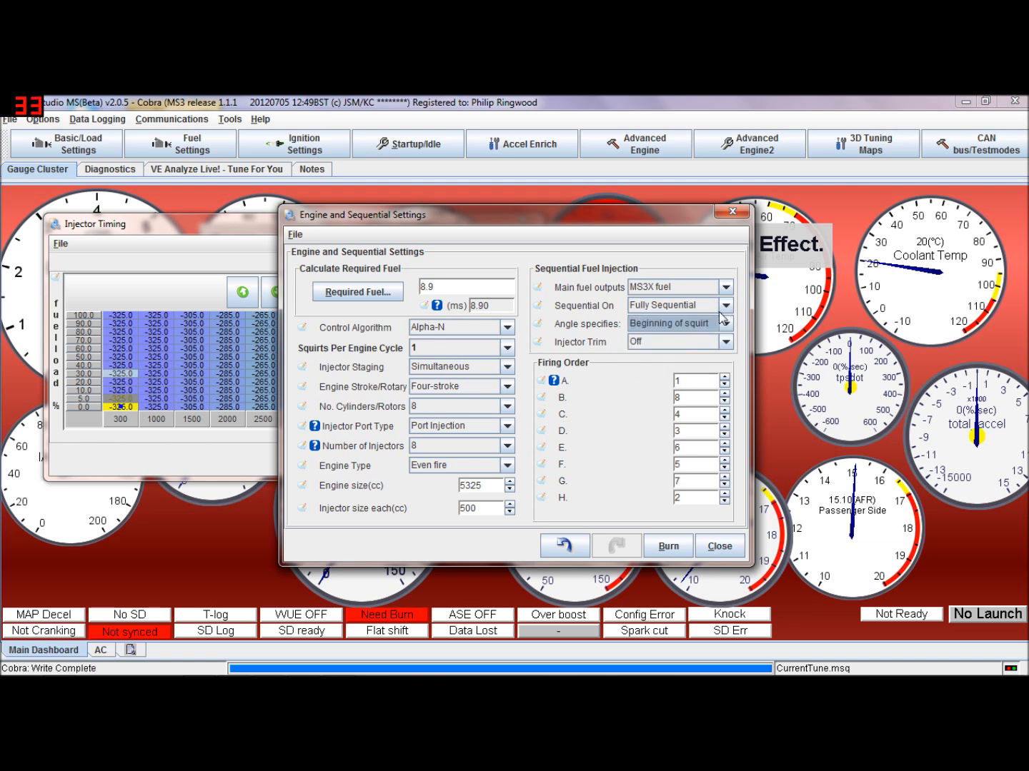
left_click(724, 322)
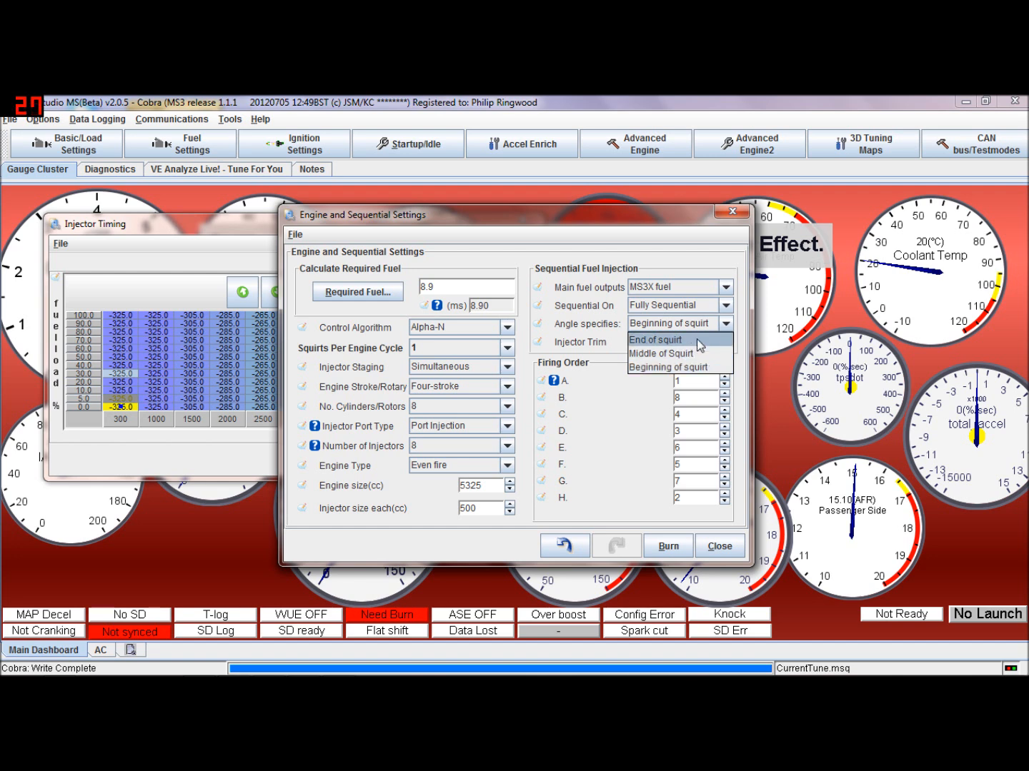
left_click(654, 340)
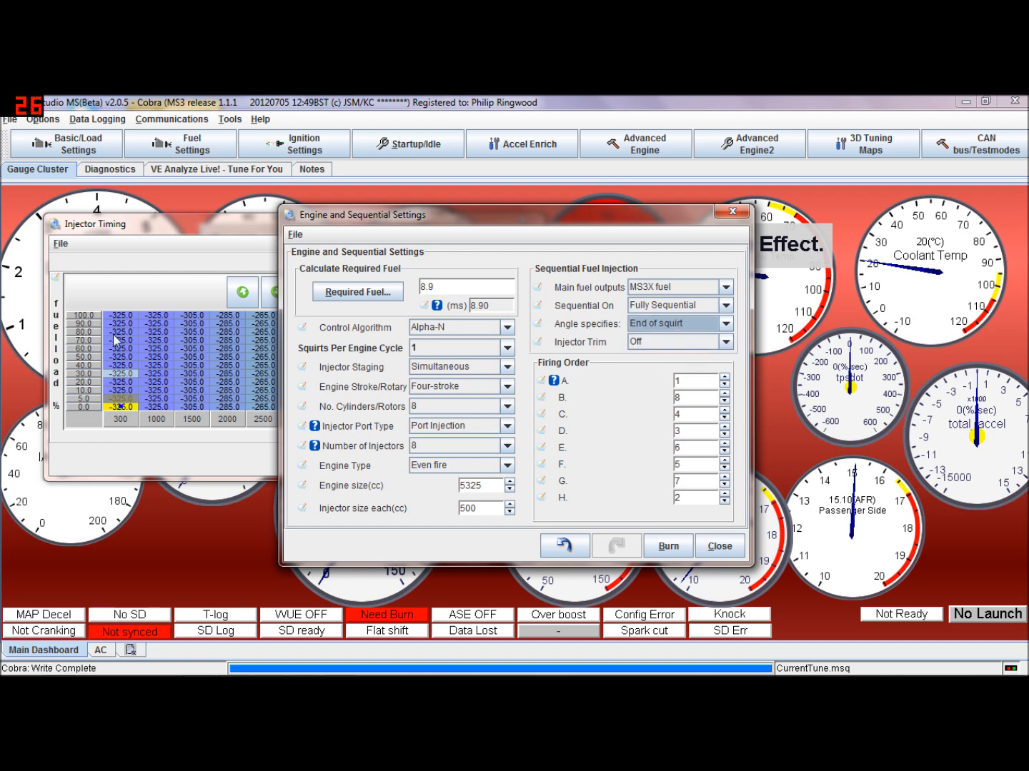
mouse_move(651, 432)
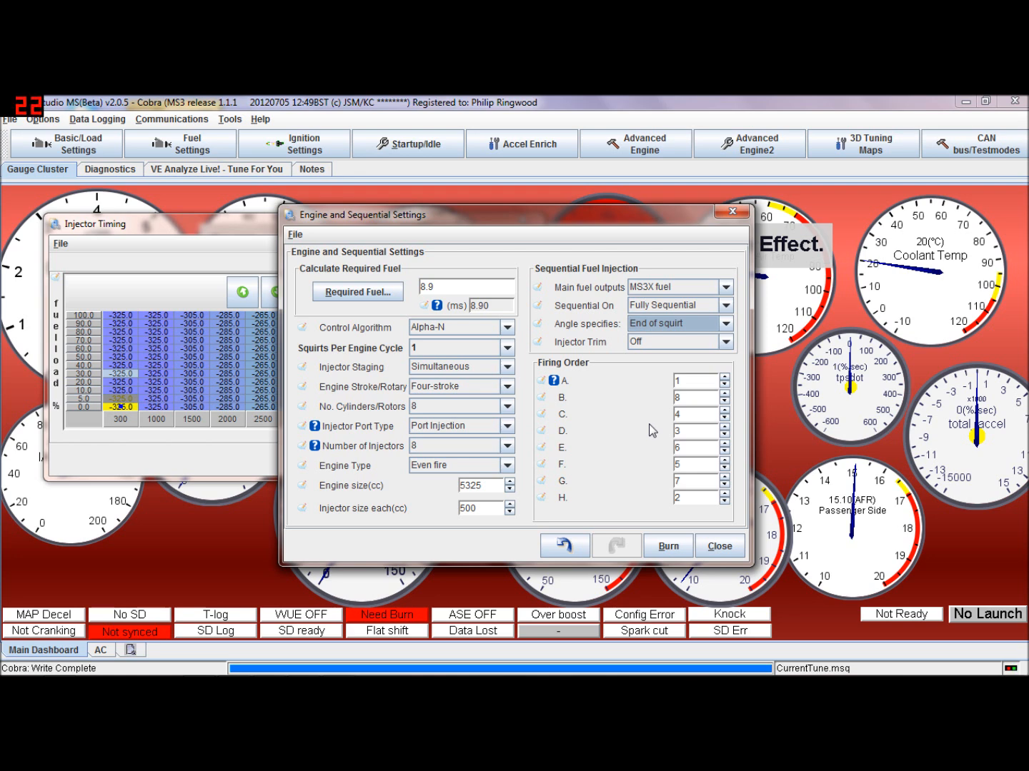
- Turn Injector Trim On and bring up the Cyl 1-4 trim tables, all at 0.0
left_click(724, 323)
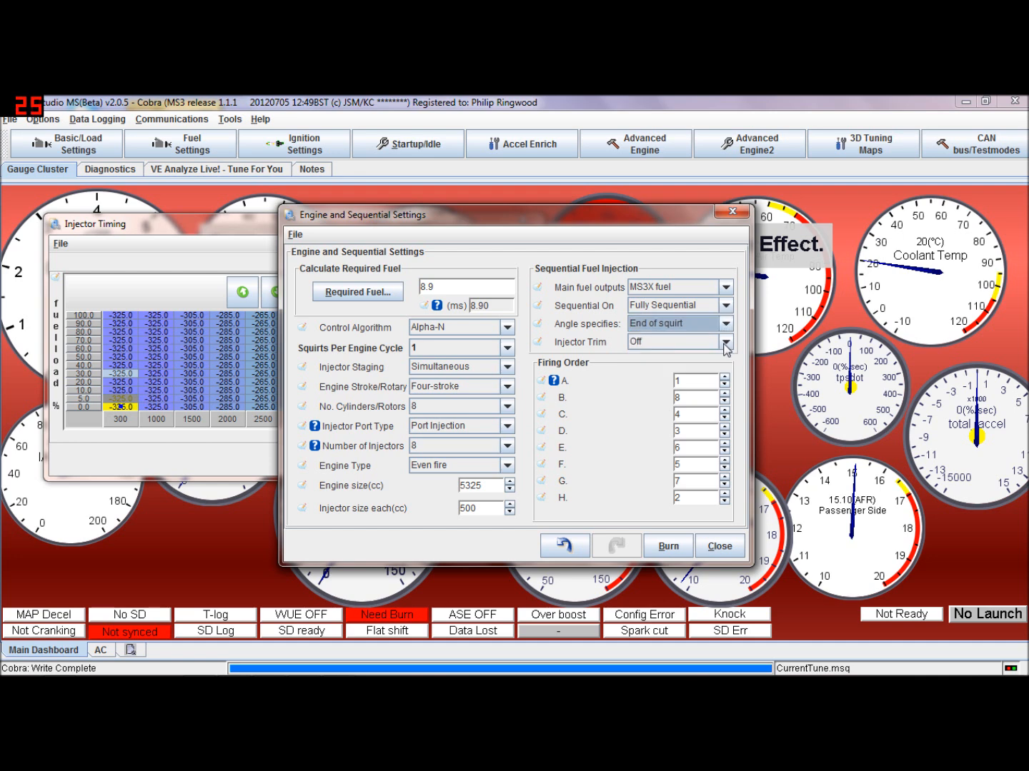
left_click(724, 343)
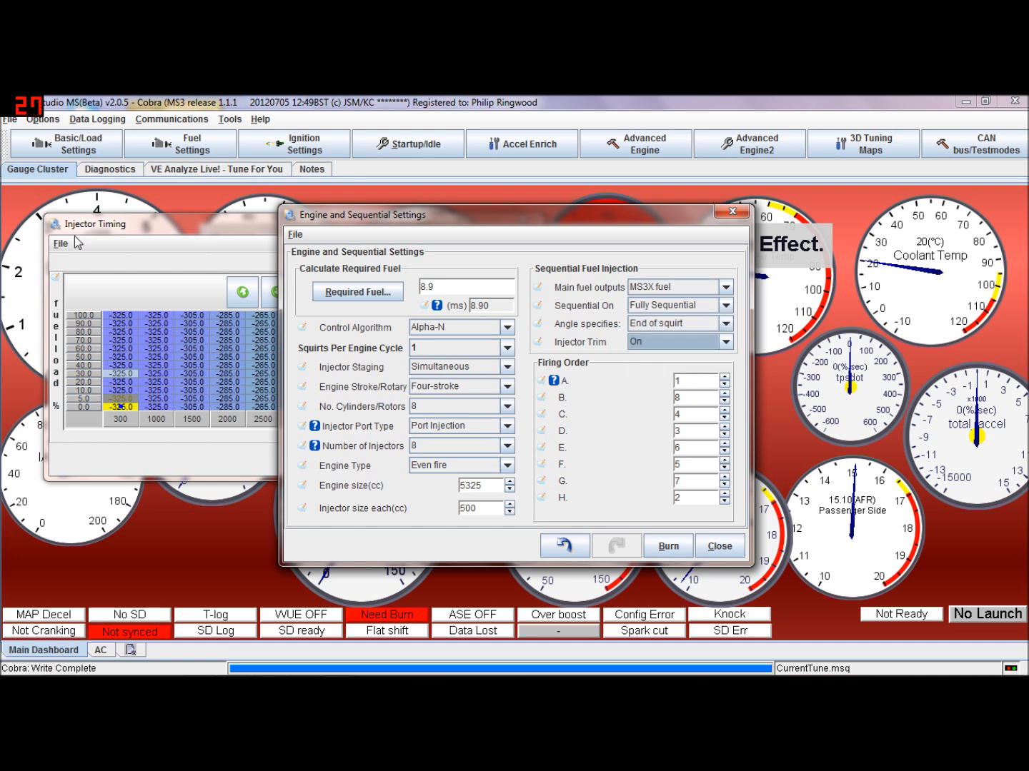
left_click(180, 143)
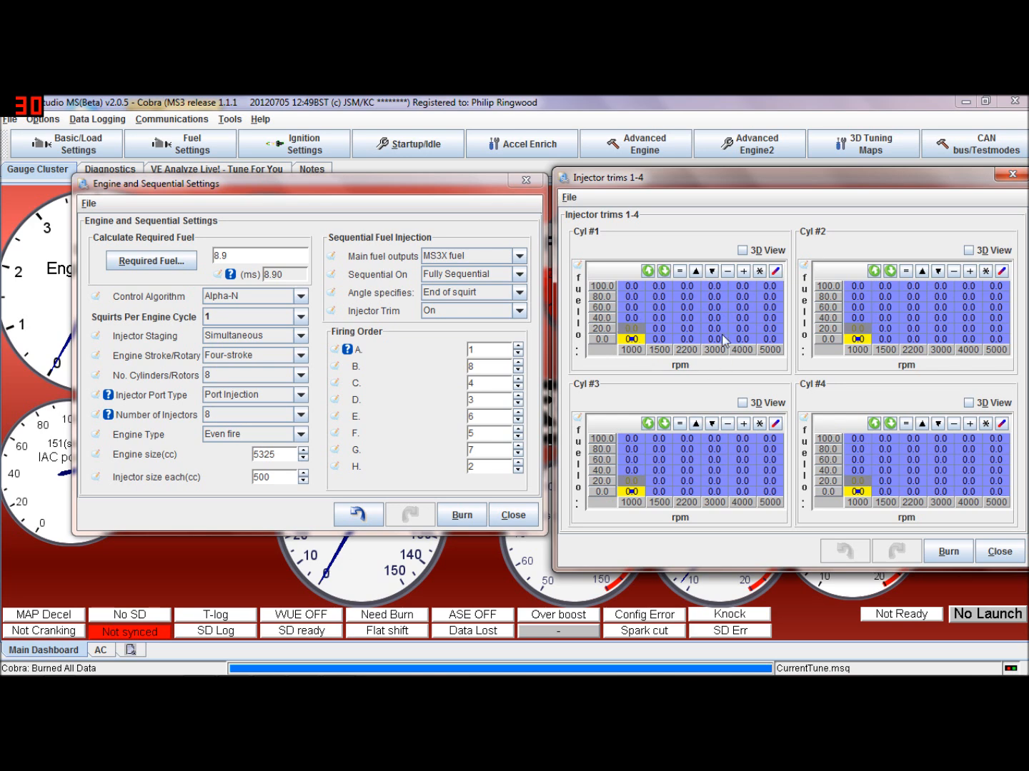
mouse_move(712, 305)
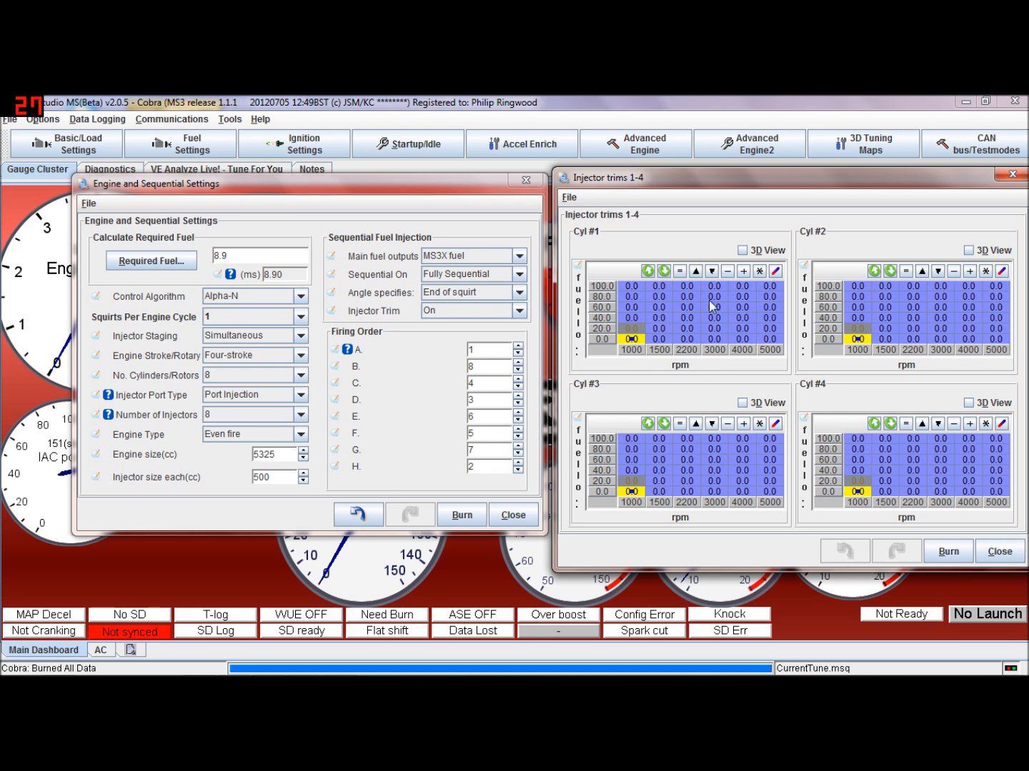
mouse_move(724, 325)
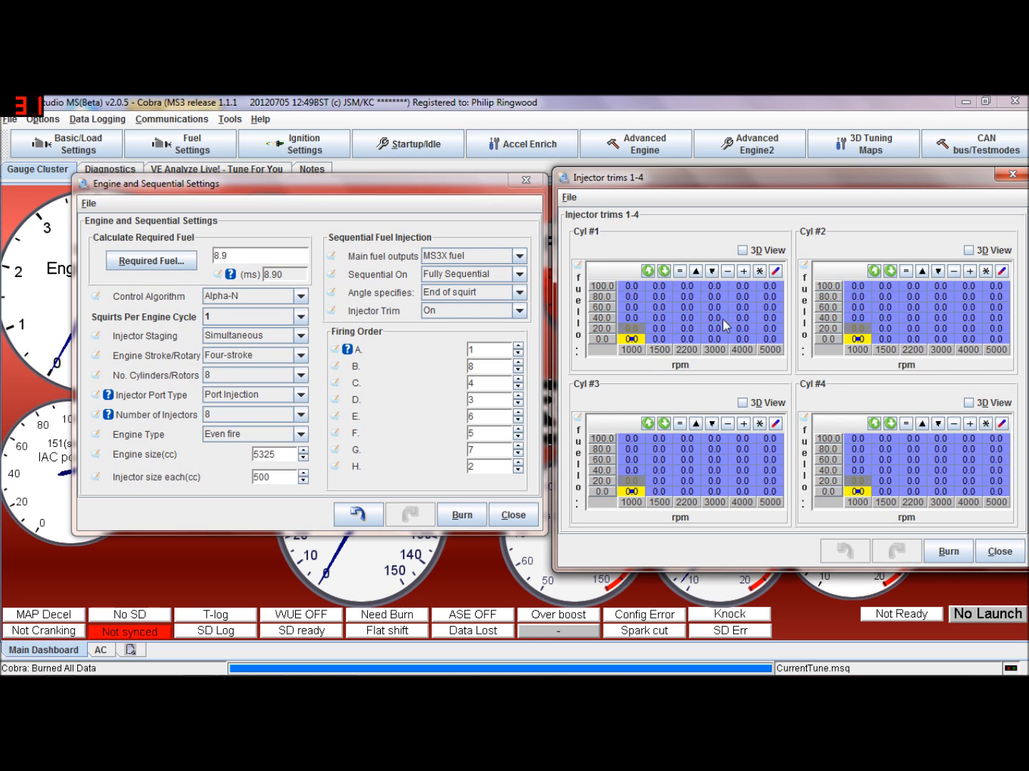
mouse_move(611, 276)
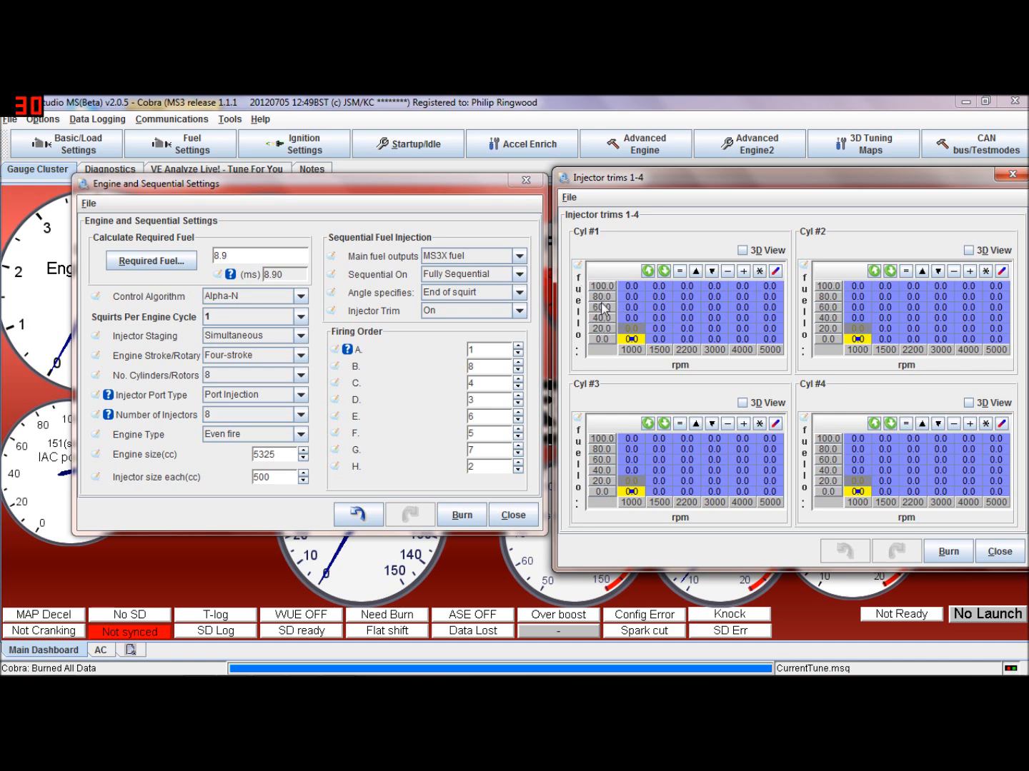
mouse_move(703, 340)
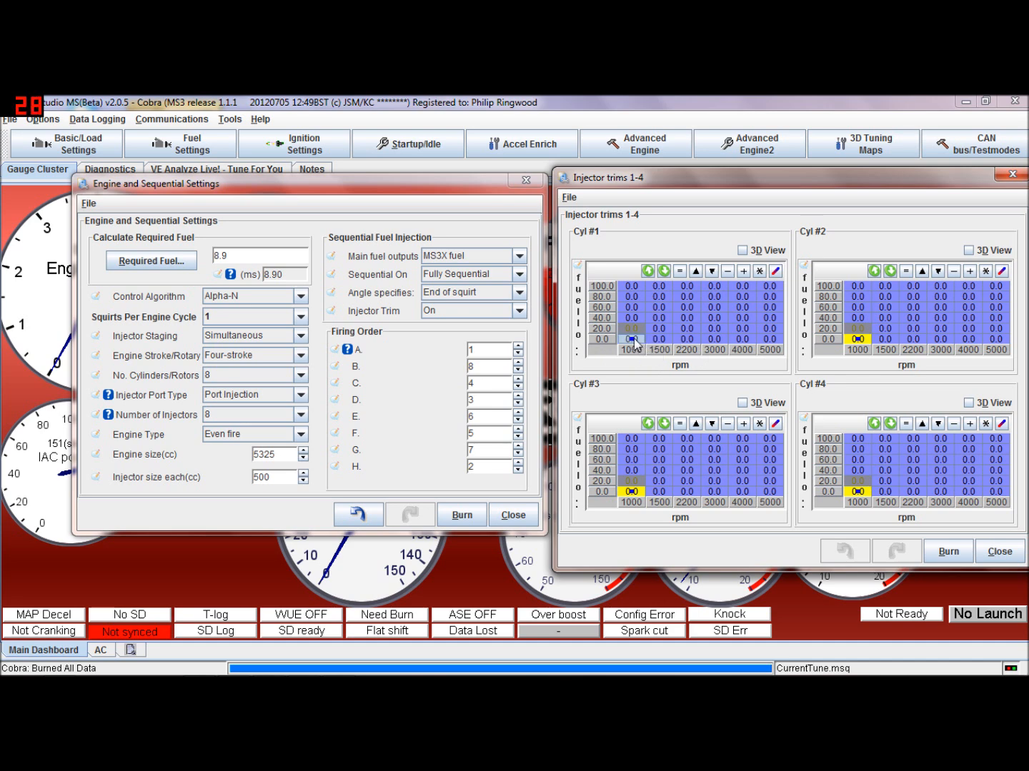
mouse_move(728, 277)
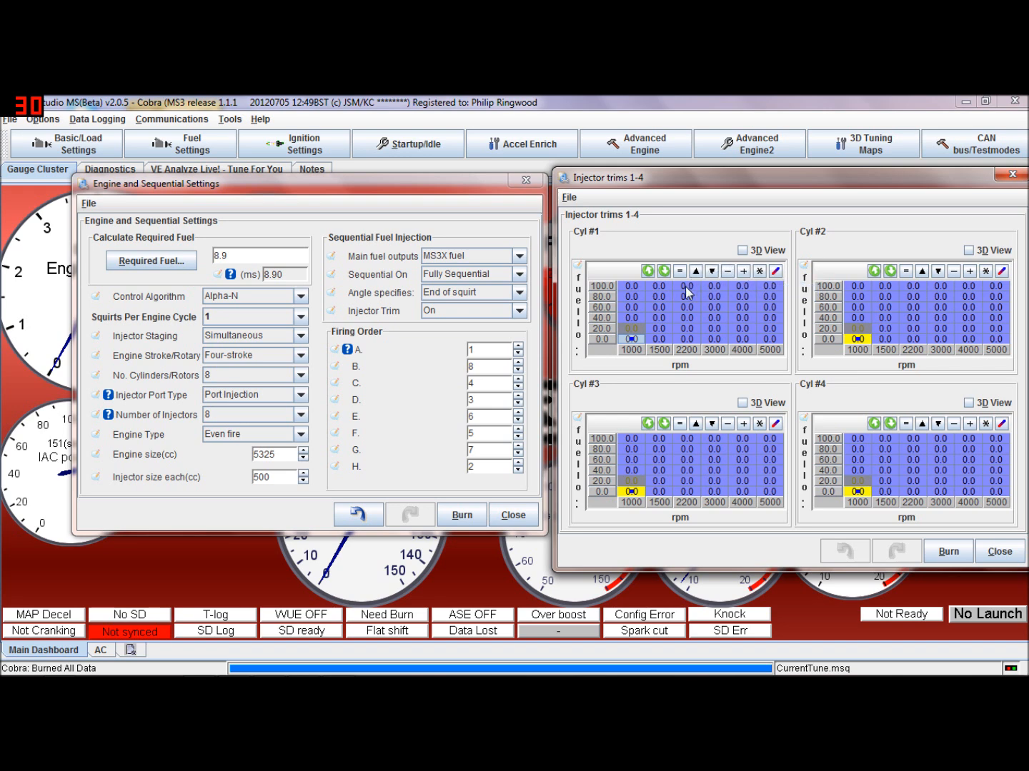
mouse_move(703, 308)
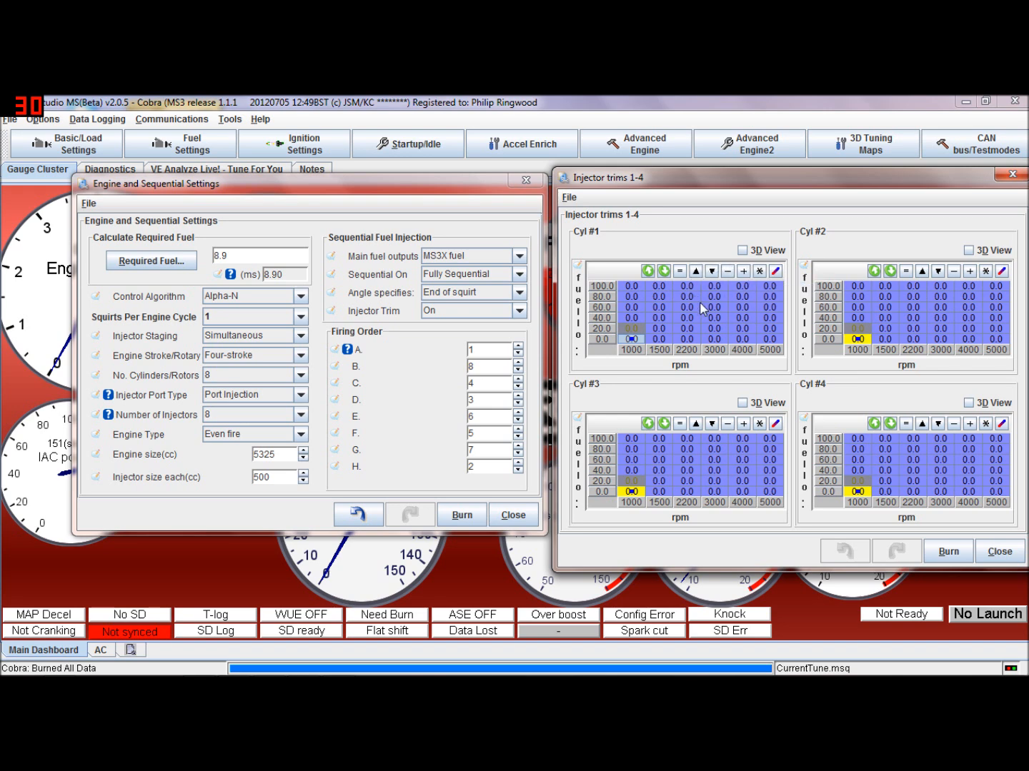
mouse_move(792, 288)
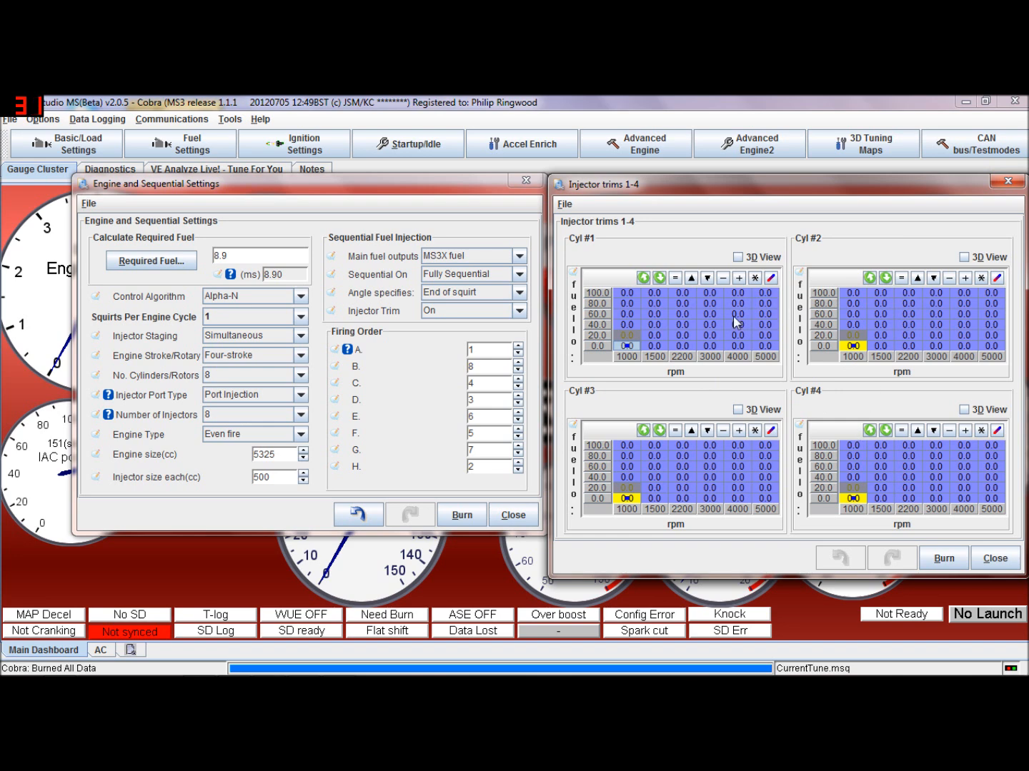
mouse_move(756, 333)
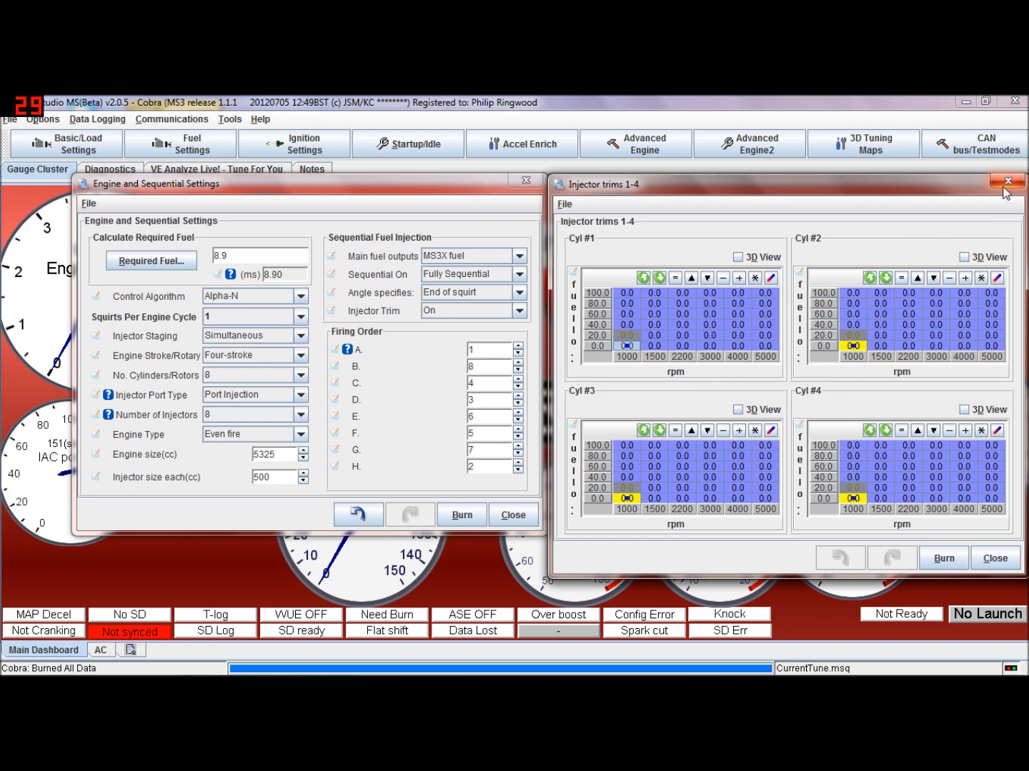
- Close the Injector trims 1-4 window so Injector Trim can go back to Off
left_click(1003, 180)
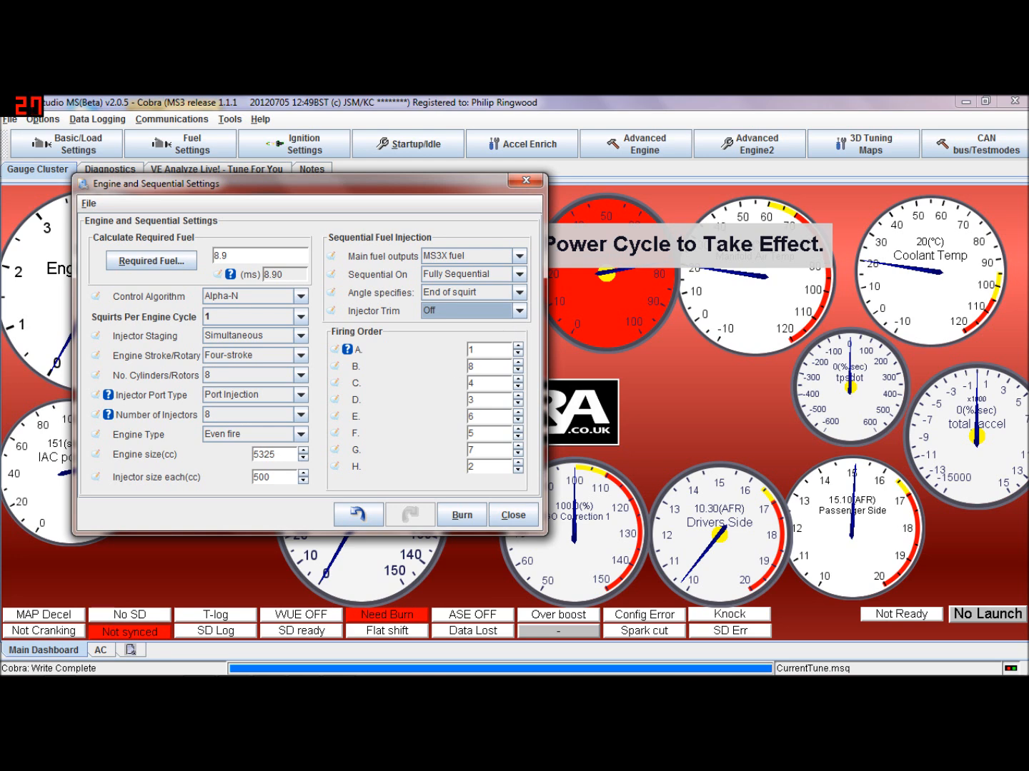
mouse_move(437, 187)
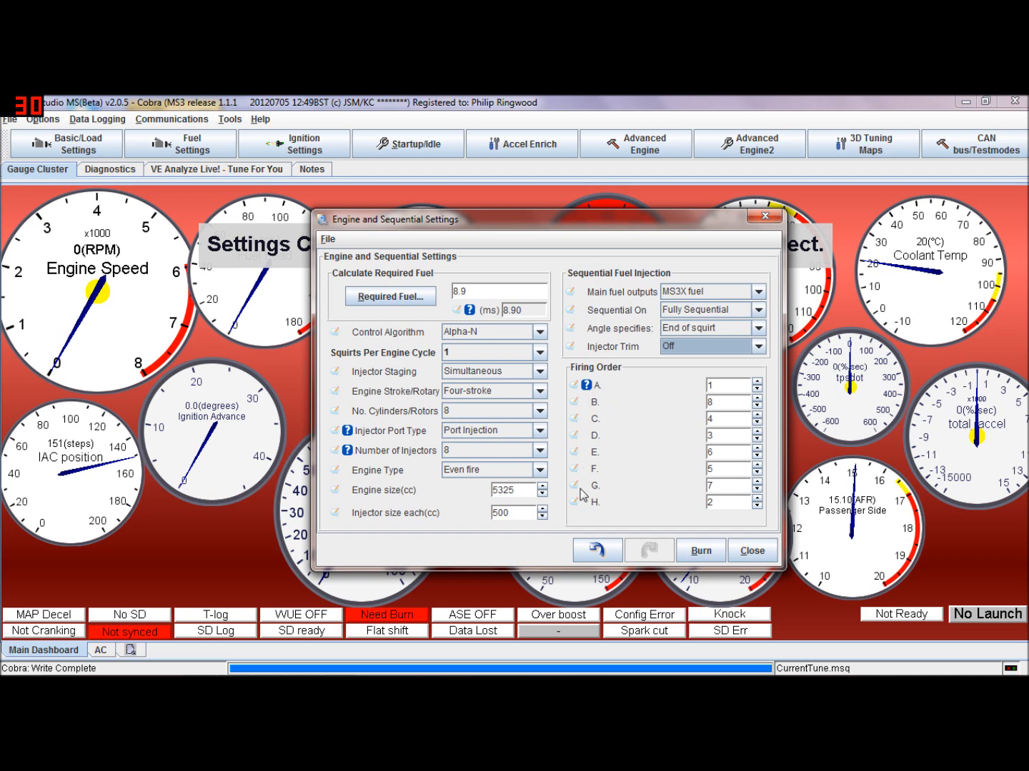
mouse_move(624, 391)
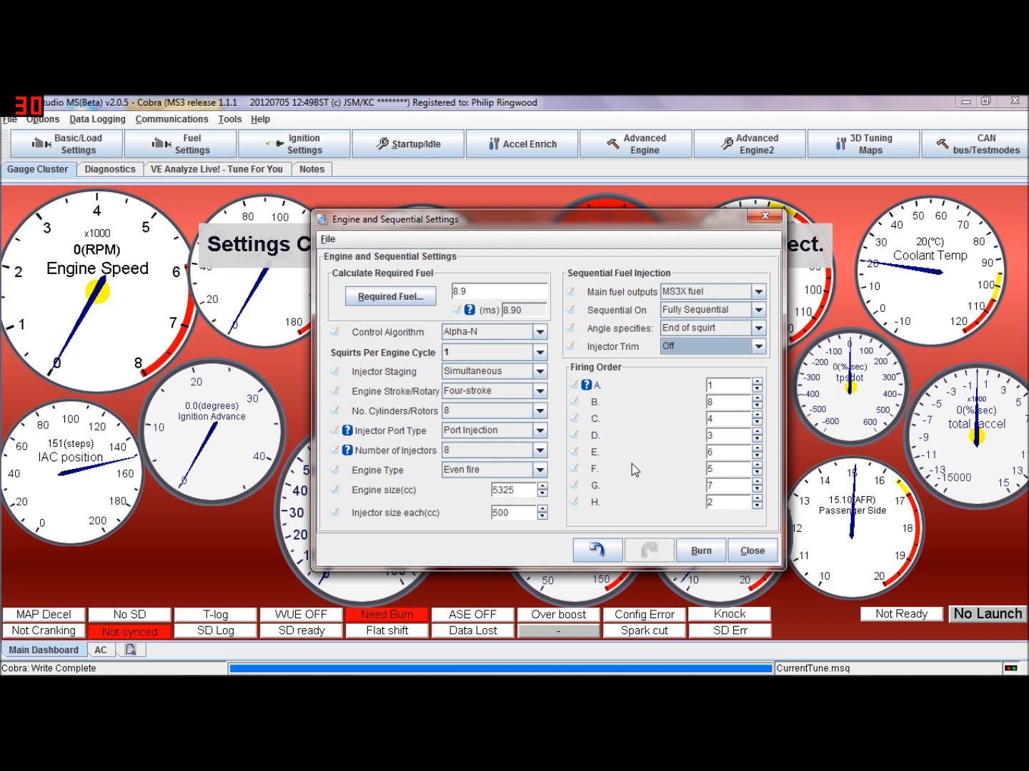
mouse_move(600, 428)
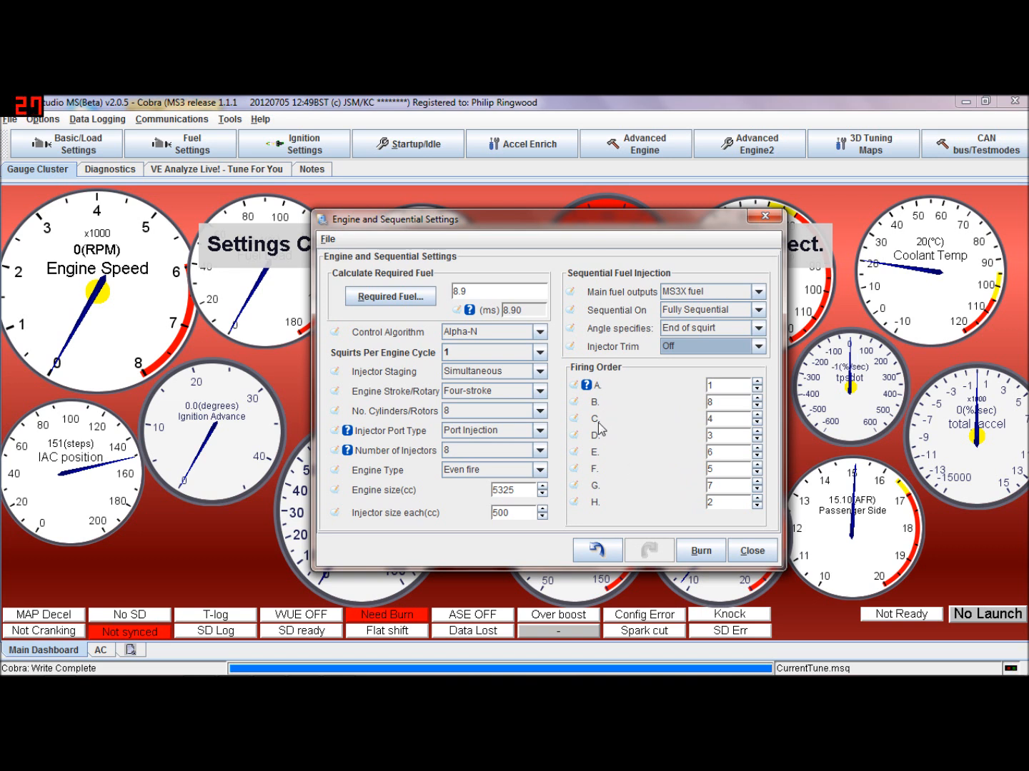
mouse_move(597, 448)
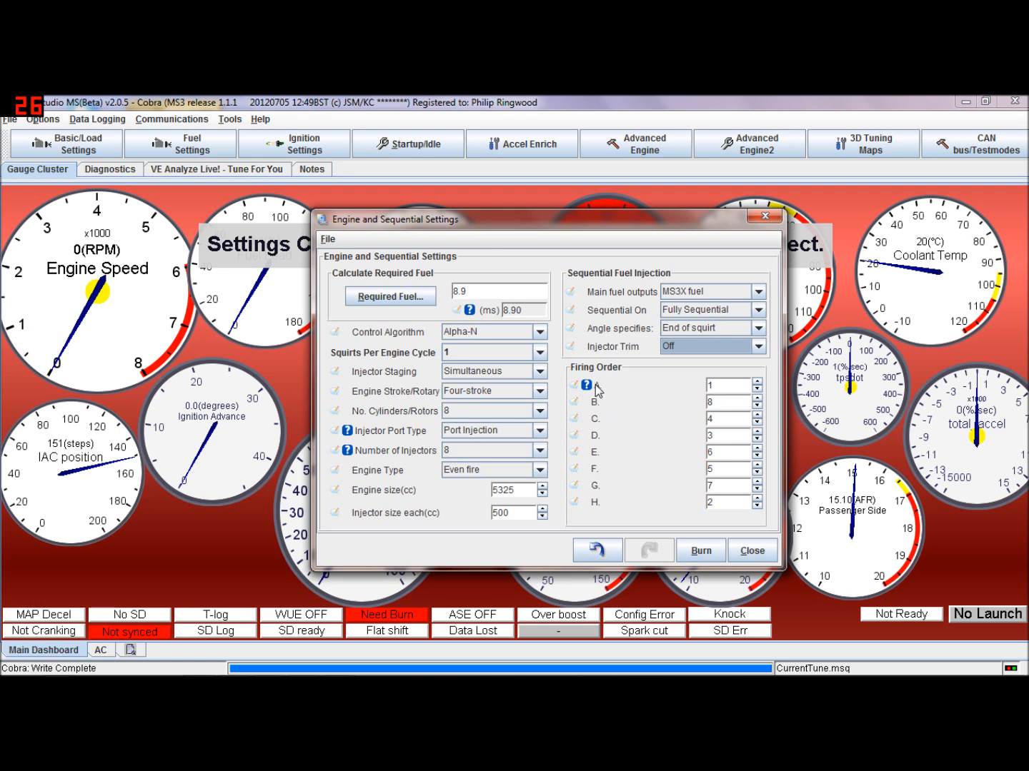
- Show the Fuel Settings list with the cylinder trim entries greyed out
left_click(180, 143)
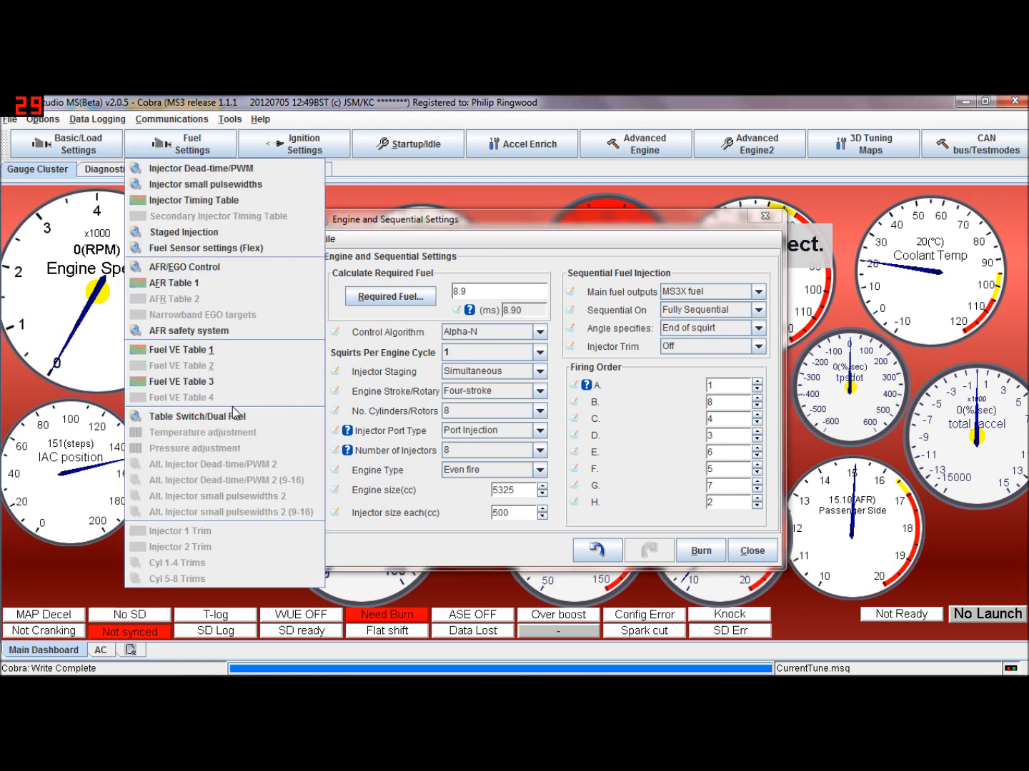
mouse_move(197, 574)
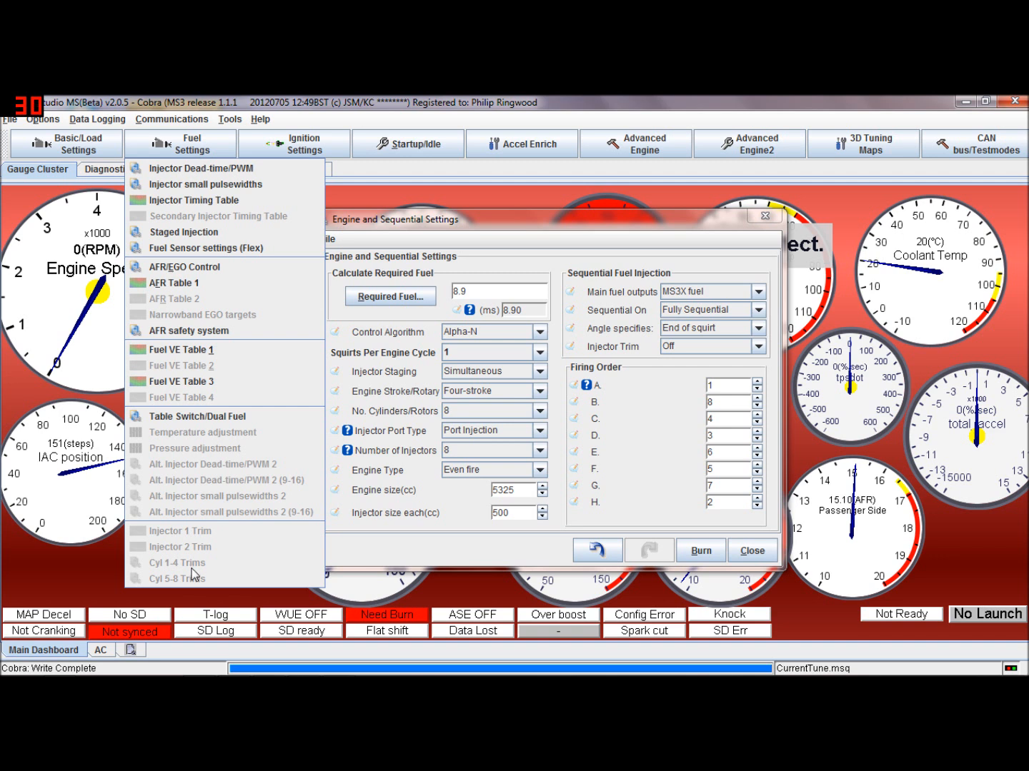
mouse_move(165, 574)
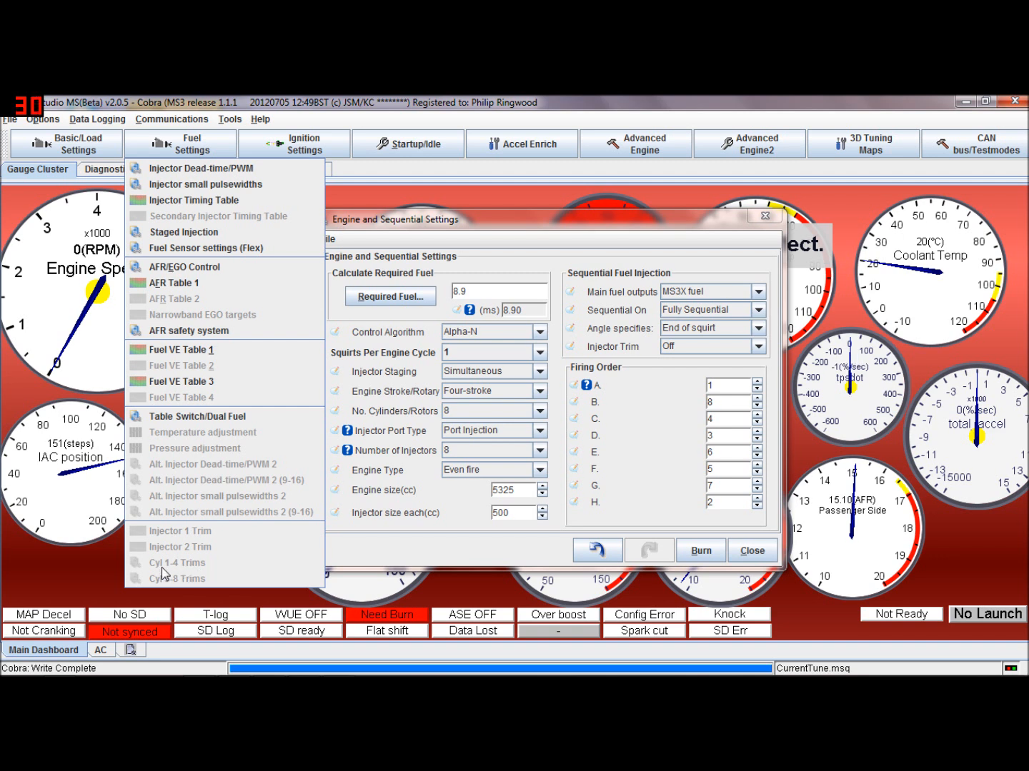